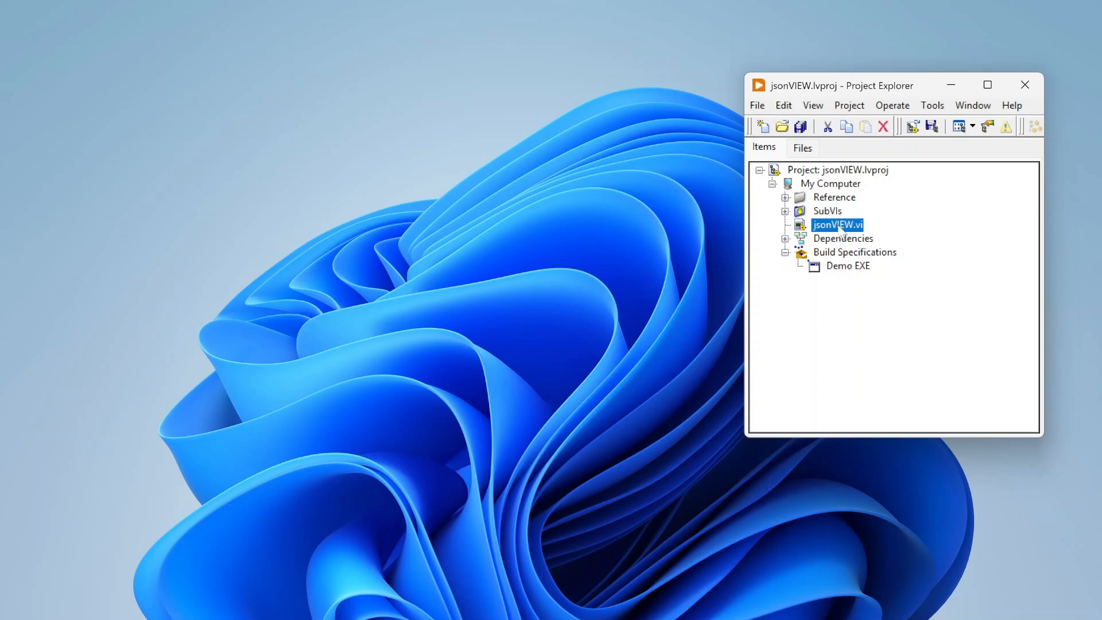
{"action": "mouse_move", "coordinate": [845, 266]}
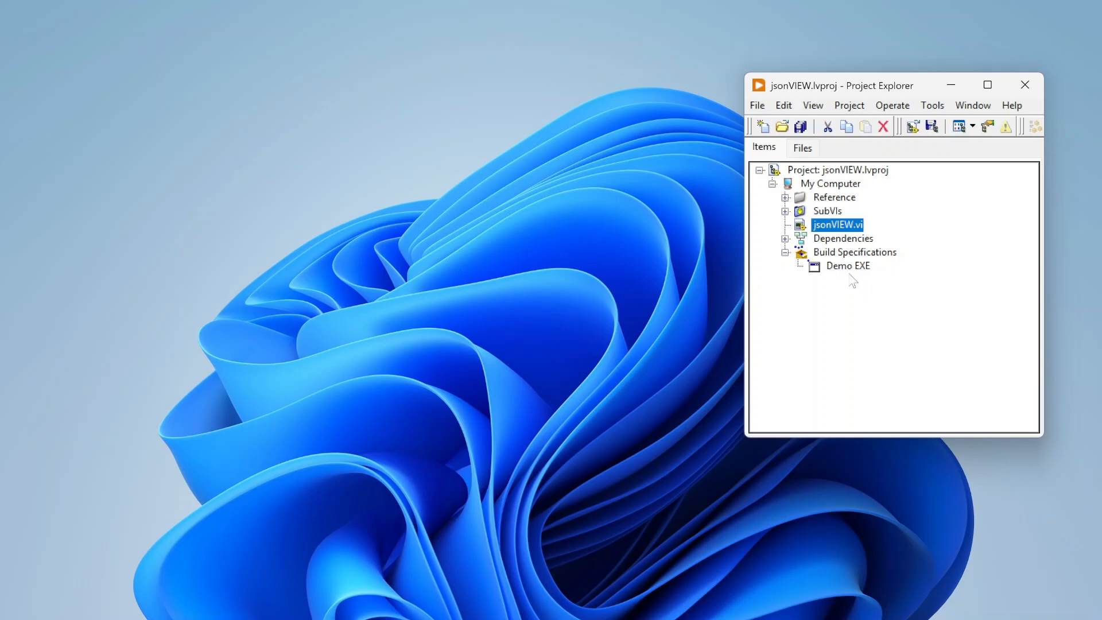
Browse the jsonVIEW project items: Demo EXE, the SubVIs folder and jsonVIEW.vi
{"action": "left_click", "coordinate": [848, 265]}
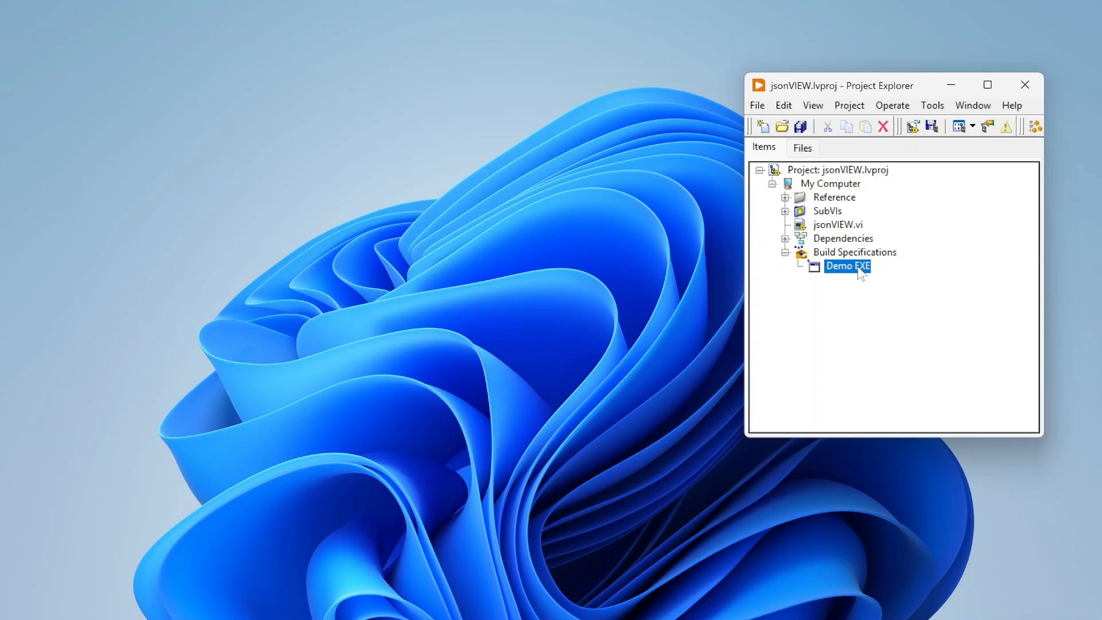
{"action": "mouse_move", "coordinate": [827, 276]}
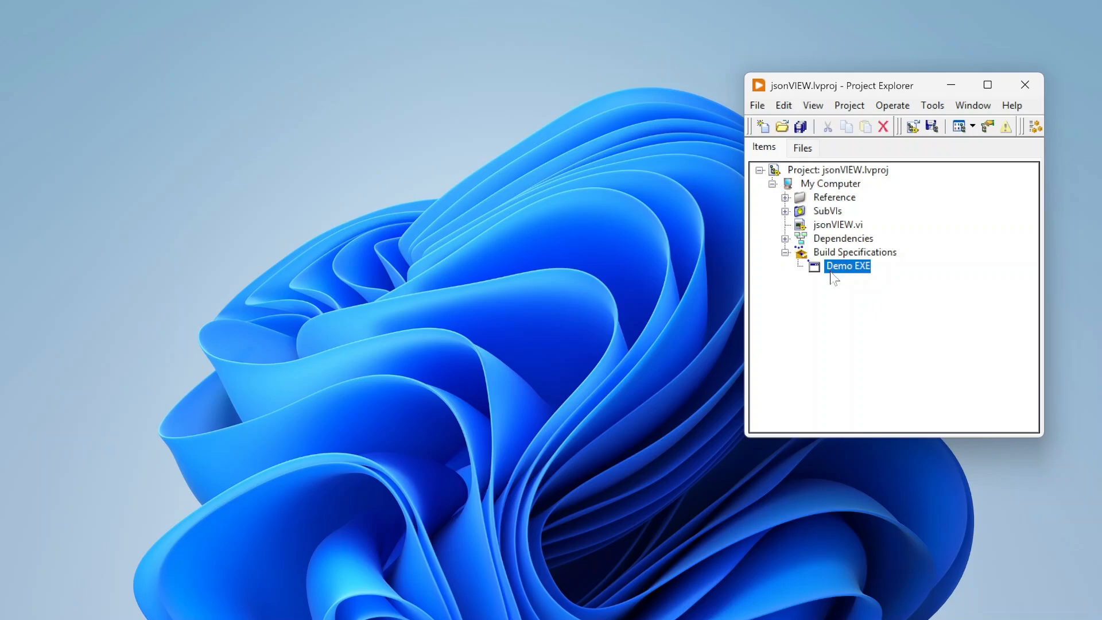
{"action": "mouse_move", "coordinate": [843, 276]}
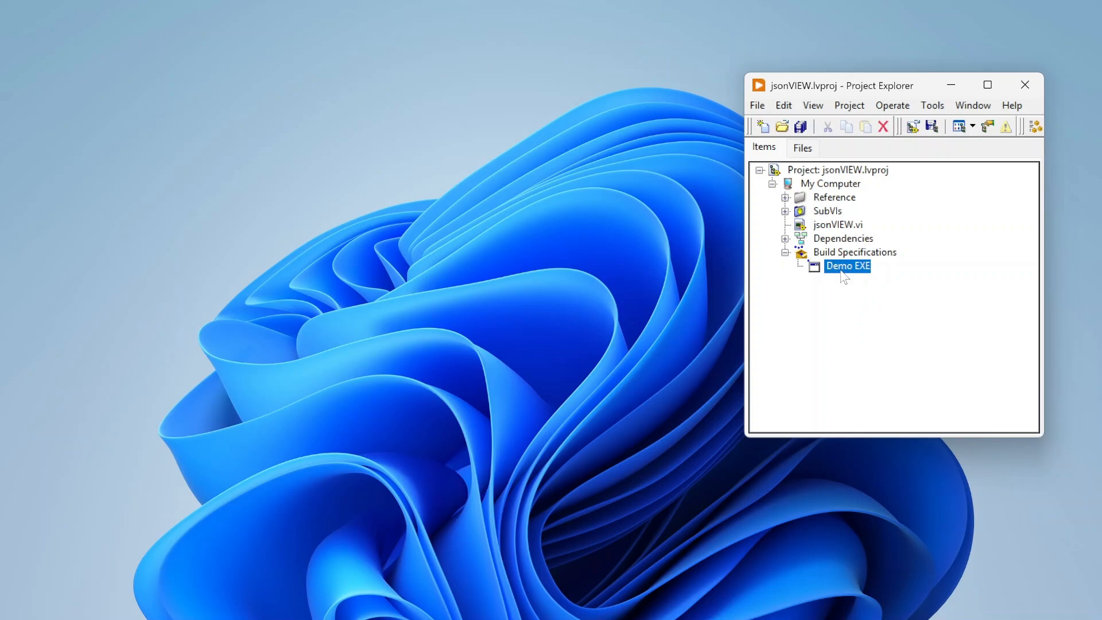
{"action": "mouse_move", "coordinate": [858, 263]}
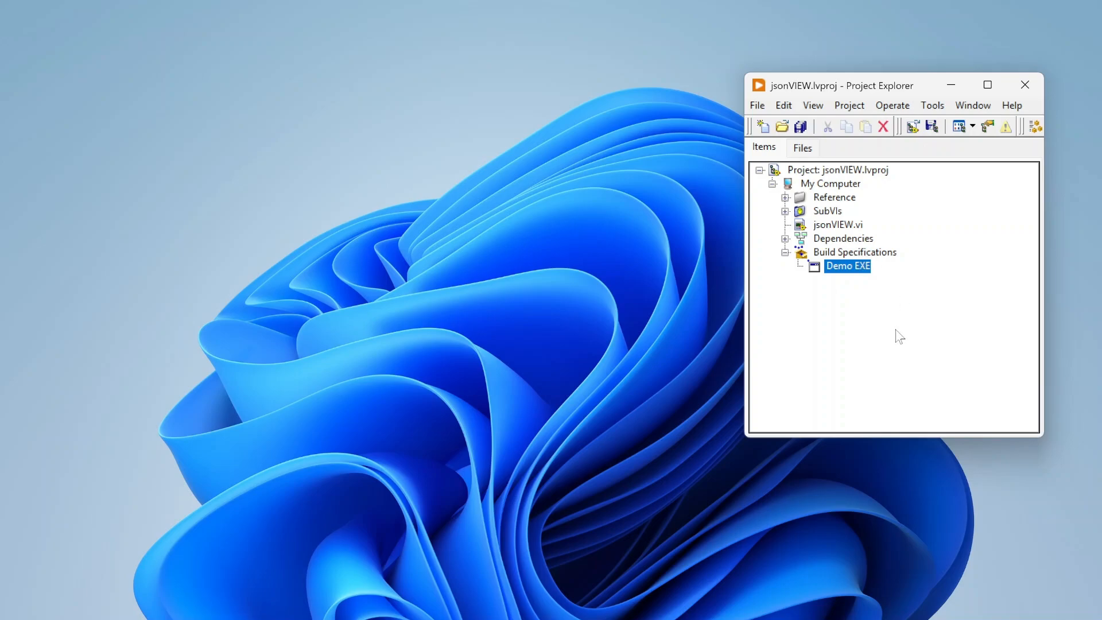
{"action": "left_click", "coordinate": [827, 210]}
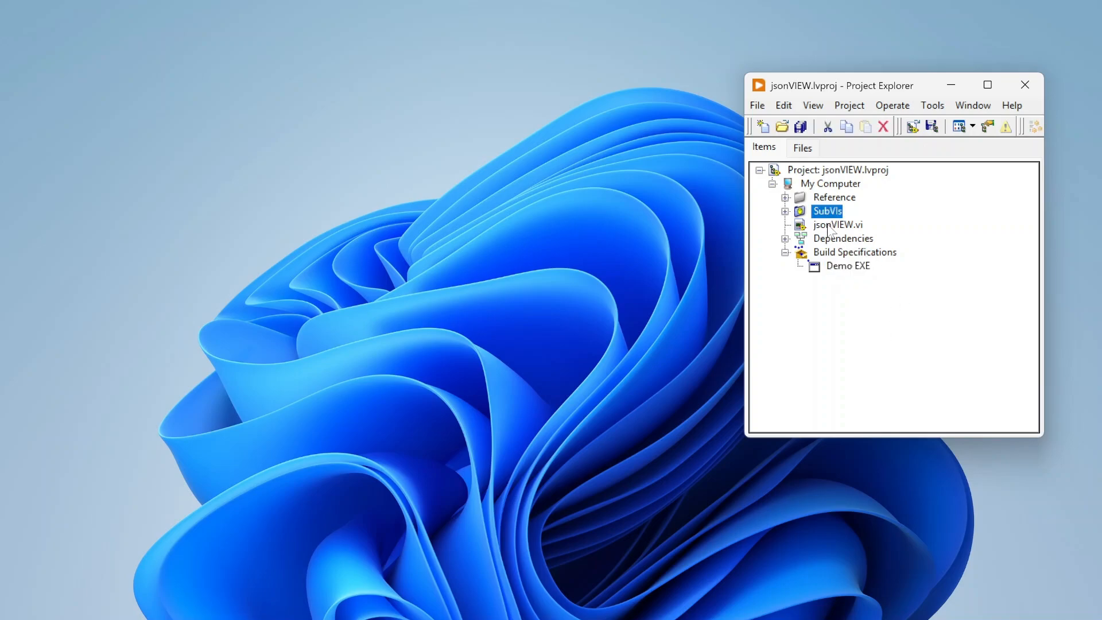
{"action": "left_click", "coordinate": [836, 225]}
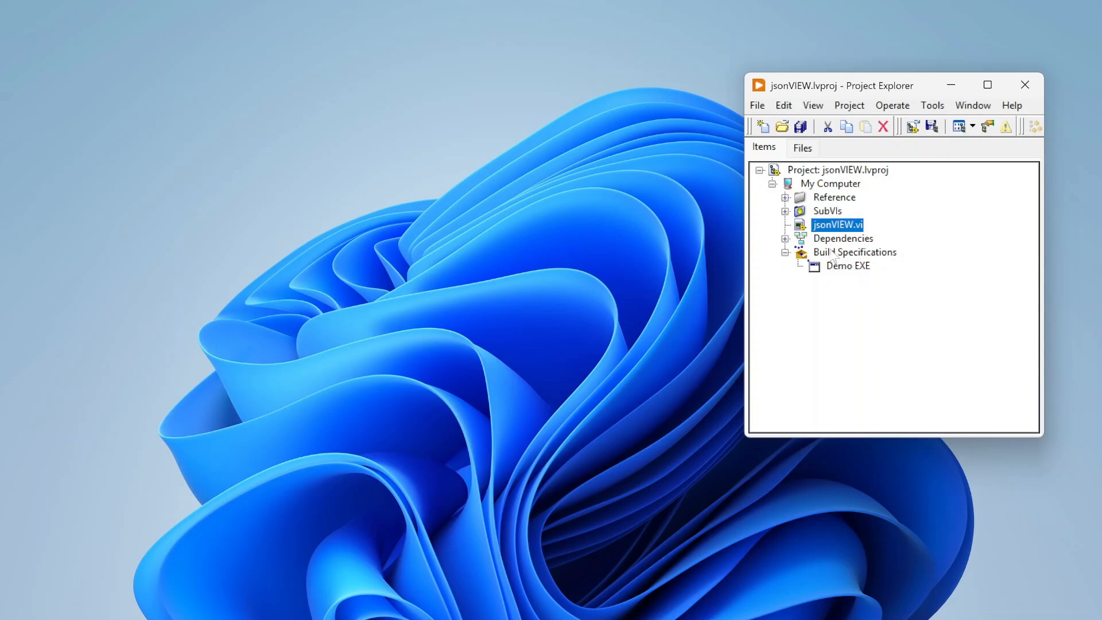
{"action": "mouse_move", "coordinate": [850, 274]}
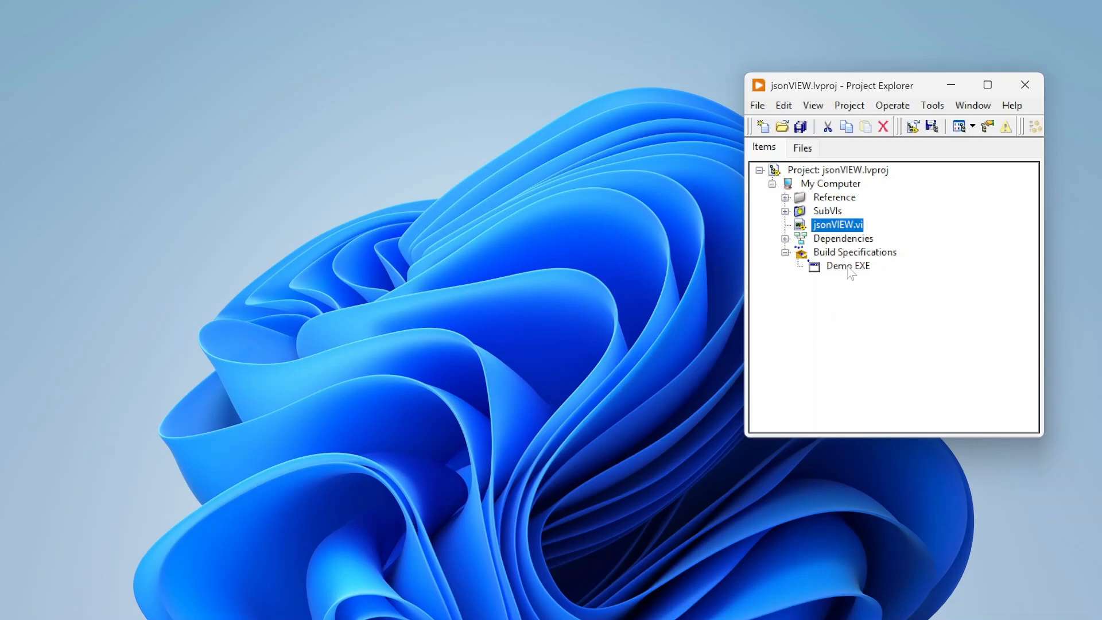
{"action": "left_click", "coordinate": [847, 266]}
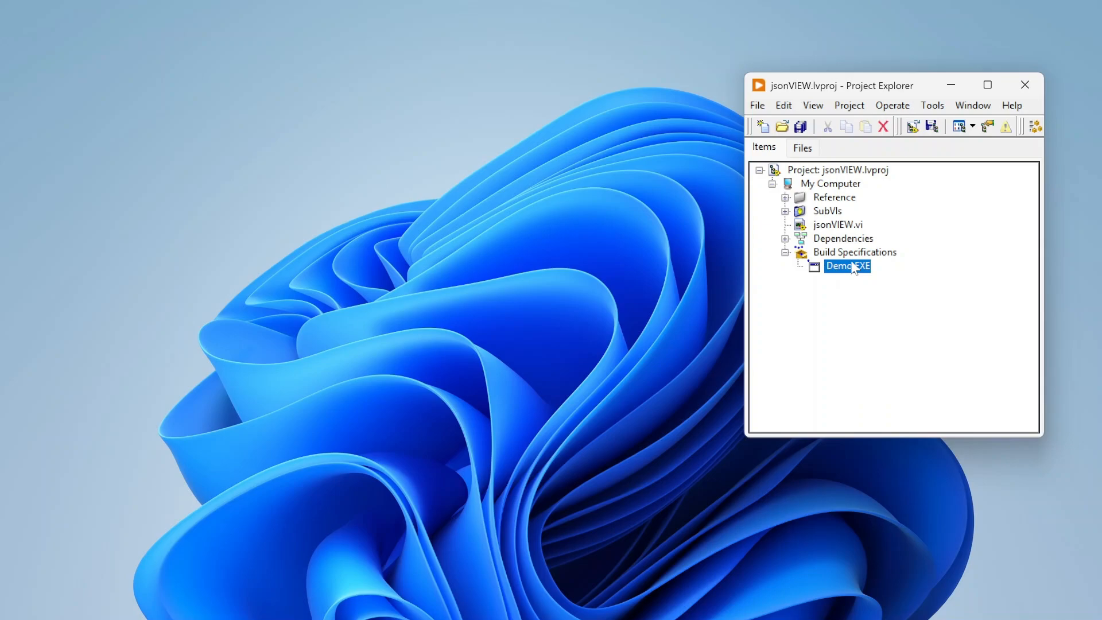
Create a new installer build specification under Build Specifications
{"action": "right_click", "coordinate": [855, 252]}
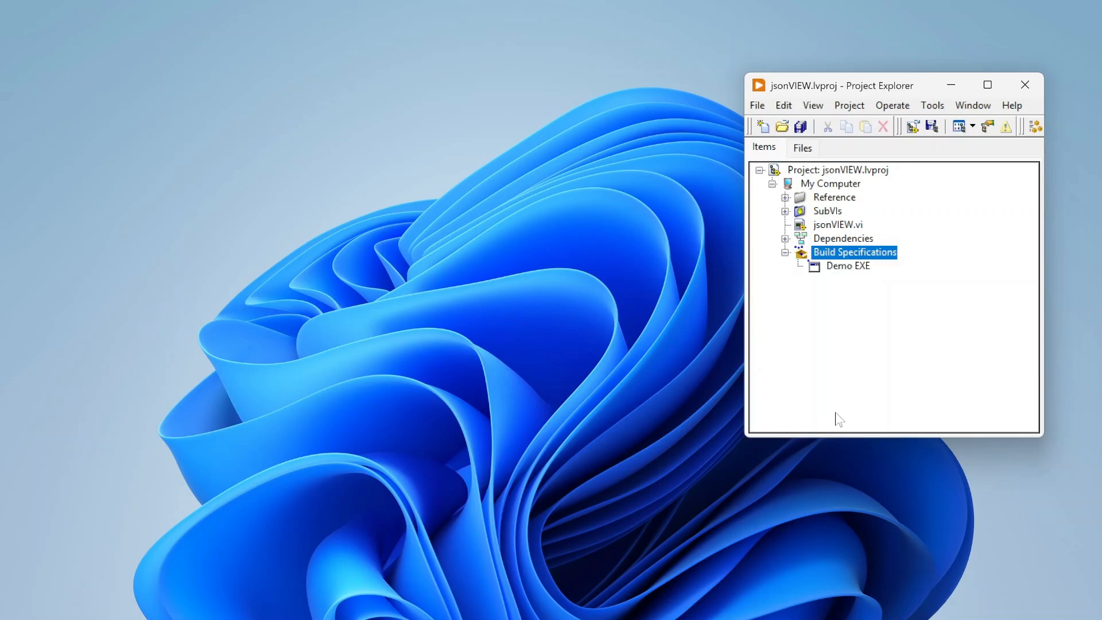
{"action": "right_click", "coordinate": [854, 251]}
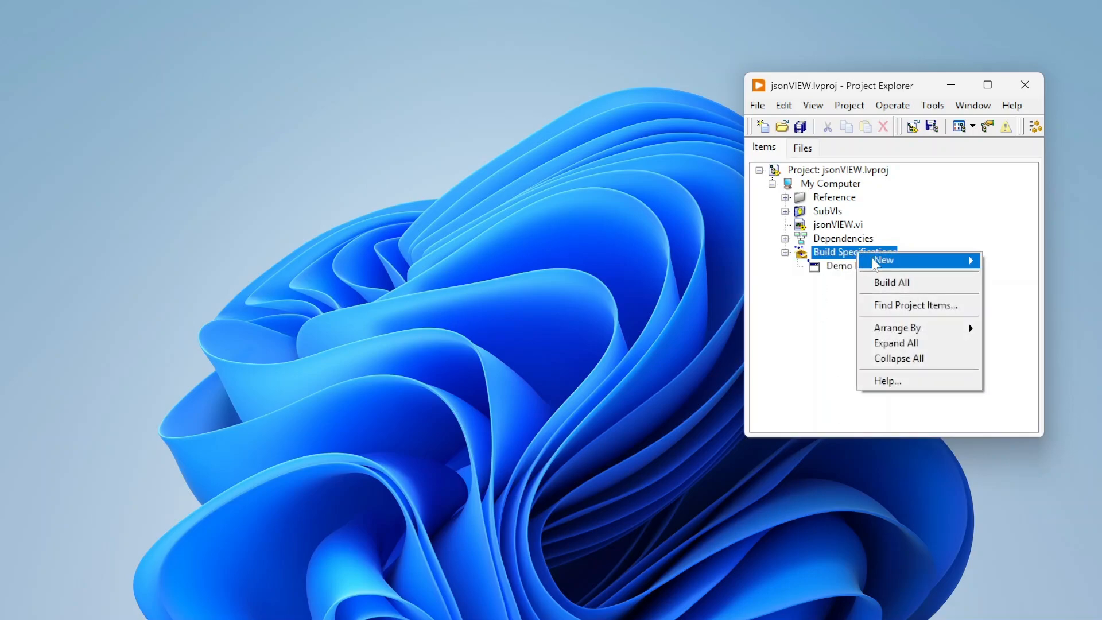
{"action": "mouse_move", "coordinate": [883, 260]}
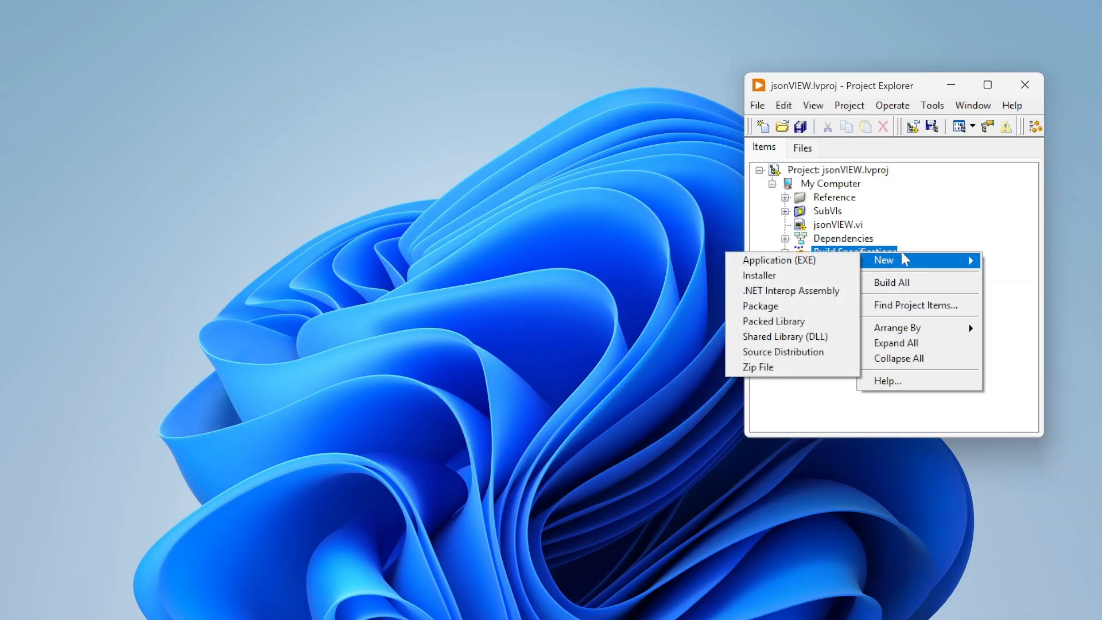
{"action": "left_click", "coordinate": [778, 260]}
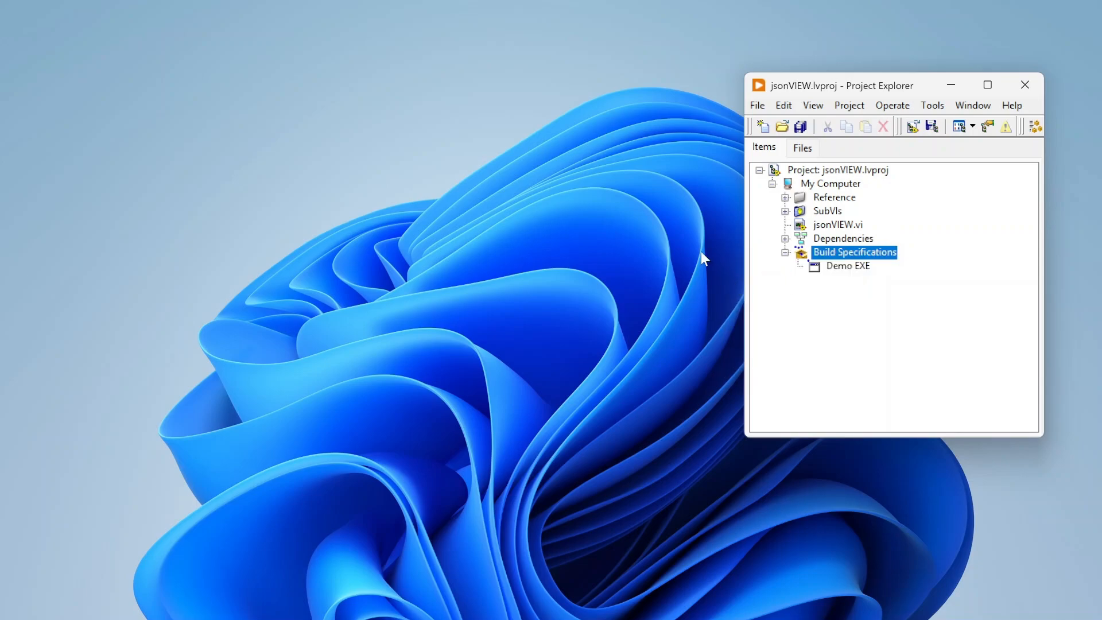
{"action": "mouse_move", "coordinate": [665, 192]}
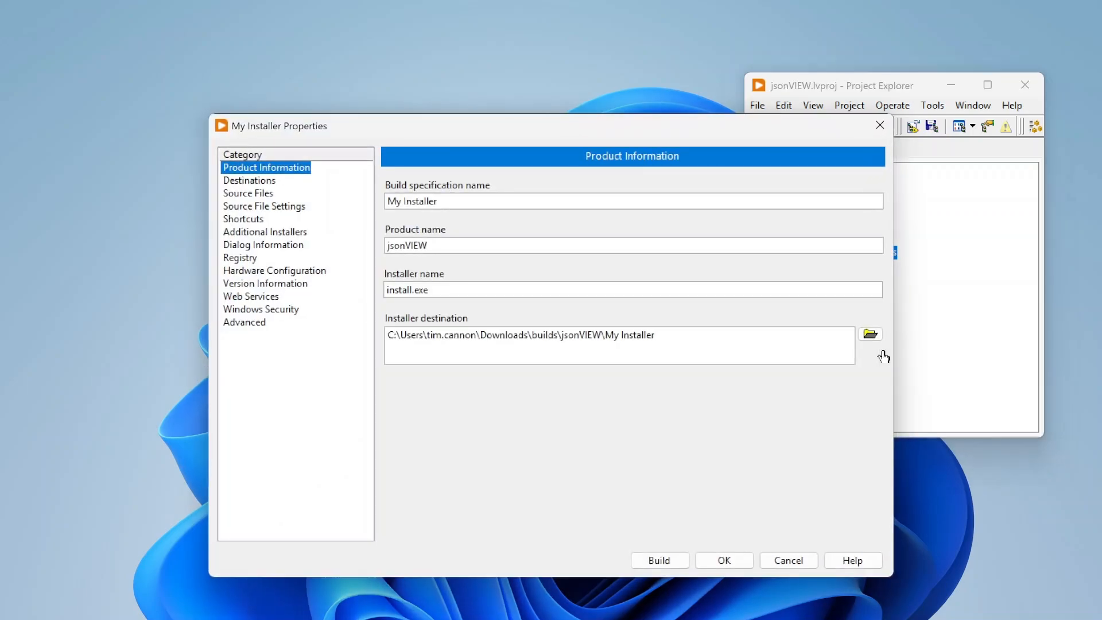
Rename the build specification to 'Demo Installer', keeping the installer name install.exe
{"action": "left_click_drag", "start_coordinate": [278, 126], "coordinate": [126, 51]}
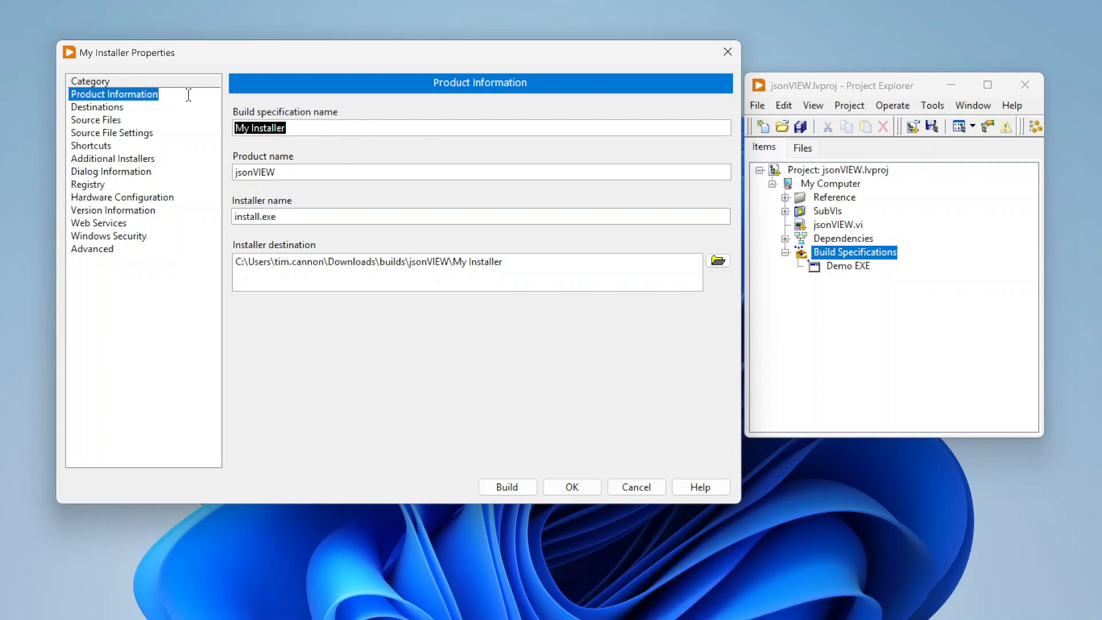
{"action": "type", "text": "Demo"}
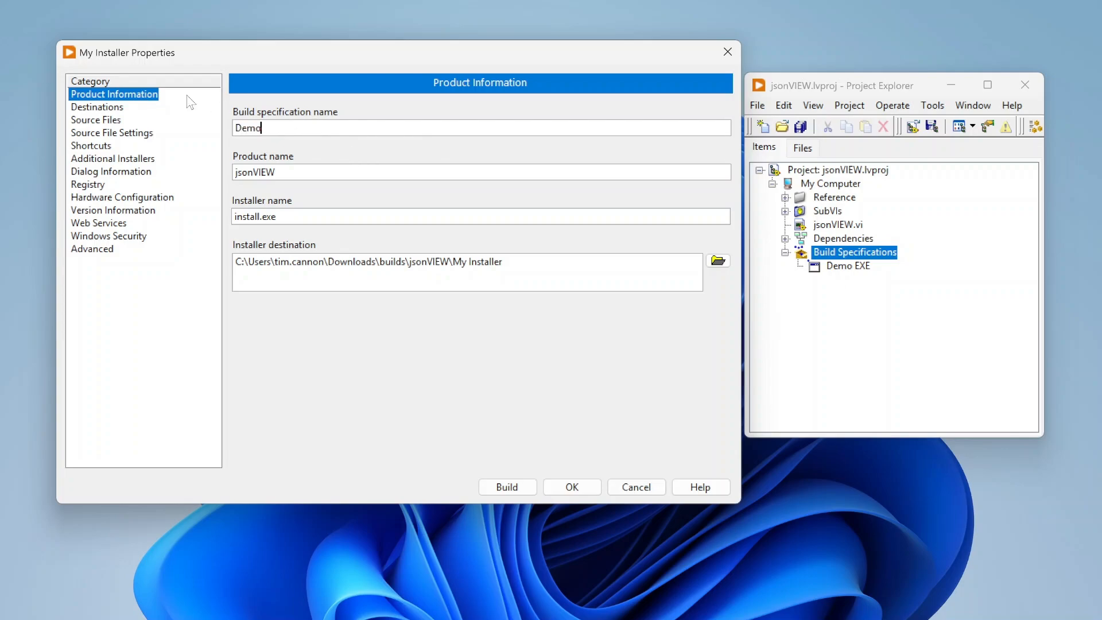
{"action": "type", "text": "Installer"}
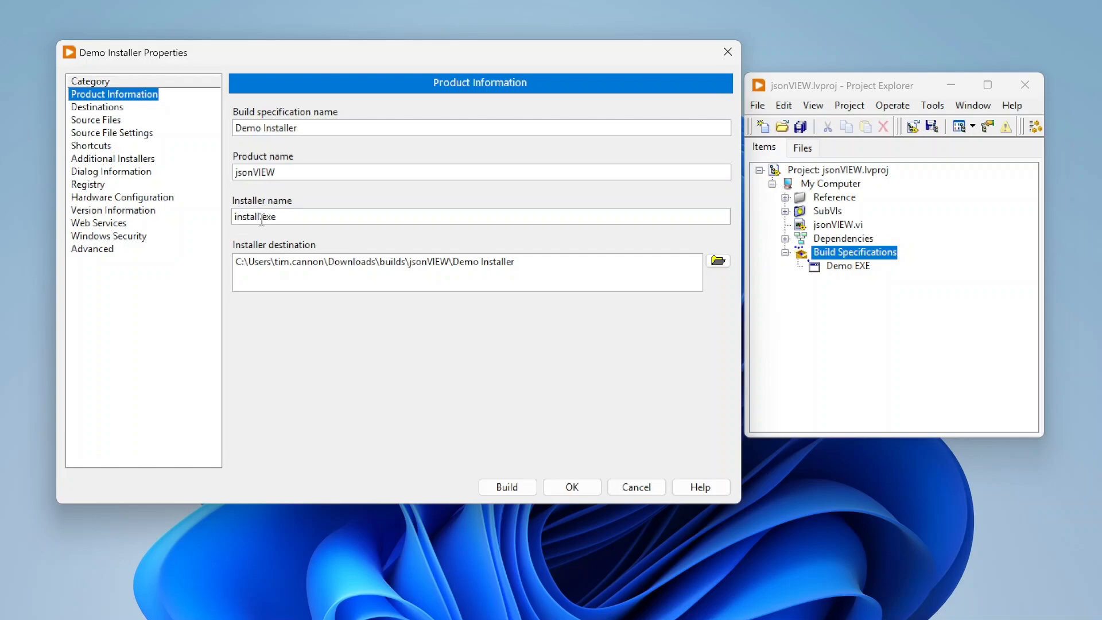
{"action": "double_click", "coordinate": [248, 217]}
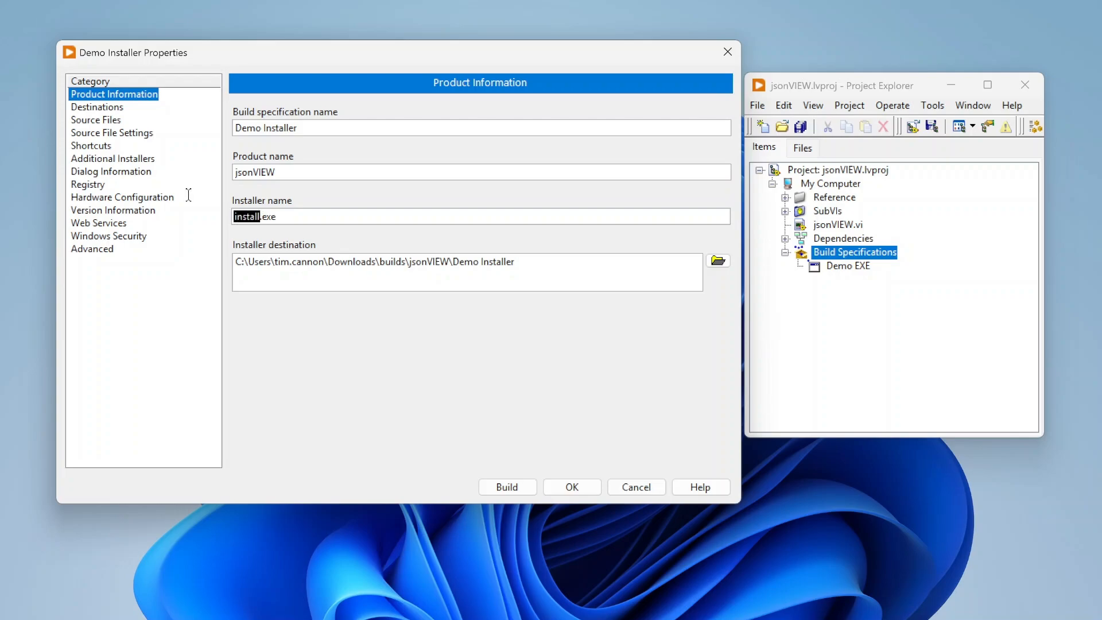
{"action": "left_click", "coordinate": [248, 216]}
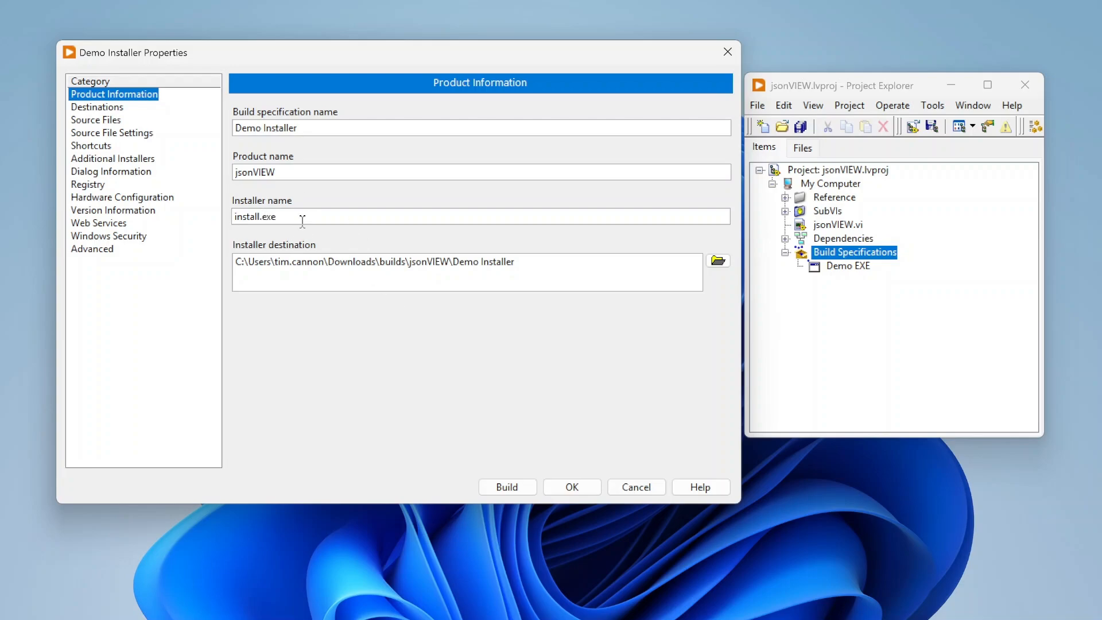
{"action": "mouse_move", "coordinate": [452, 275]}
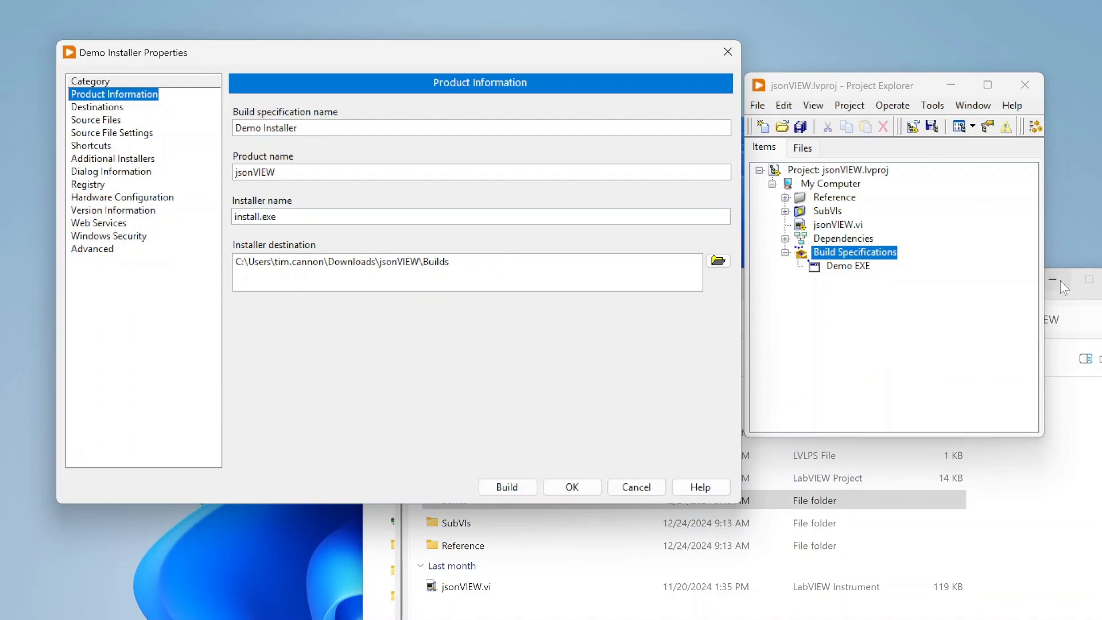
Show the installer Destinations page and select the Program Files destination
{"action": "left_click", "coordinate": [96, 107]}
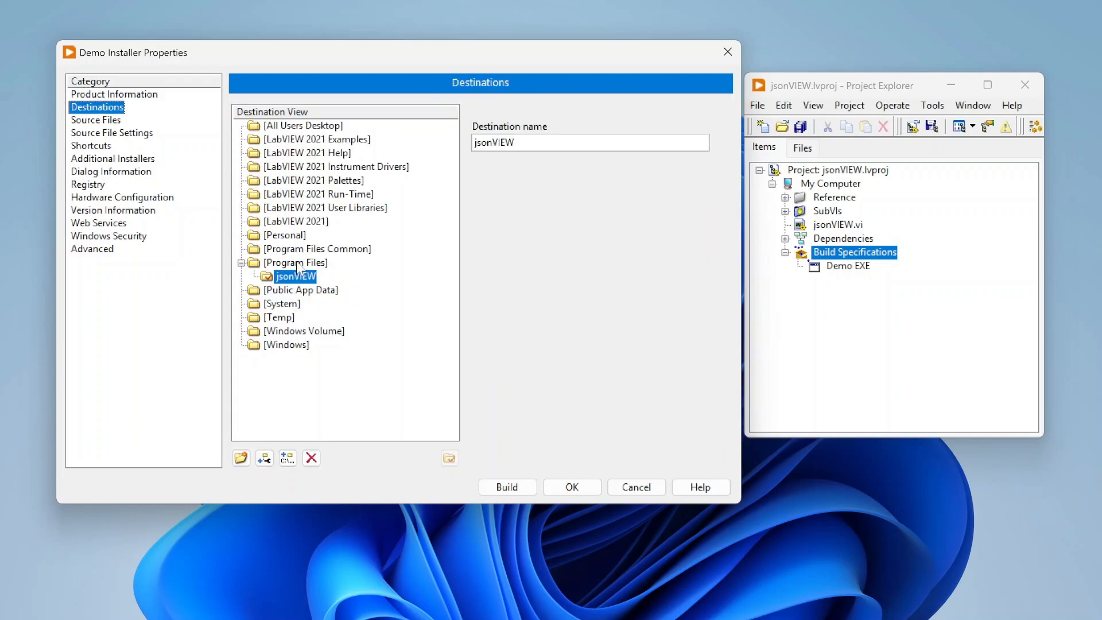
{"action": "mouse_move", "coordinate": [295, 276]}
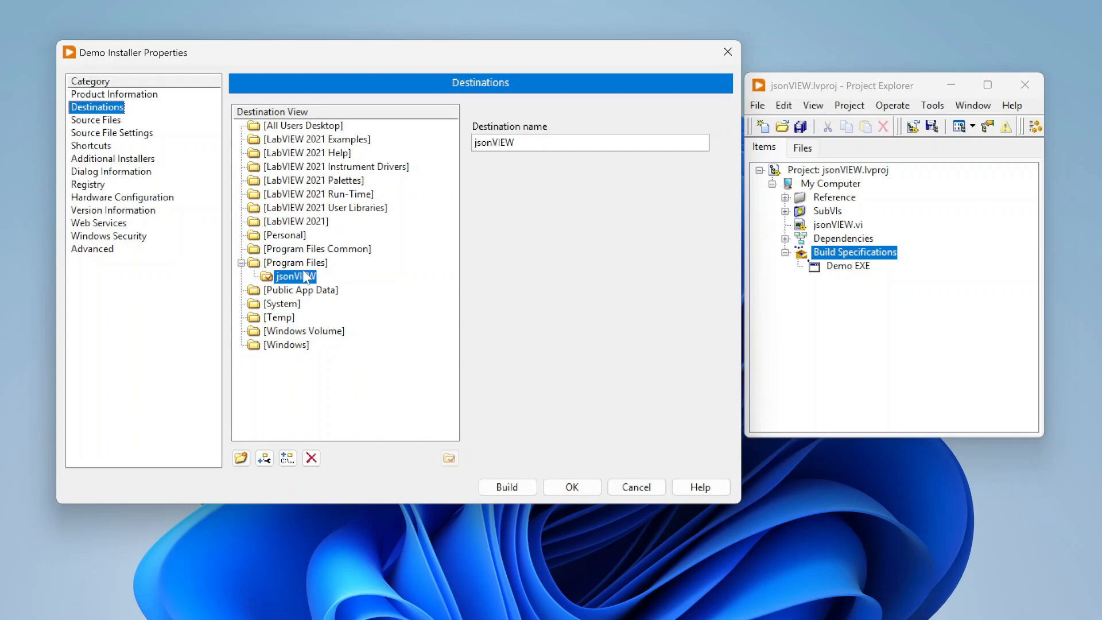
{"action": "left_click", "coordinate": [295, 262]}
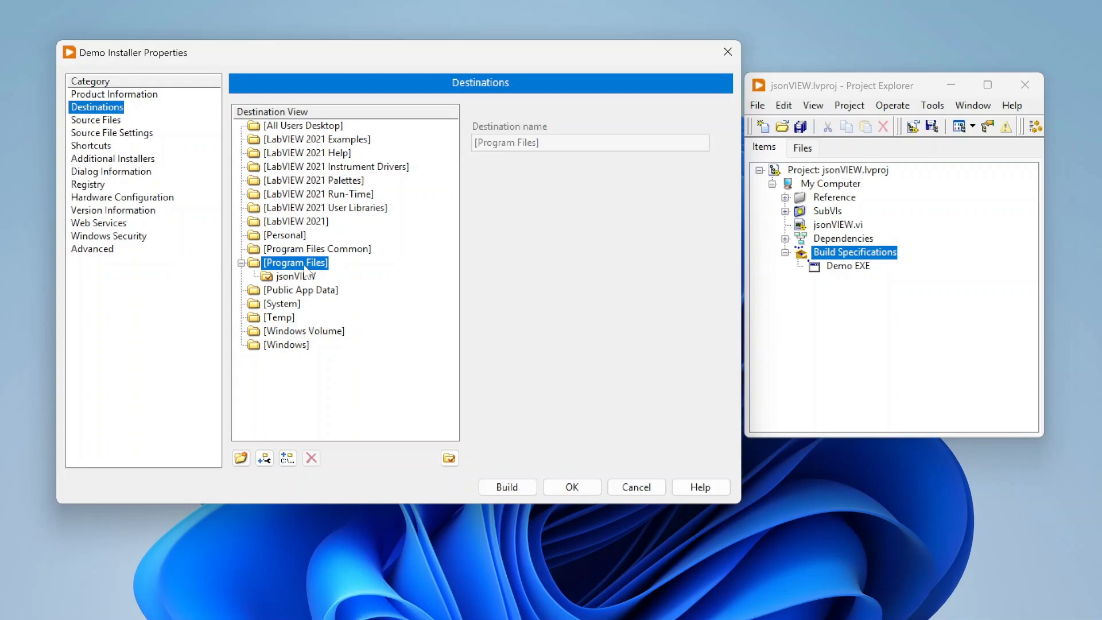
{"action": "mouse_move", "coordinate": [615, 301]}
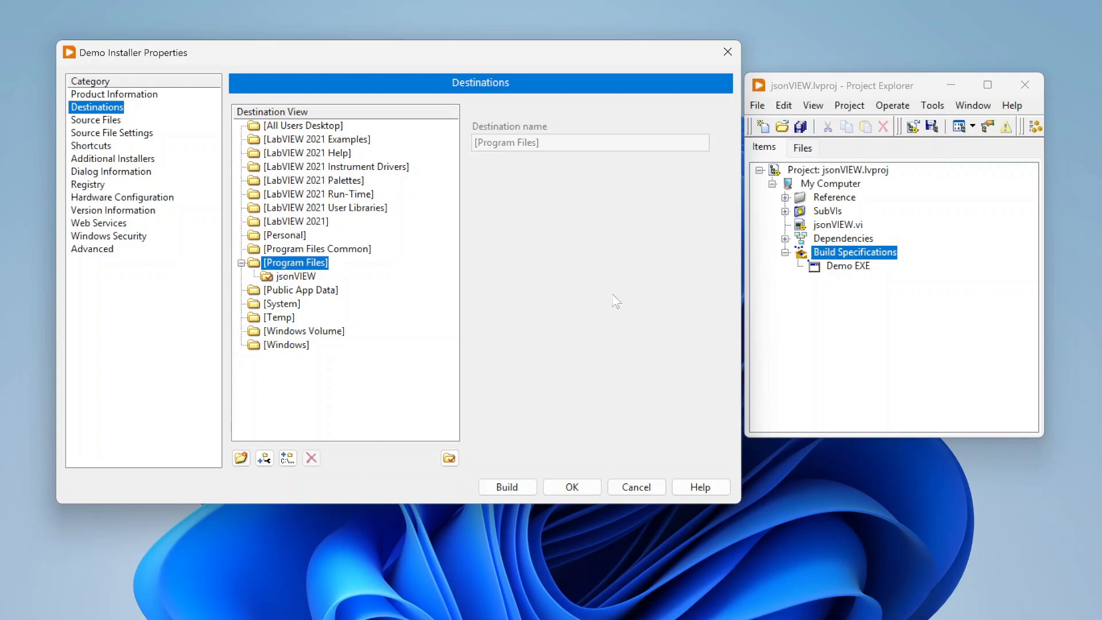
{"action": "mouse_move", "coordinate": [501, 209]}
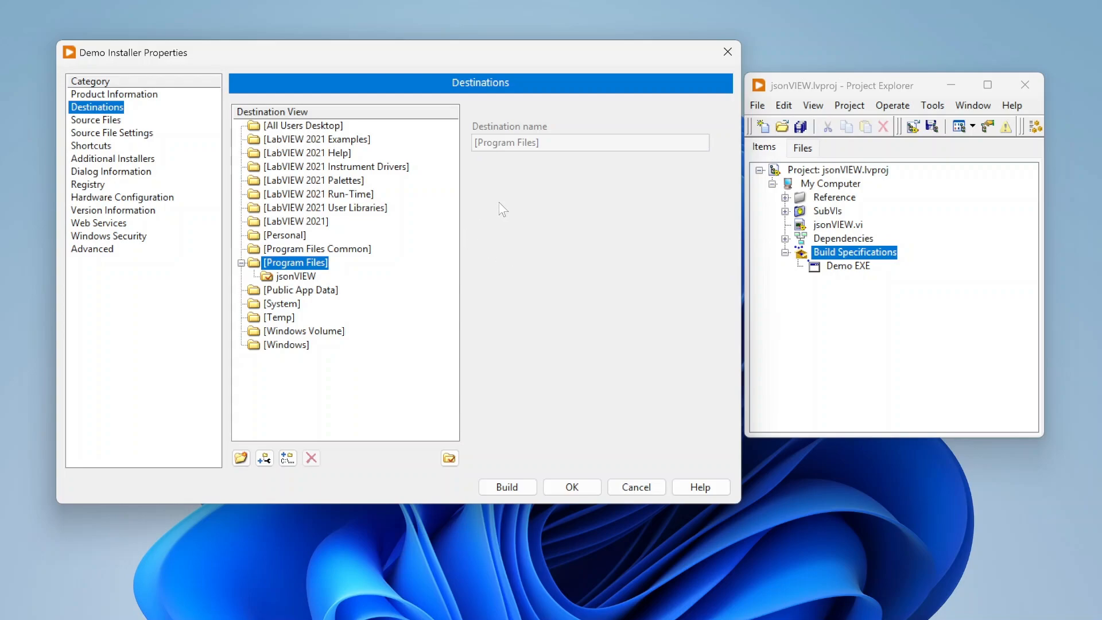
{"action": "mouse_move", "coordinate": [550, 231]}
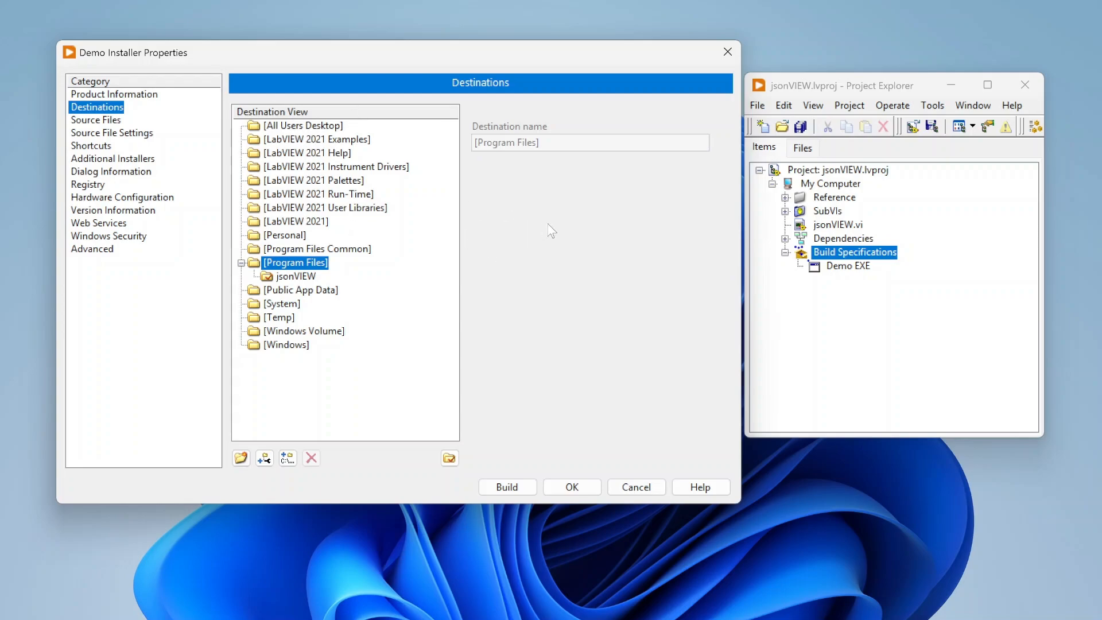
{"action": "mouse_move", "coordinate": [294, 187]}
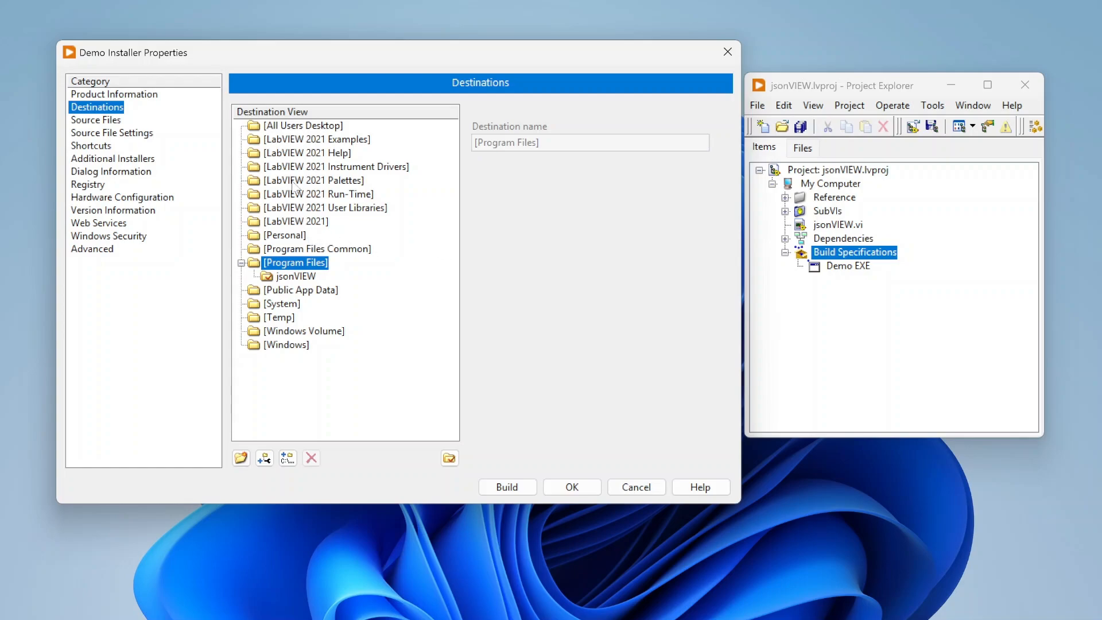
{"action": "mouse_move", "coordinate": [485, 316]}
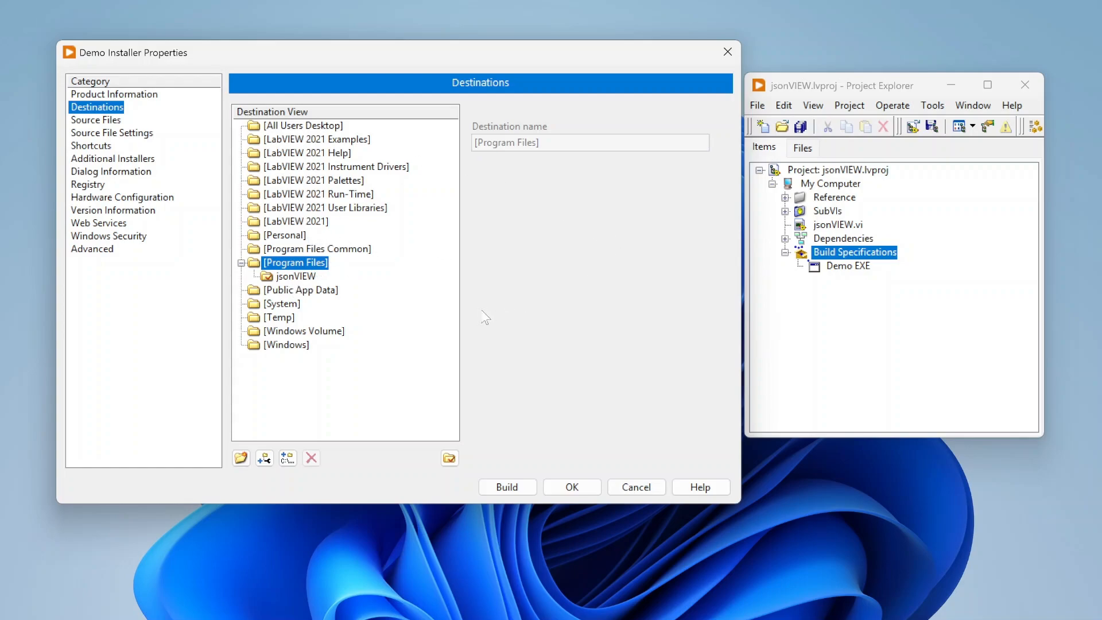
{"action": "mouse_move", "coordinate": [569, 290]}
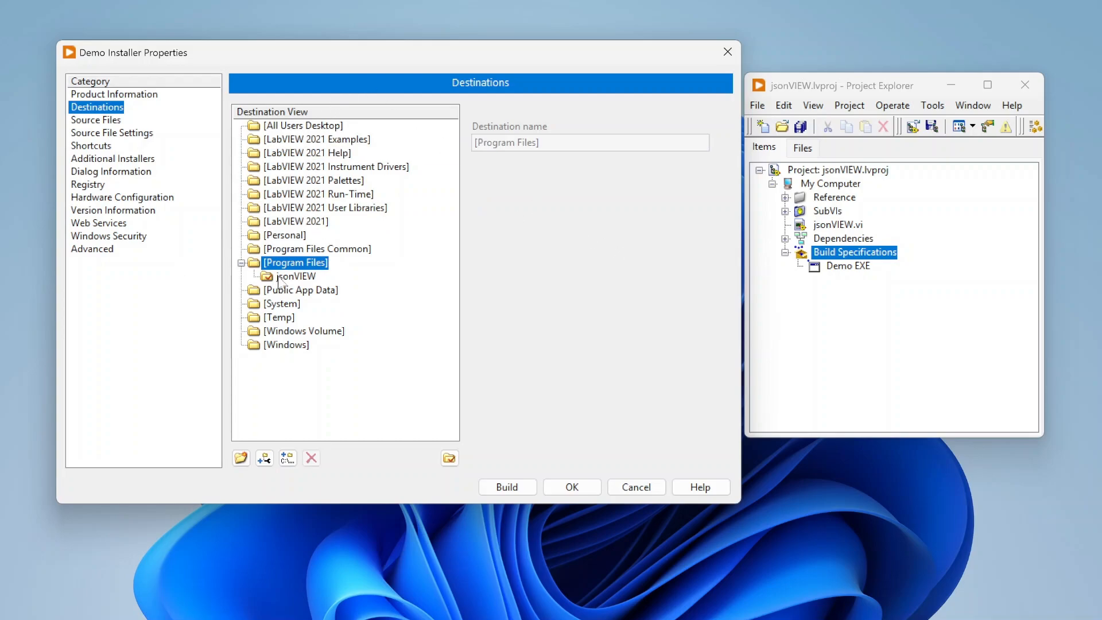
Add a destination folder named jsonVIEW from the jsonVIEW destination
{"action": "left_click", "coordinate": [295, 276]}
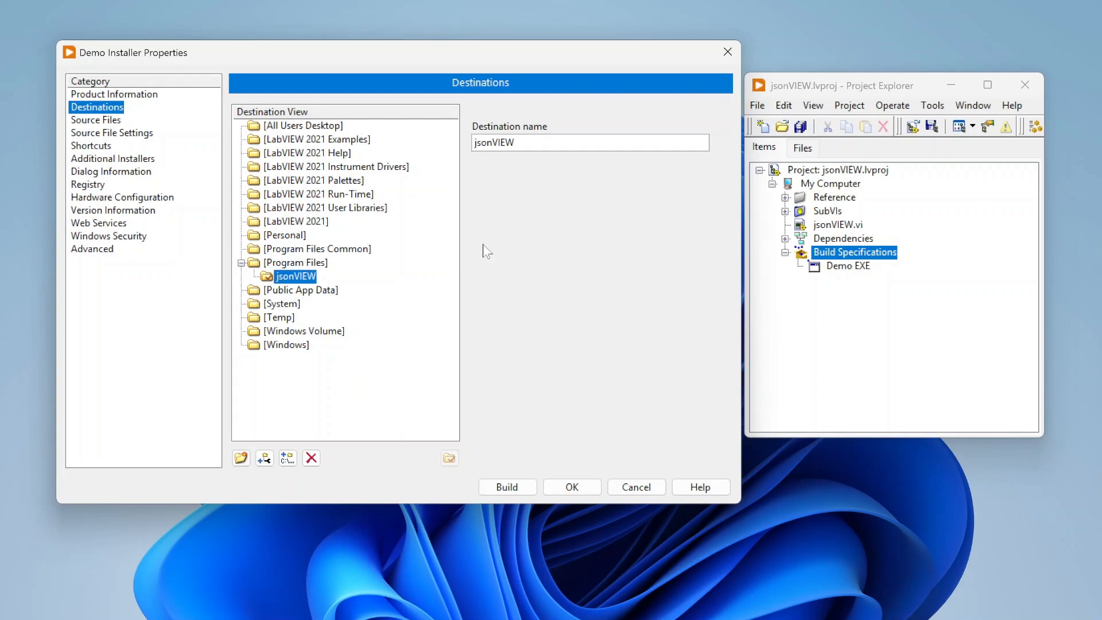
{"action": "mouse_move", "coordinate": [307, 351]}
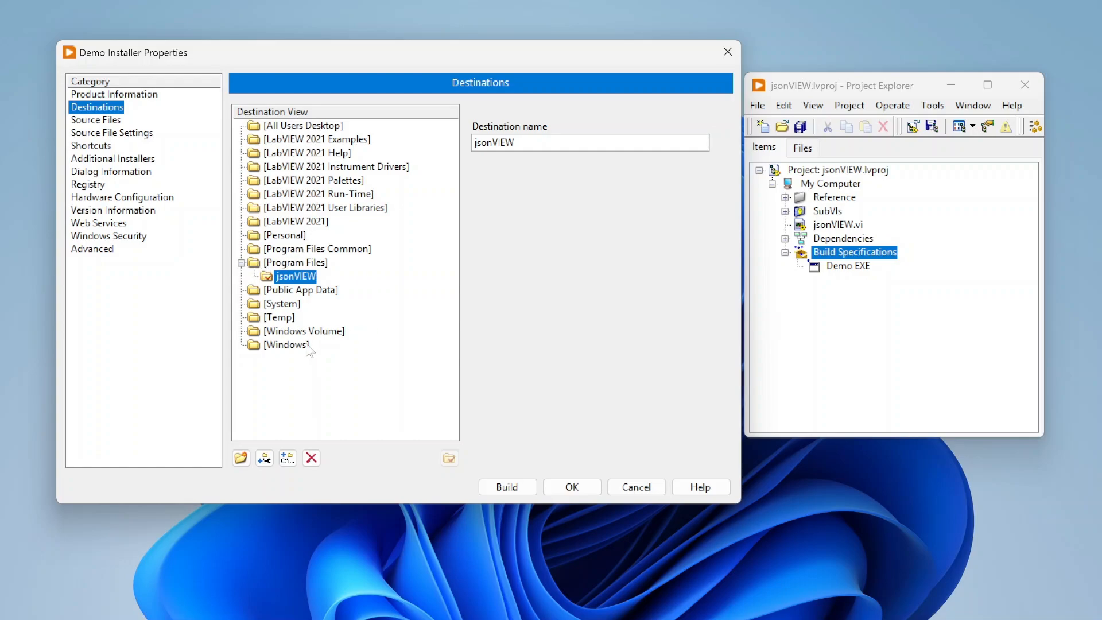
{"action": "mouse_move", "coordinate": [240, 457]}
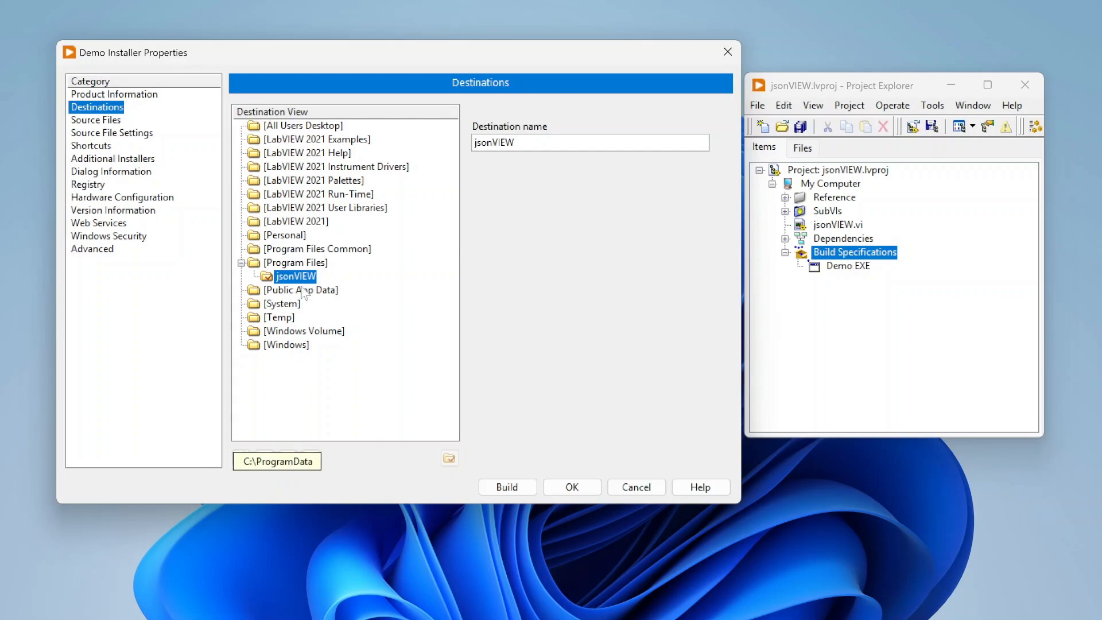
{"action": "left_click", "coordinate": [294, 275]}
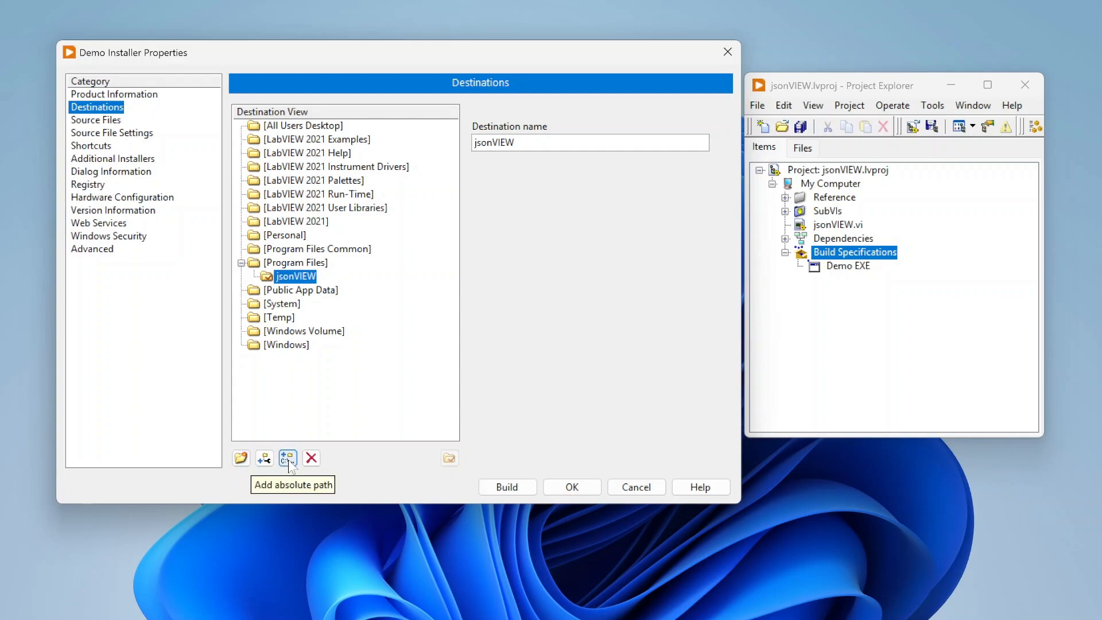
{"action": "left_click", "coordinate": [263, 458]}
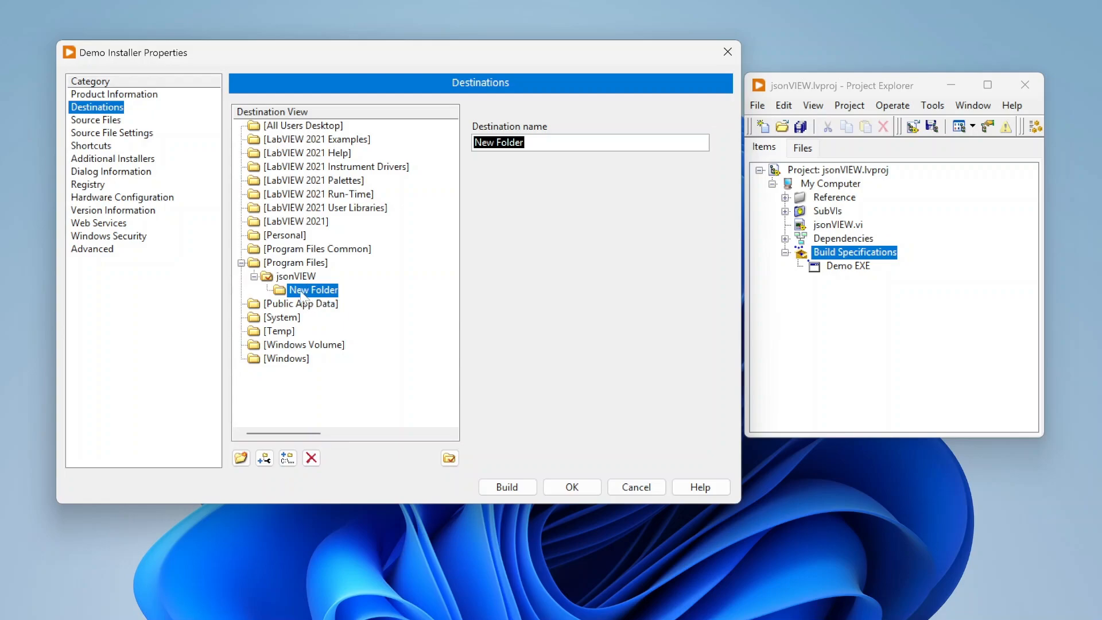
{"action": "type", "text": "jsonVIEW"}
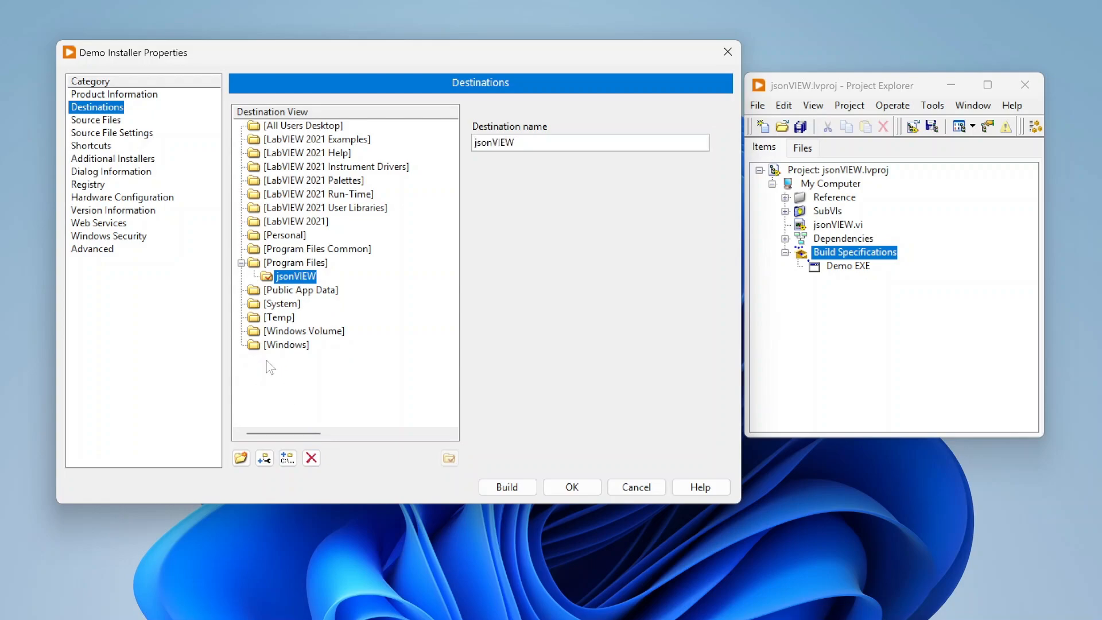
{"action": "mouse_move", "coordinate": [288, 354]}
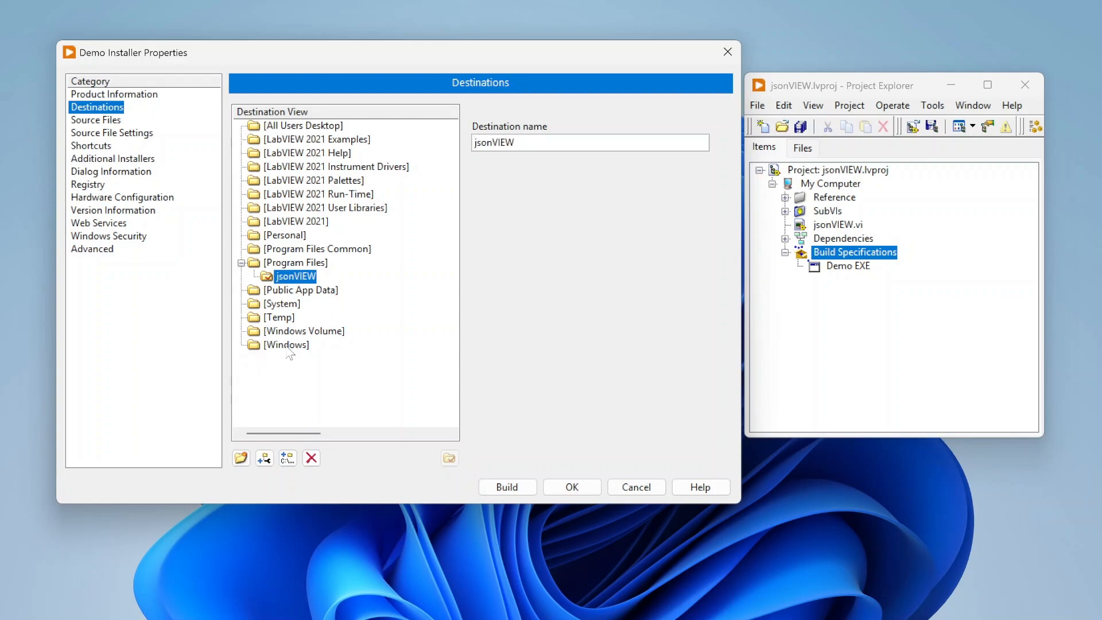
Add a Data destination folder under the Windows destination
{"action": "left_click", "coordinate": [286, 345]}
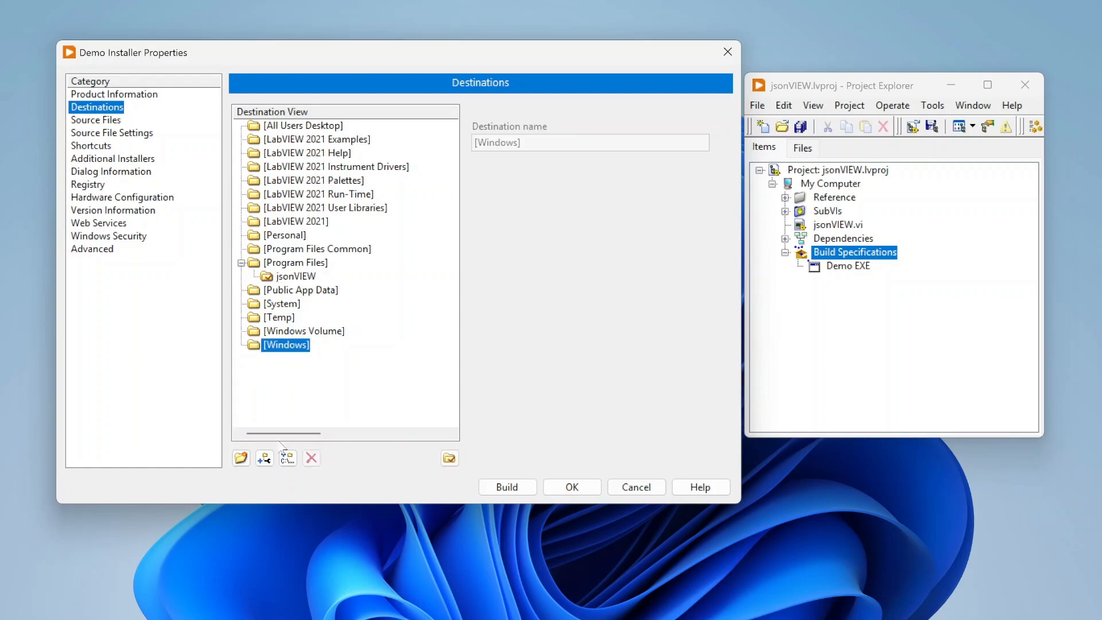
{"action": "left_click", "coordinate": [264, 458]}
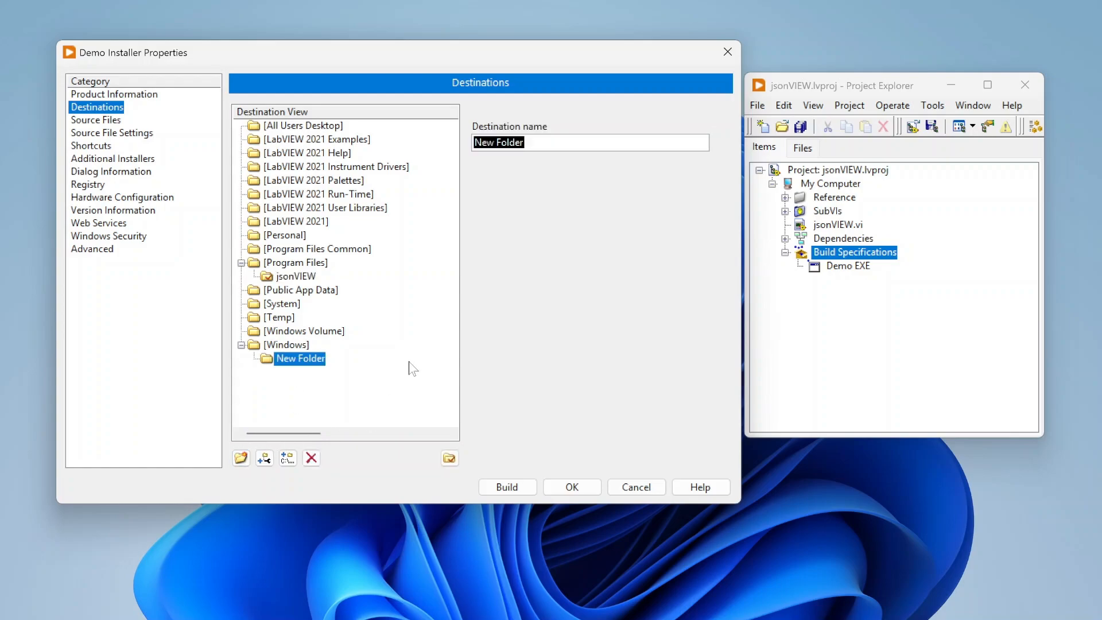
{"action": "type", "text": "Data"}
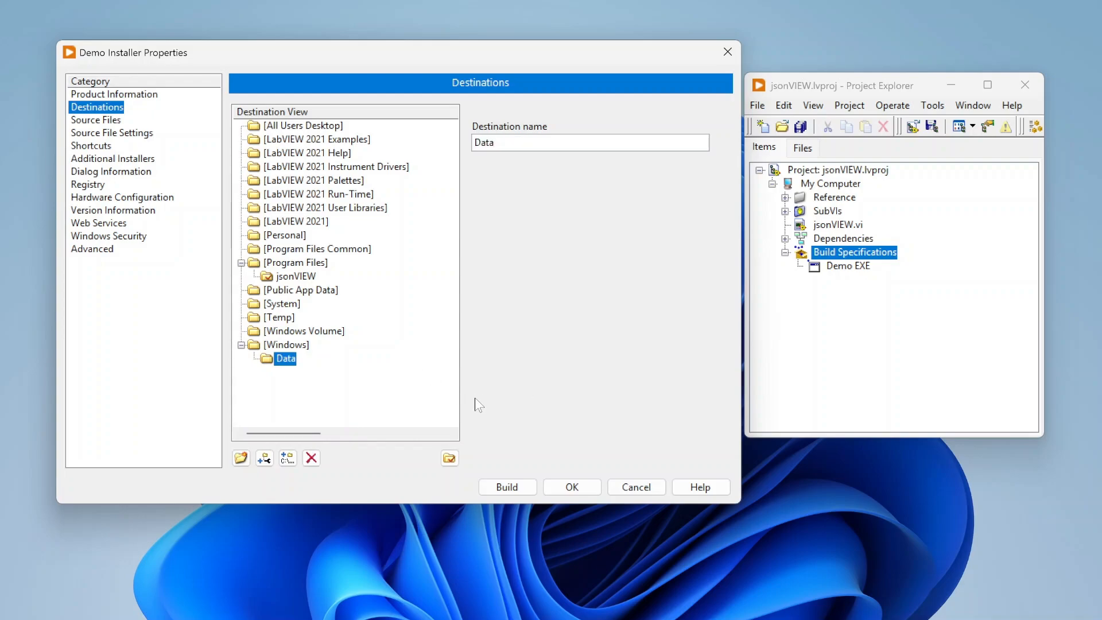
{"action": "mouse_move", "coordinate": [294, 286]}
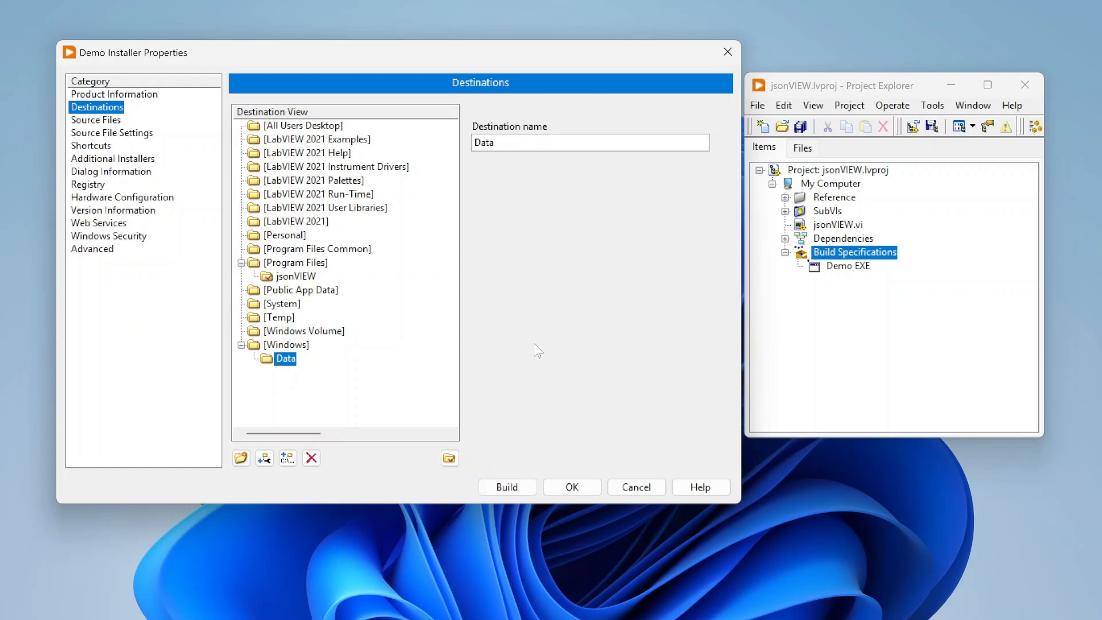
{"action": "mouse_move", "coordinate": [322, 272]}
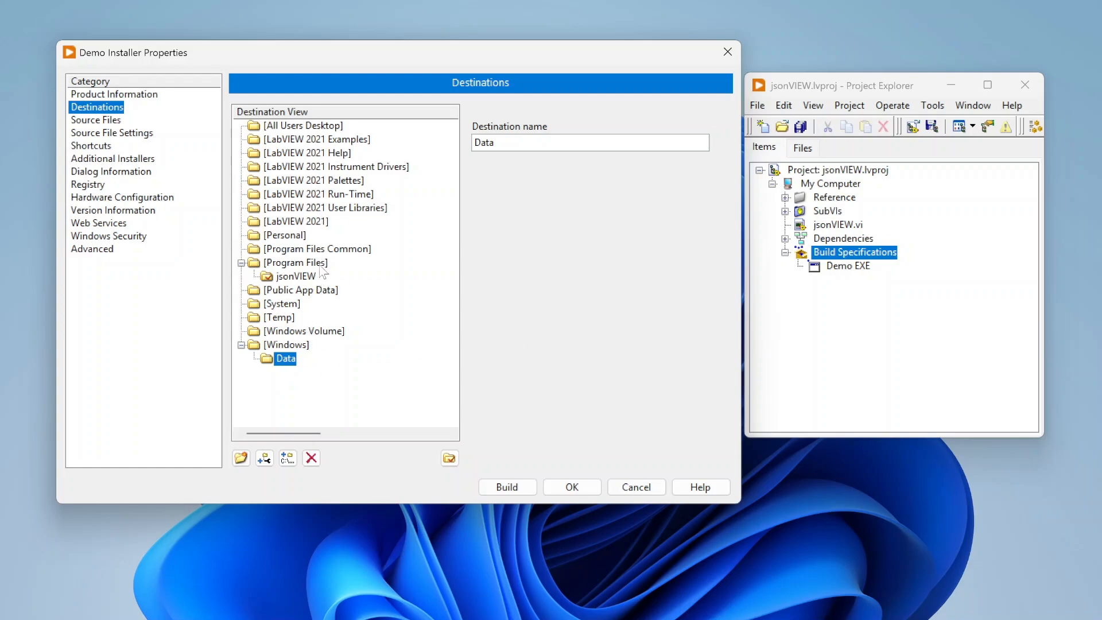
{"action": "left_click", "coordinate": [286, 345]}
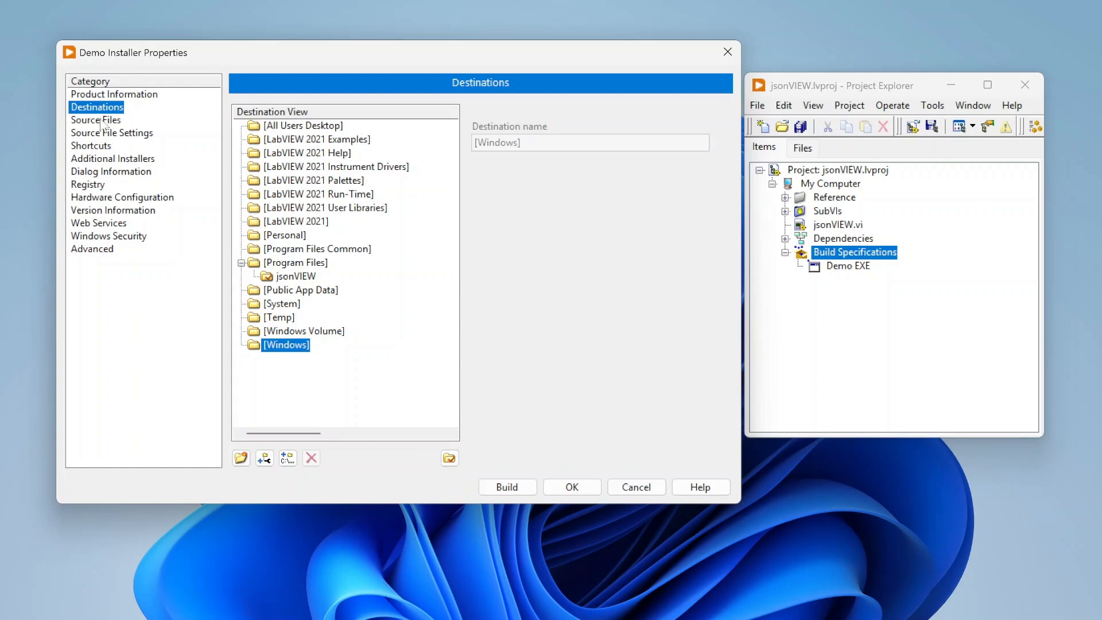
Map the Demo EXE build output into the jsonVIEW folder under Program Files
{"action": "left_click", "coordinate": [96, 119]}
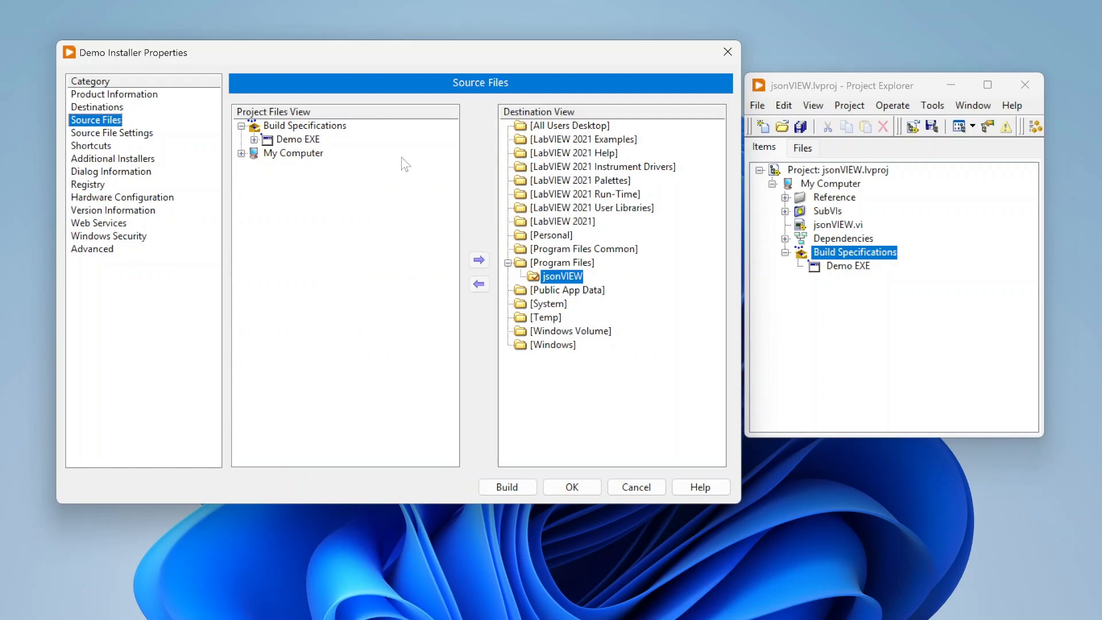
{"action": "mouse_move", "coordinate": [411, 171]}
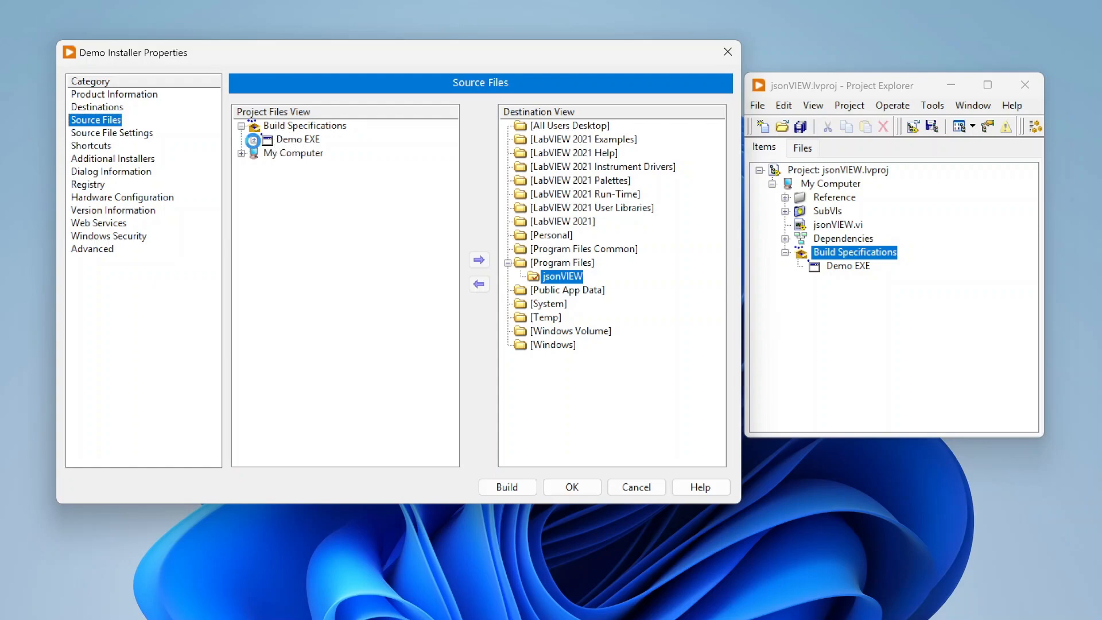
{"action": "left_click", "coordinate": [241, 139]}
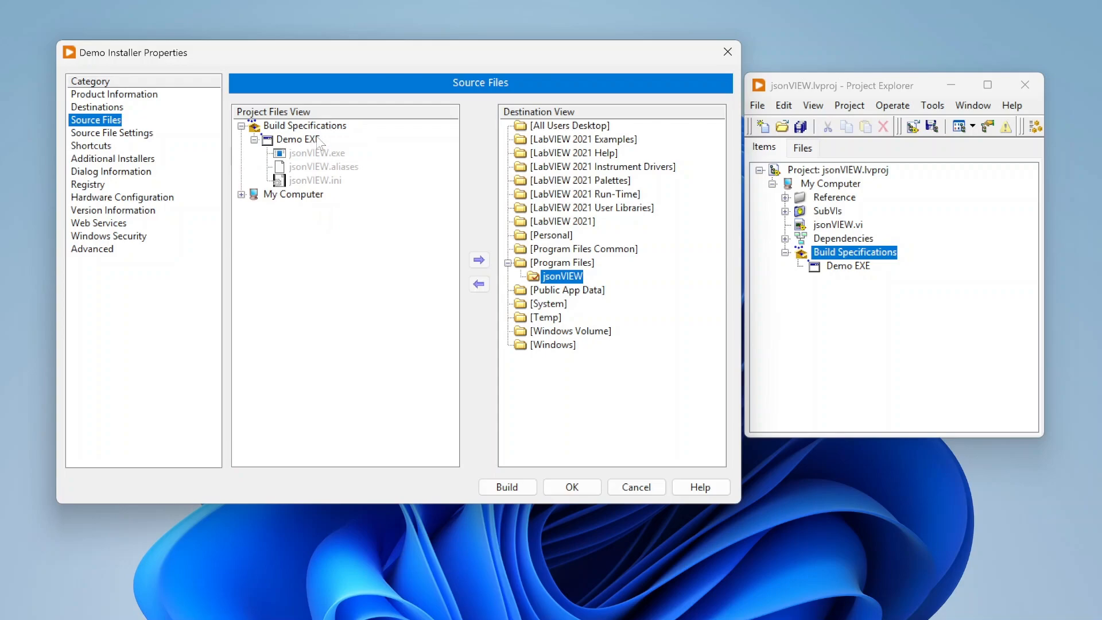
{"action": "left_click", "coordinate": [297, 139]}
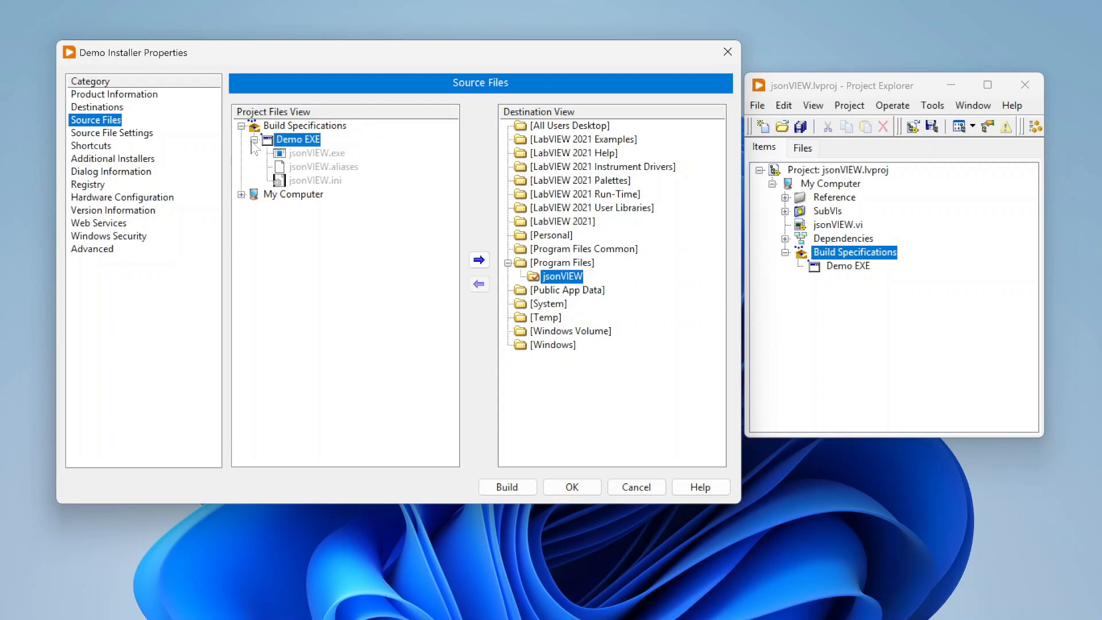
{"action": "left_click", "coordinate": [478, 259]}
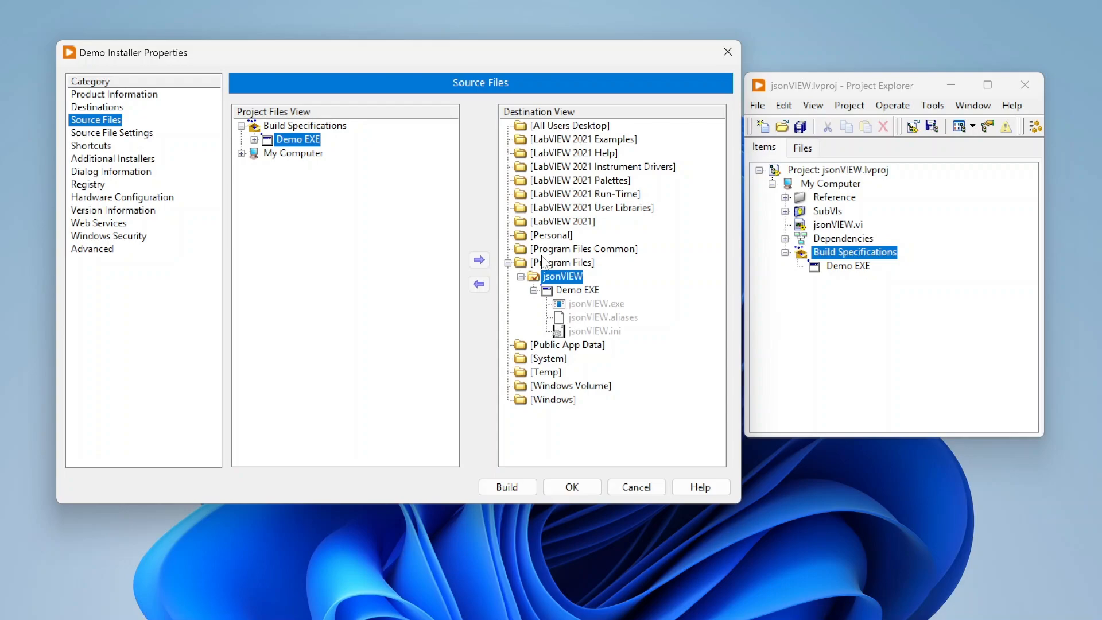
{"action": "mouse_move", "coordinate": [571, 325]}
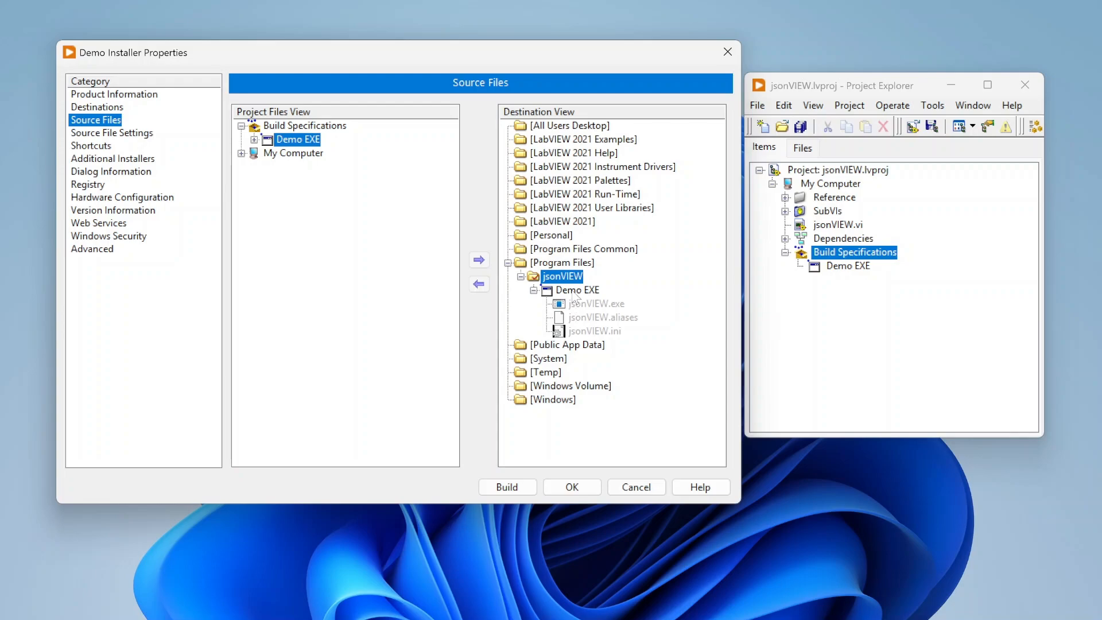
{"action": "mouse_move", "coordinate": [584, 293]}
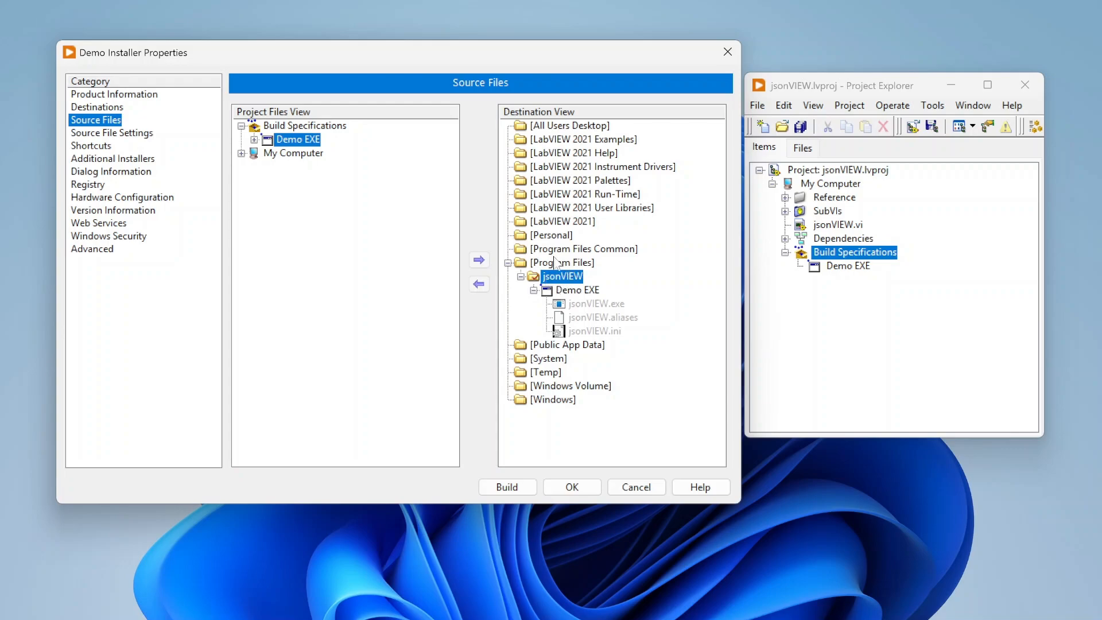
{"action": "mouse_move", "coordinate": [646, 380]}
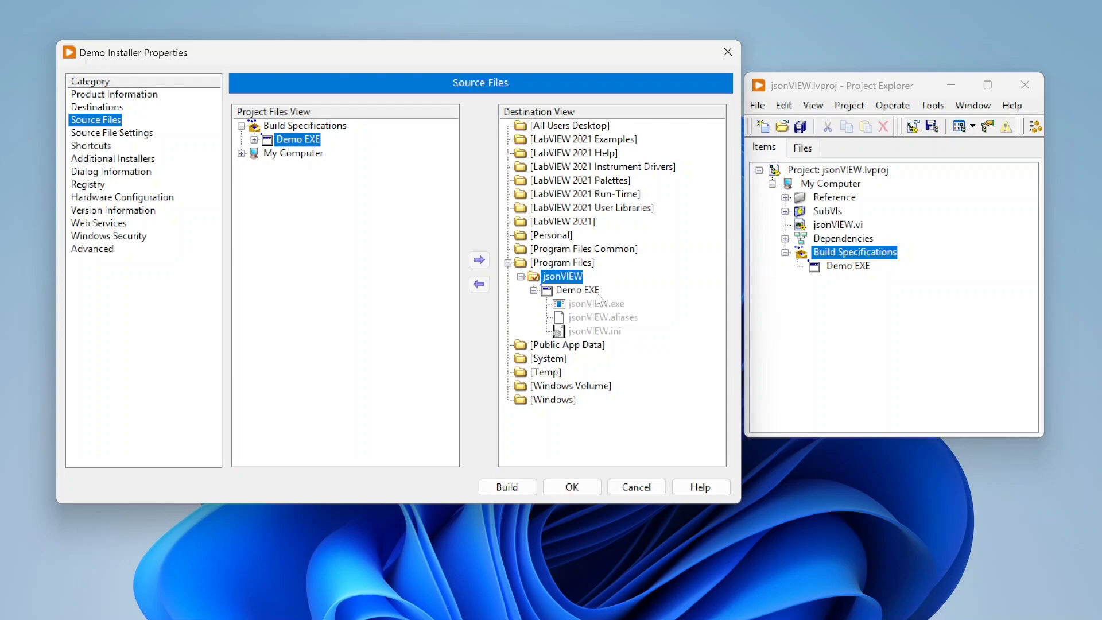
{"action": "mouse_move", "coordinate": [608, 291]}
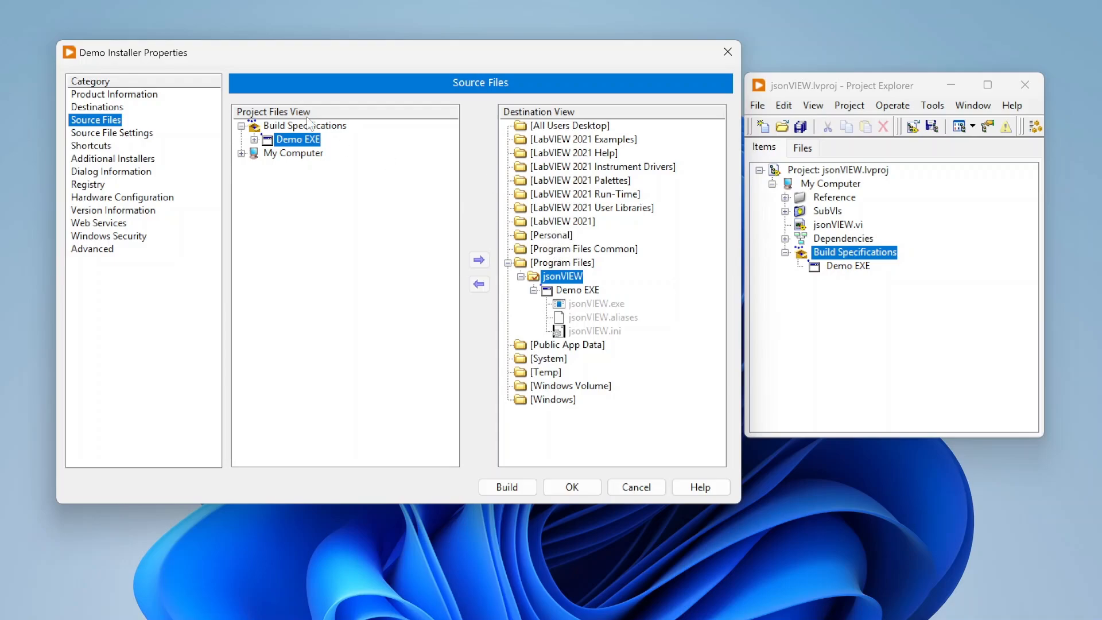
Add jsonVIEW_transparent.png to the destination, then collapse My Computer in the tree
{"action": "left_click", "coordinate": [242, 153]}
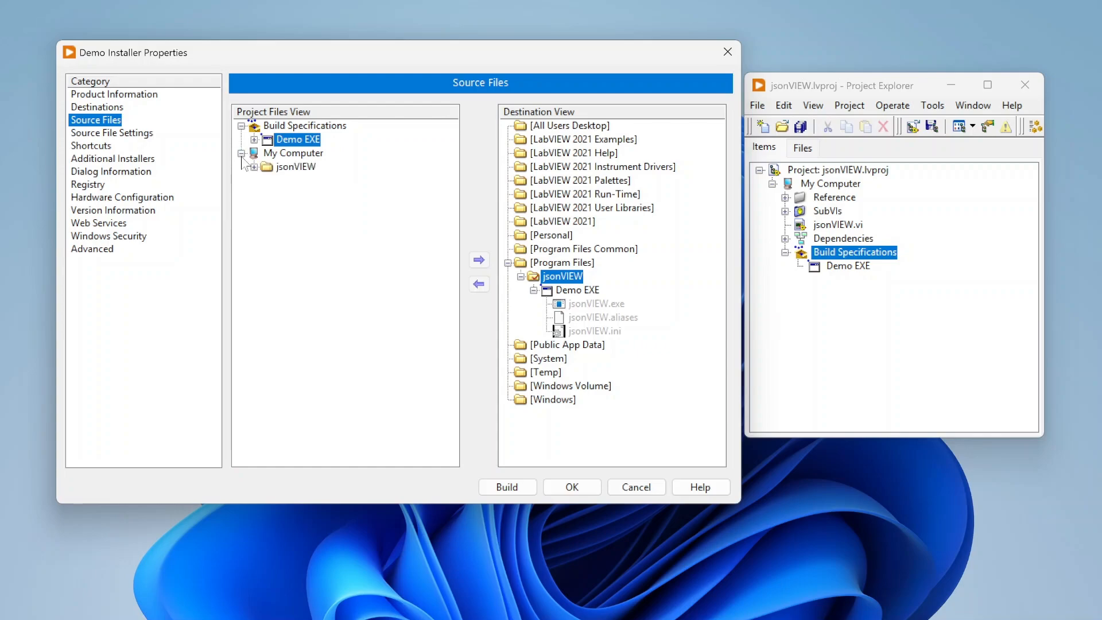
{"action": "left_click", "coordinate": [267, 166]}
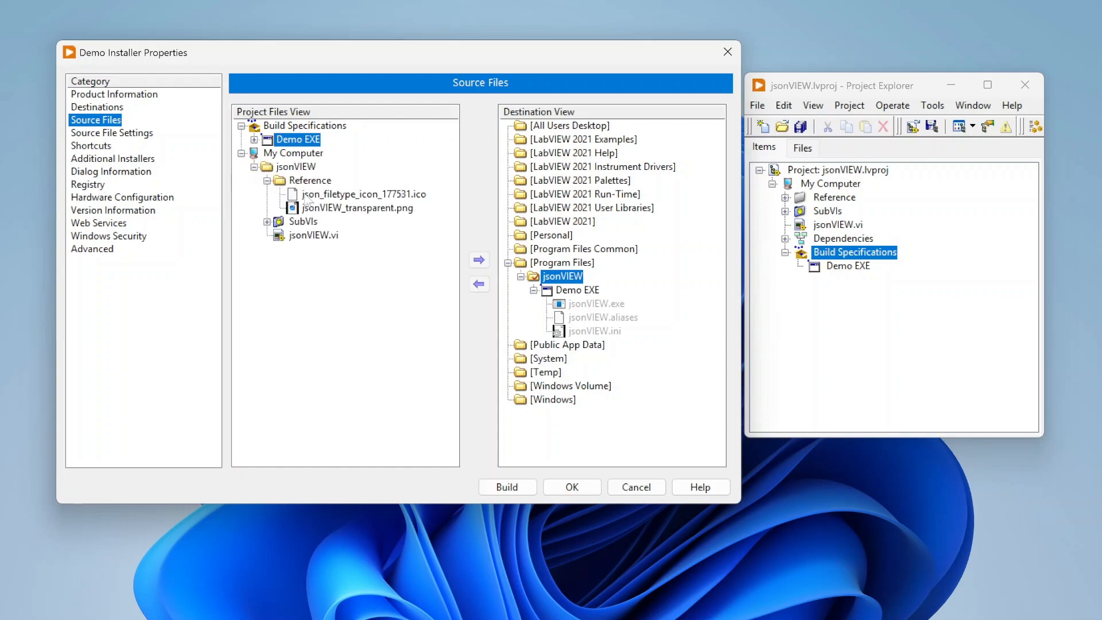
{"action": "left_click", "coordinate": [356, 207]}
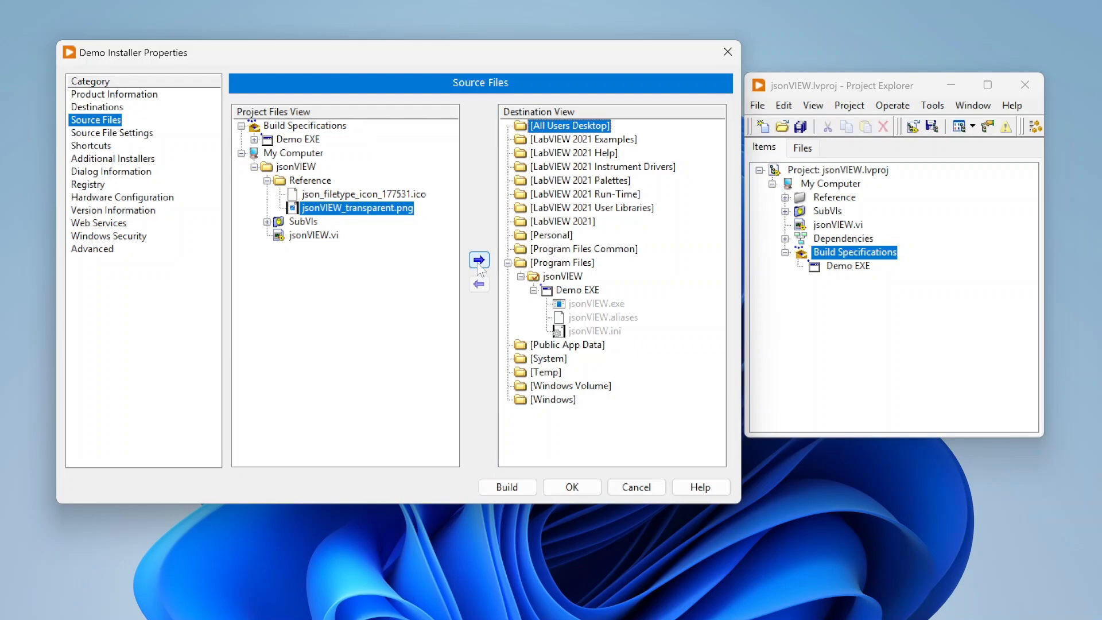
{"action": "left_click", "coordinate": [478, 260]}
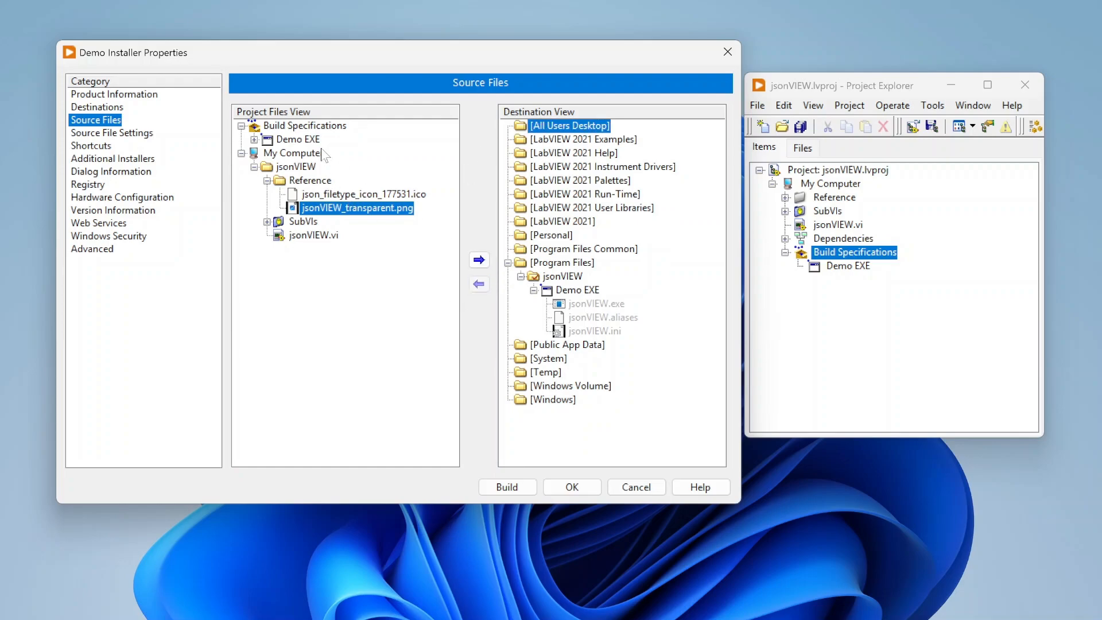
{"action": "left_click", "coordinate": [313, 235]}
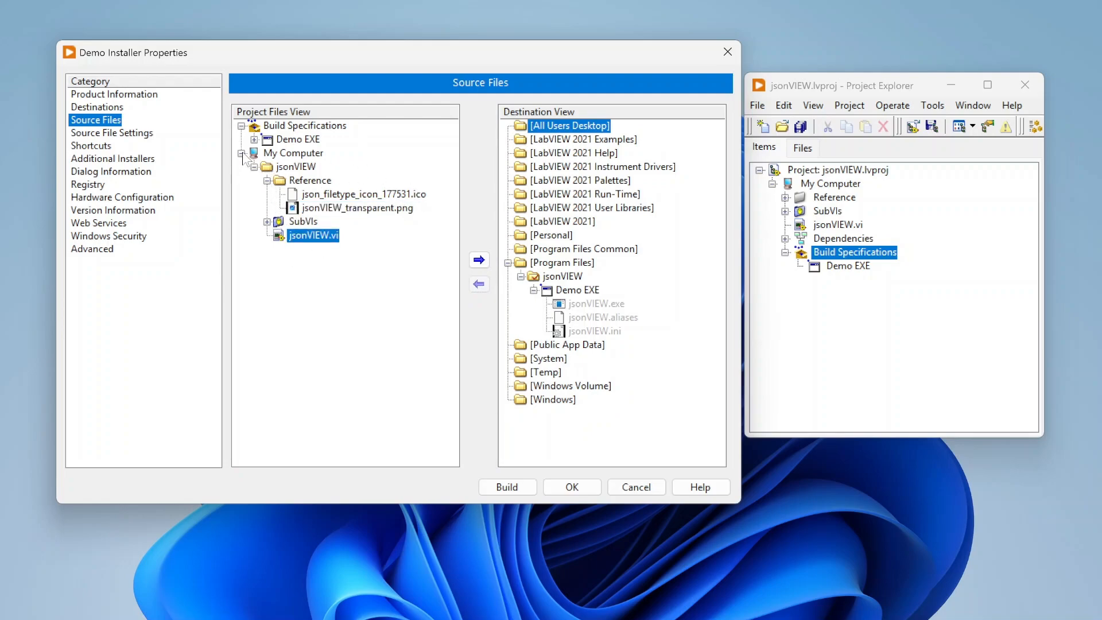
{"action": "left_click", "coordinate": [241, 153]}
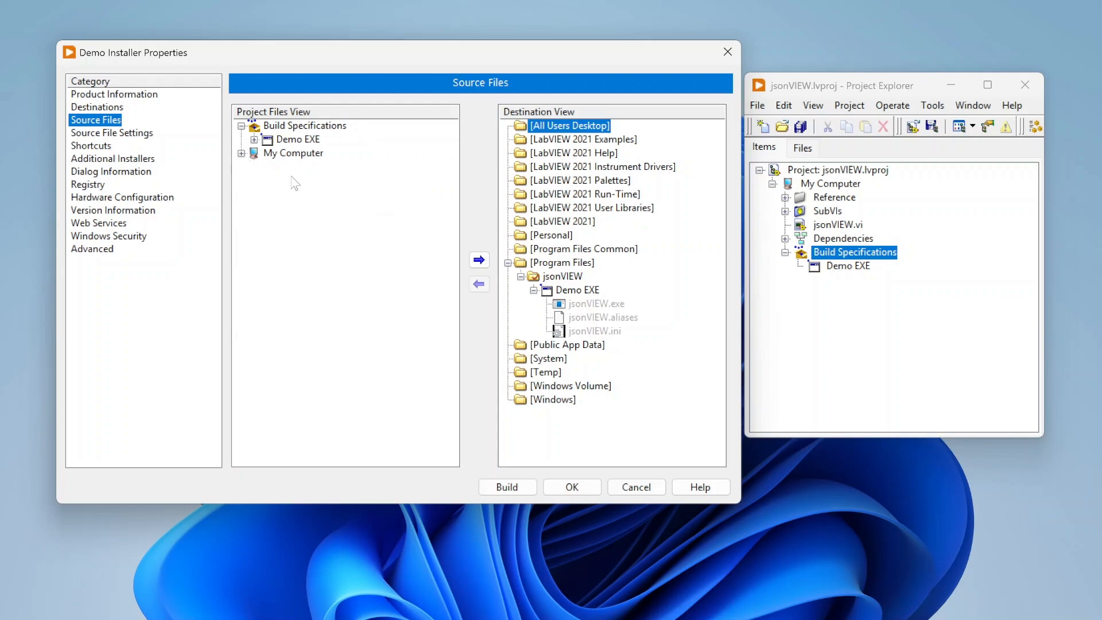
{"action": "mouse_move", "coordinate": [573, 409]}
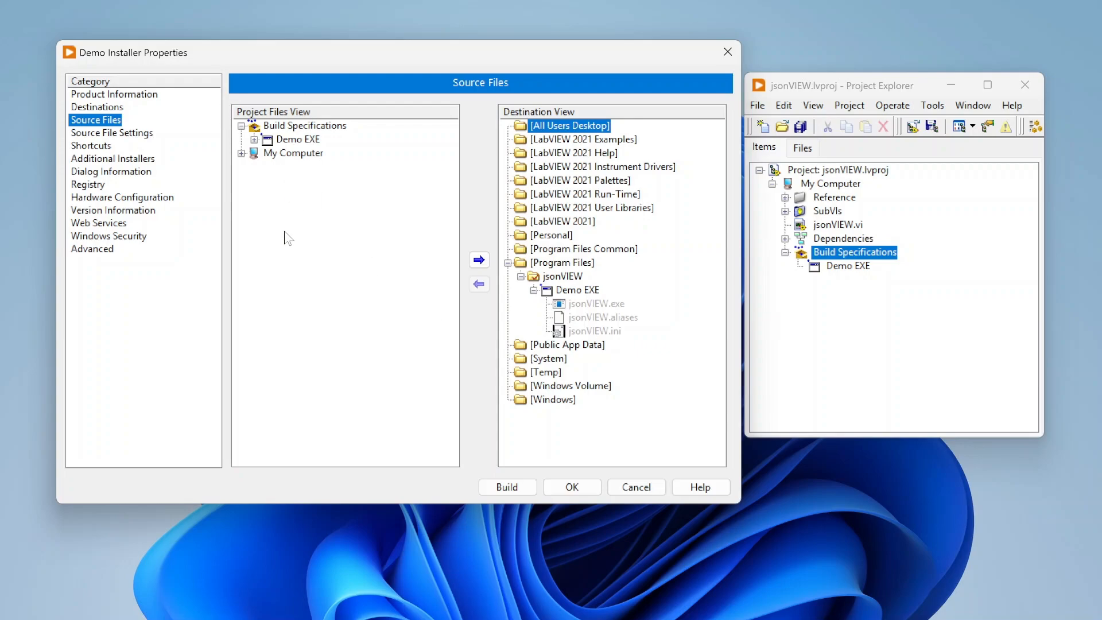
{"action": "mouse_move", "coordinate": [435, 178]}
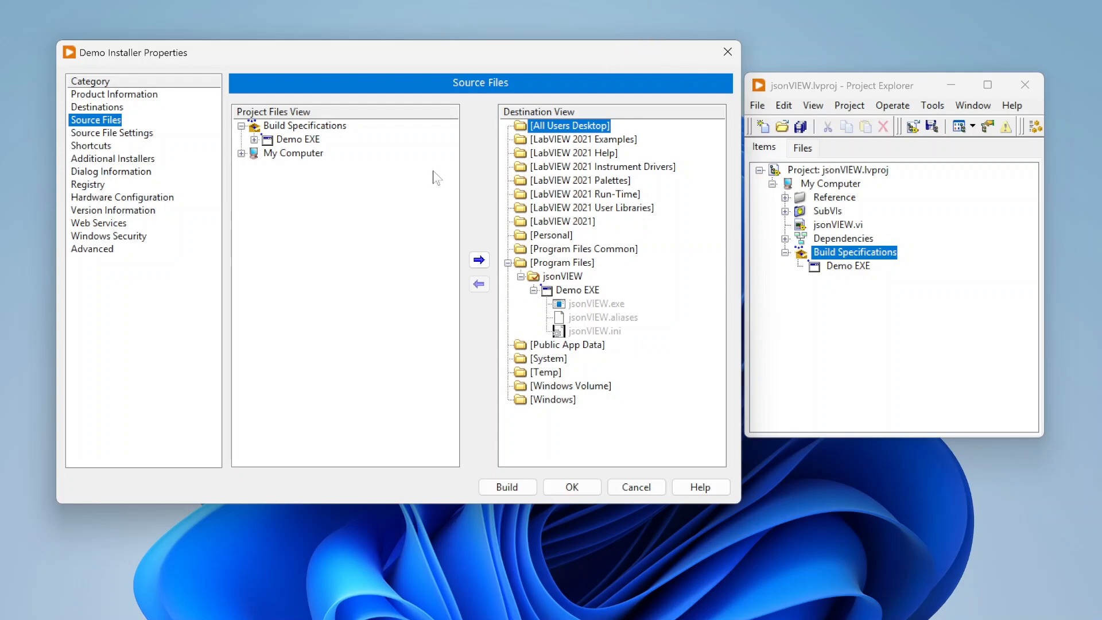
{"action": "mouse_move", "coordinate": [79, 141]}
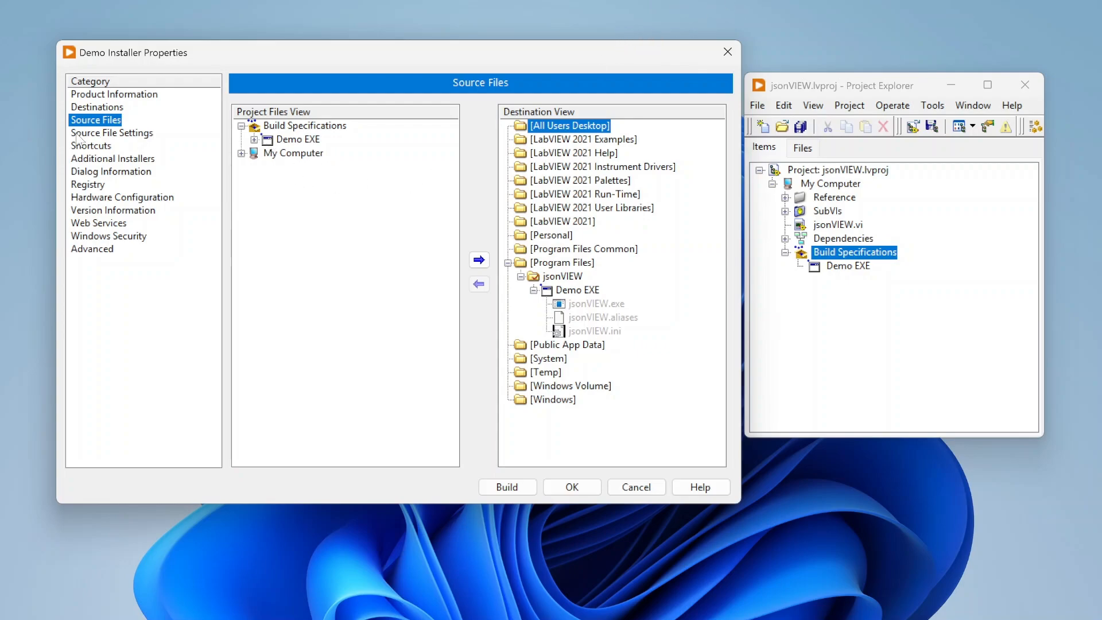
Inspect jsonVIEW.exe, .aliases and .ini attributes, toggling Unlock on and off for jsonVIEW.ini
{"action": "left_click", "coordinate": [112, 132]}
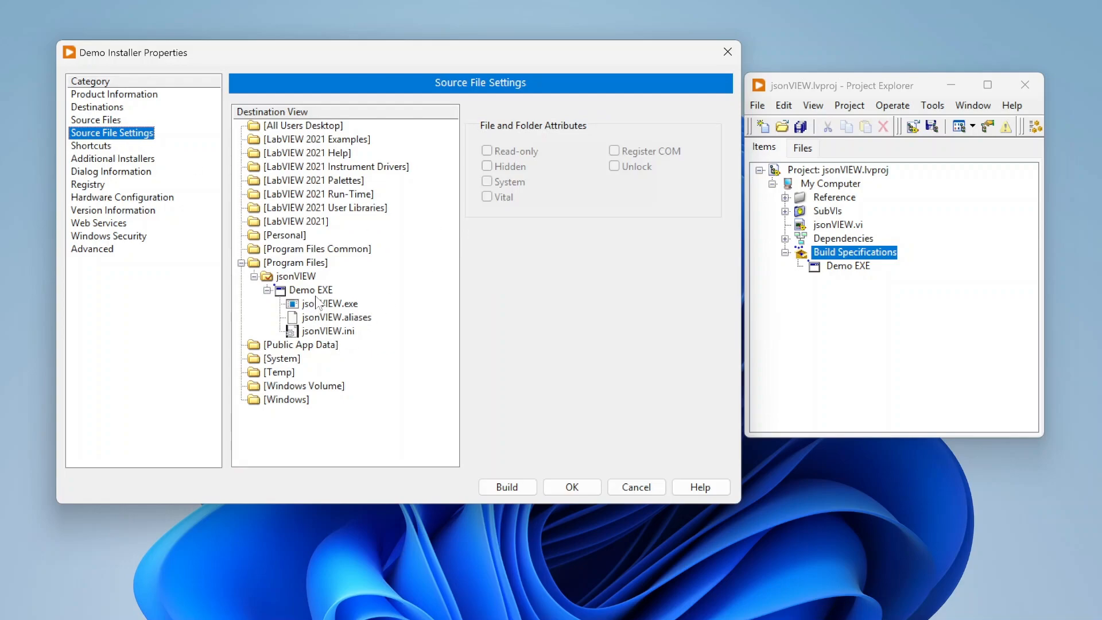
{"action": "left_click", "coordinate": [331, 303]}
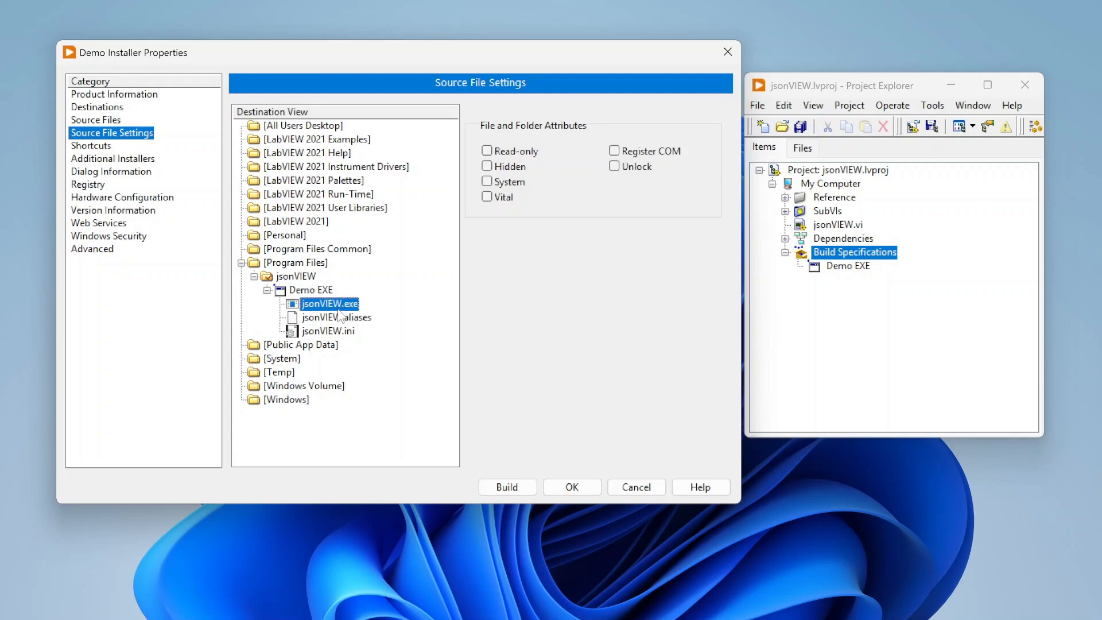
{"action": "left_click", "coordinate": [328, 331]}
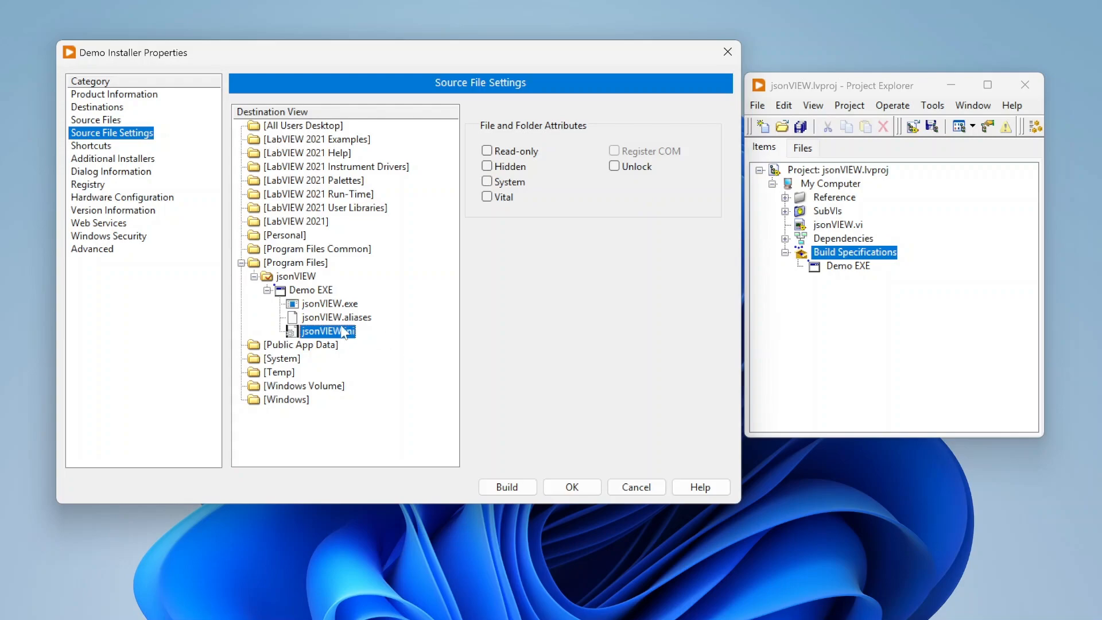
{"action": "left_click", "coordinate": [336, 317]}
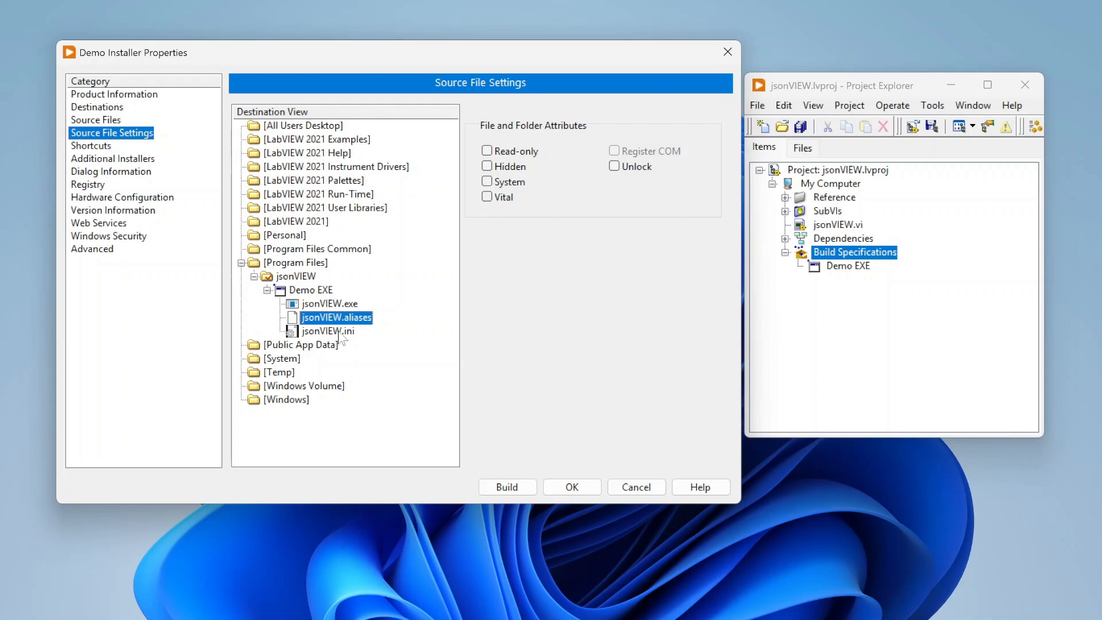
{"action": "left_click", "coordinate": [328, 332]}
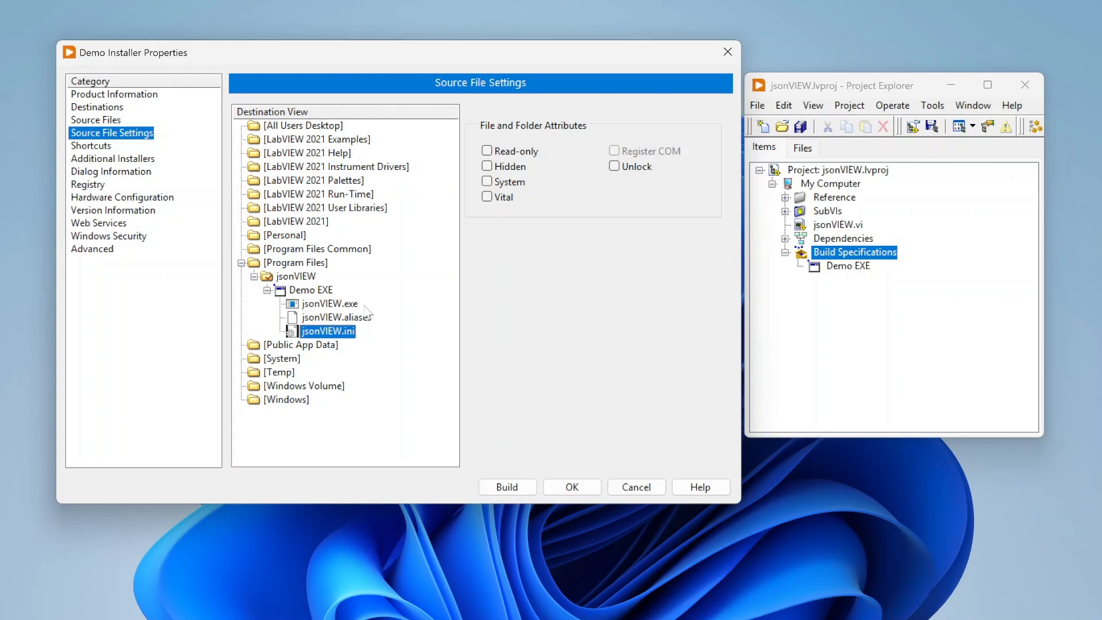
{"action": "left_click", "coordinate": [614, 167]}
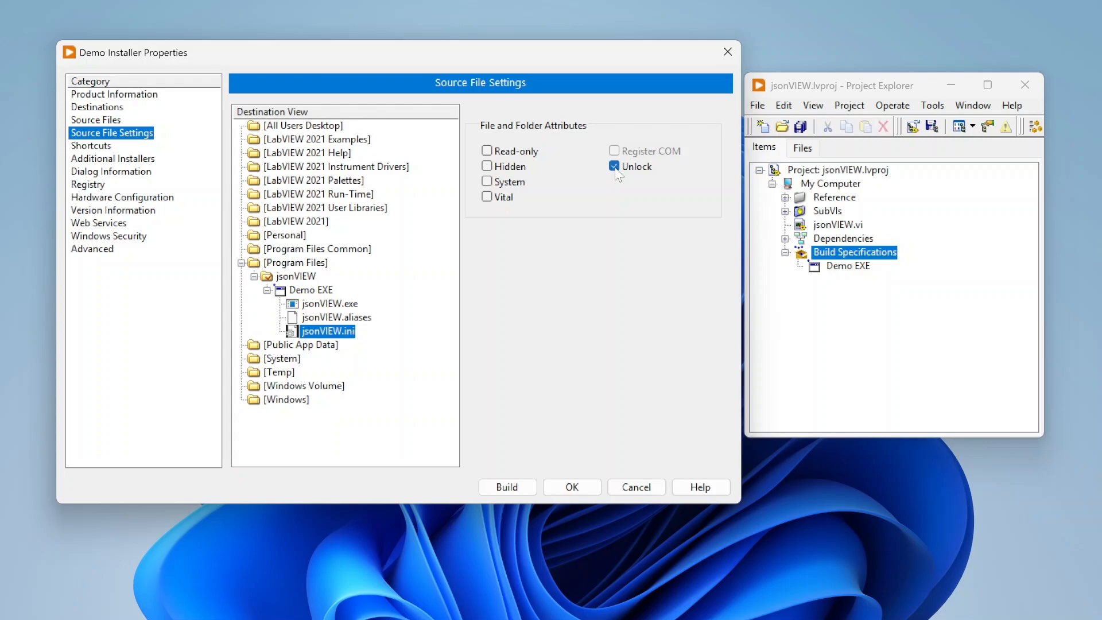
{"action": "left_click", "coordinate": [613, 166]}
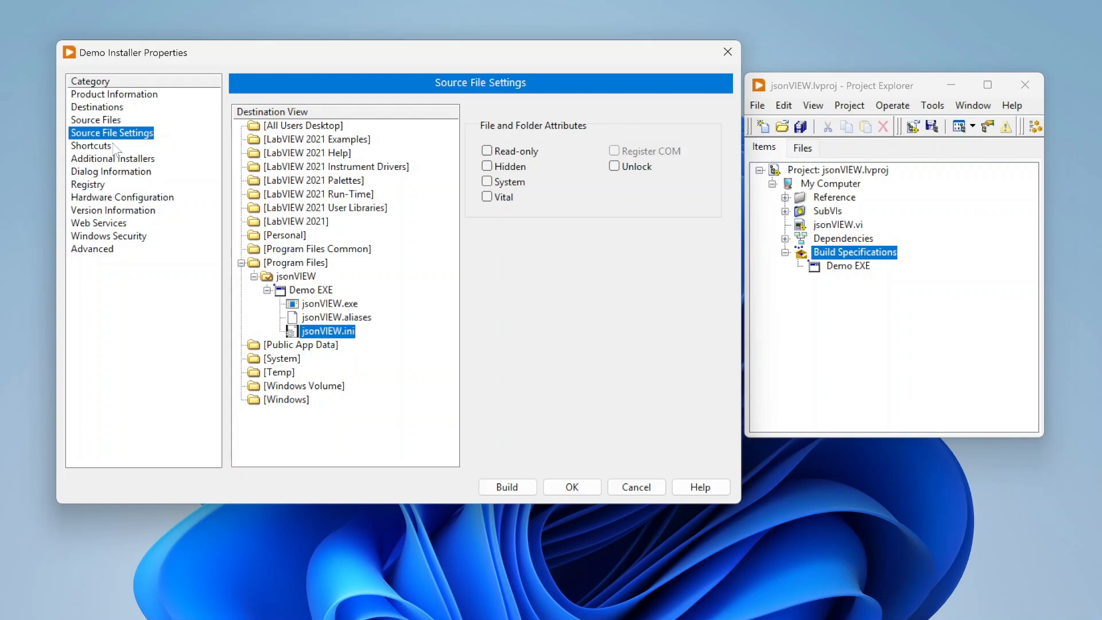
Replace the existing shortcut with a jsonVIEW shortcut targeting jsonVIEW.exe
{"action": "left_click", "coordinate": [91, 145]}
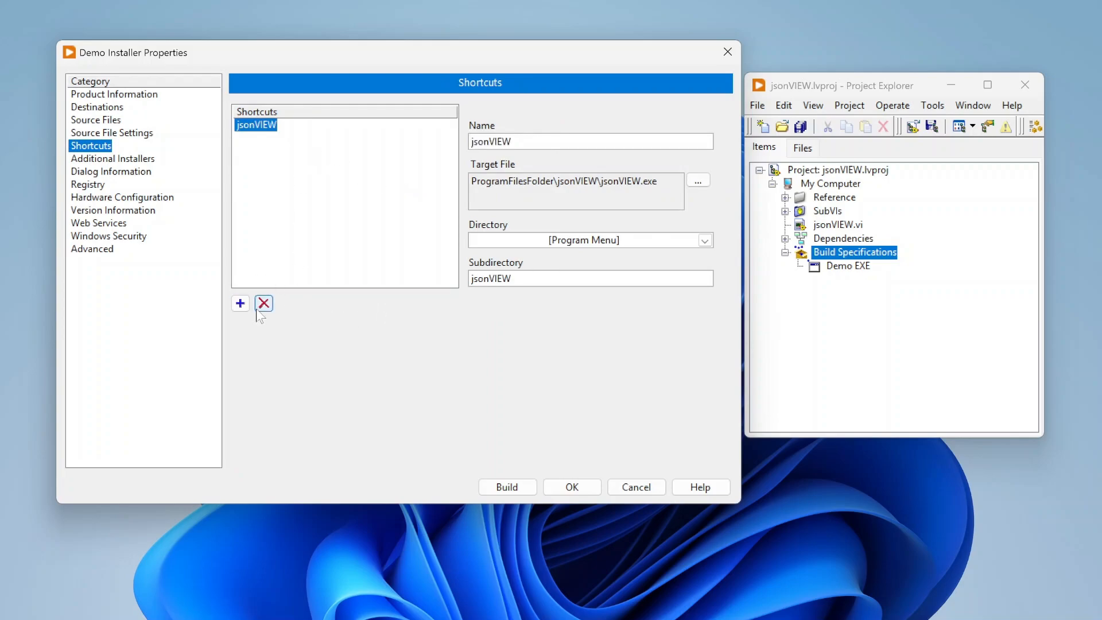
{"action": "left_click", "coordinate": [263, 303]}
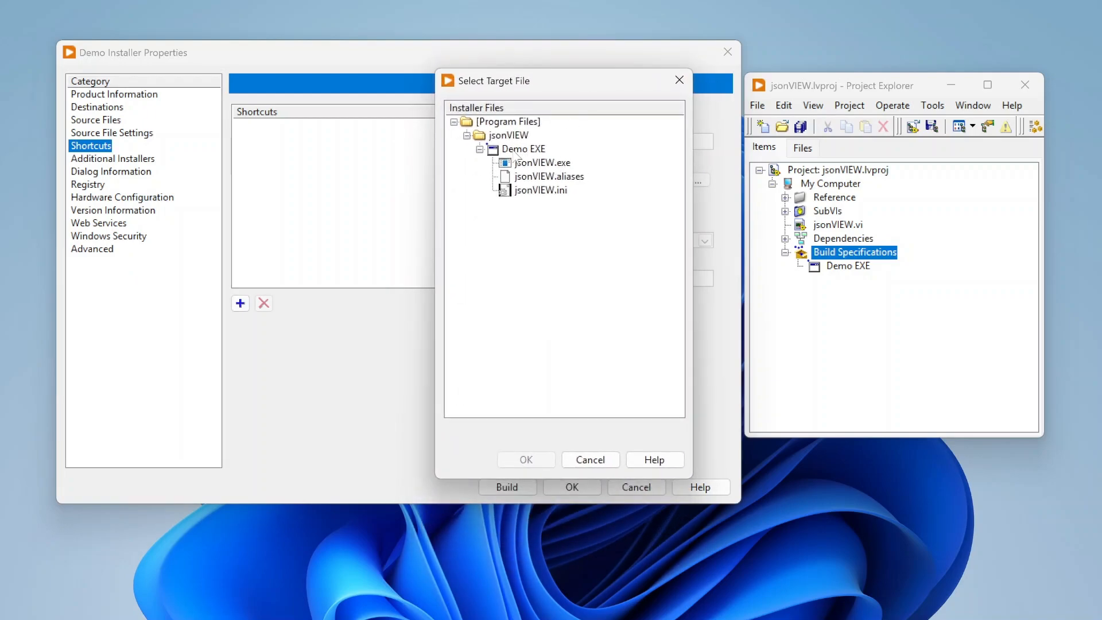
{"action": "left_click", "coordinate": [541, 163]}
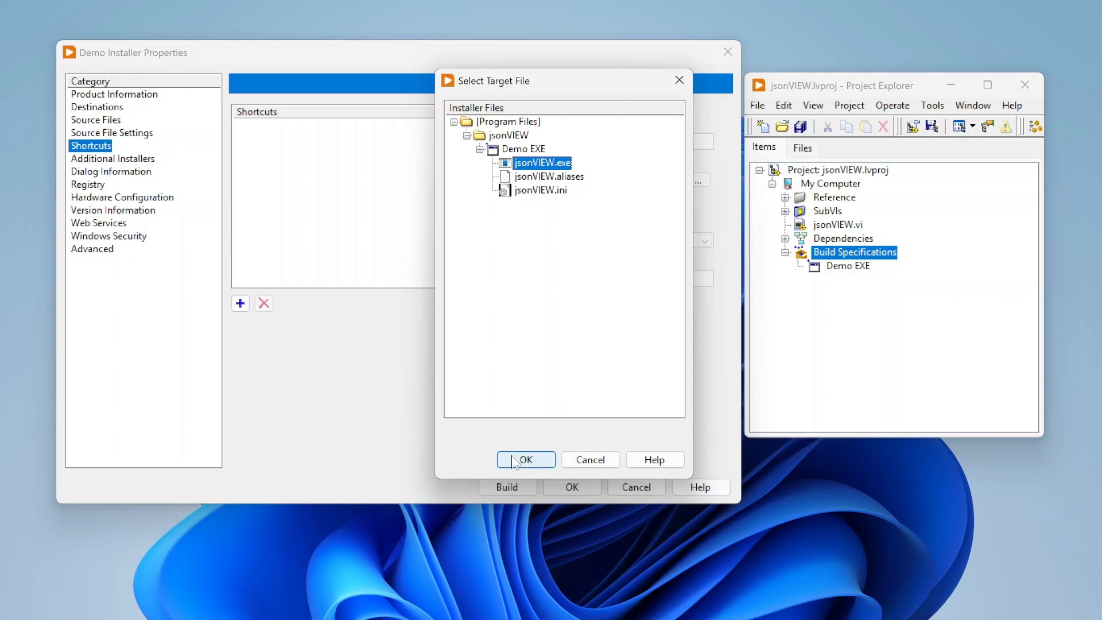
{"action": "left_click", "coordinate": [525, 460]}
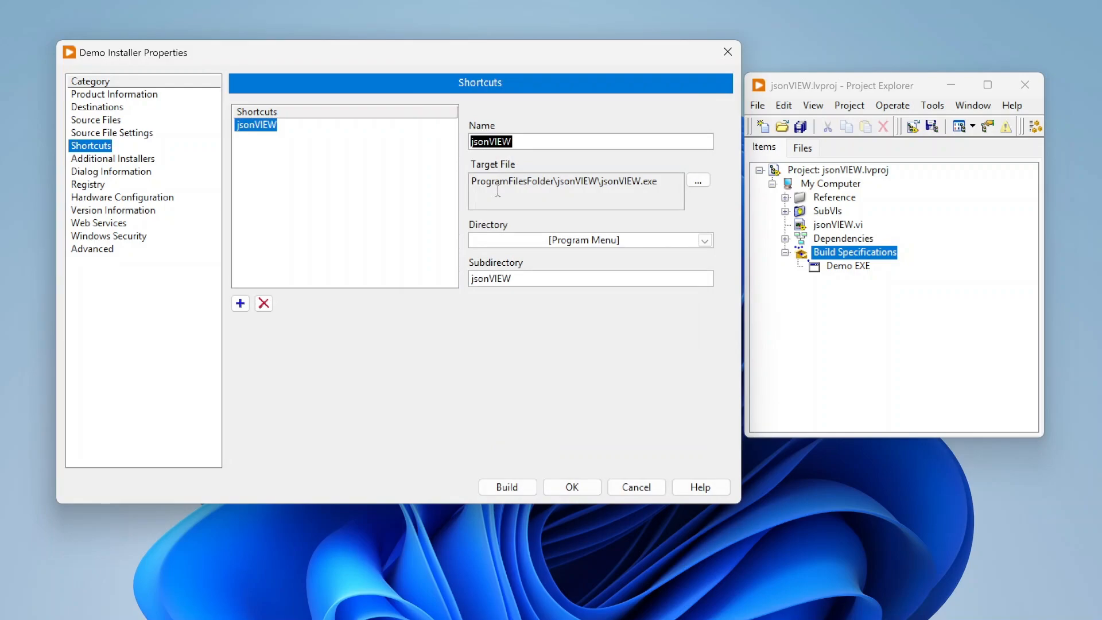
{"action": "mouse_move", "coordinate": [638, 185]}
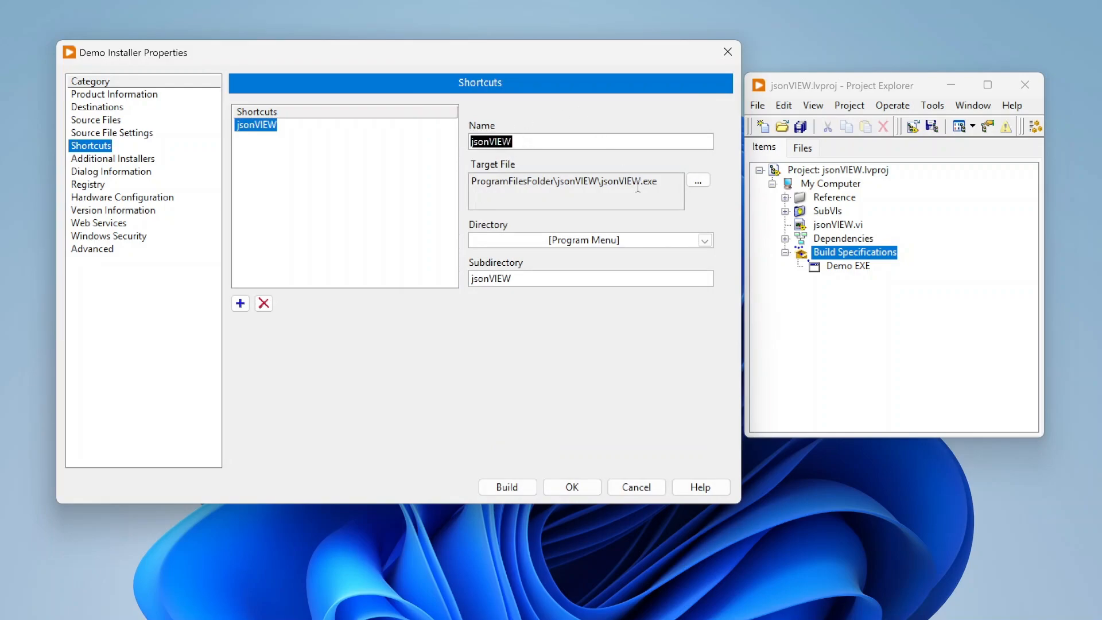
Review the shortcut Directory dropdown choices
{"action": "left_click", "coordinate": [704, 240]}
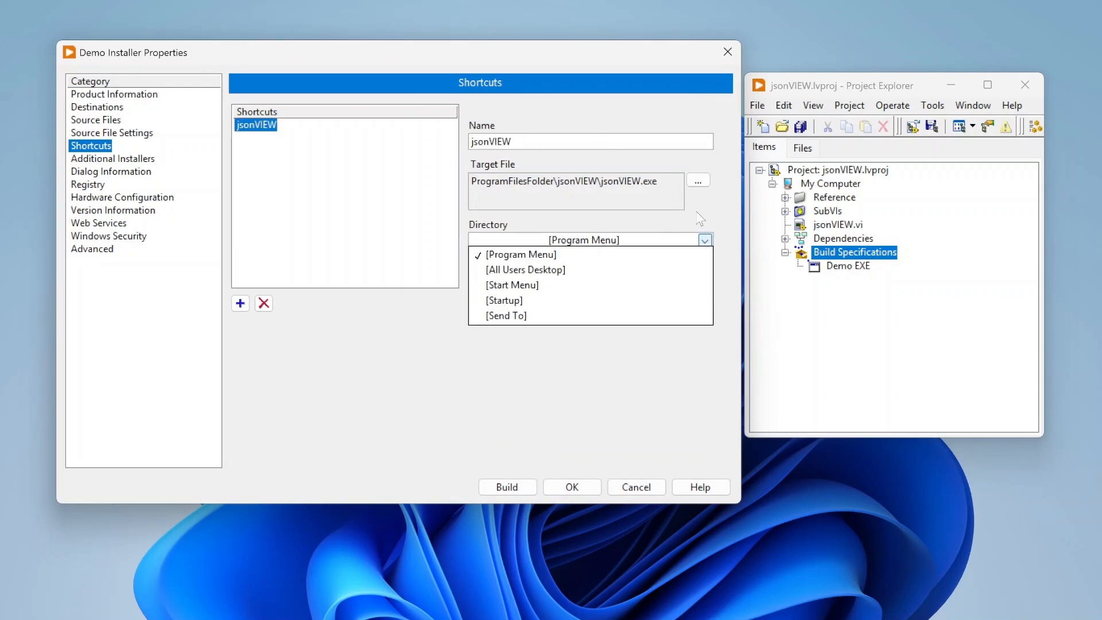
{"action": "left_click", "coordinate": [520, 255]}
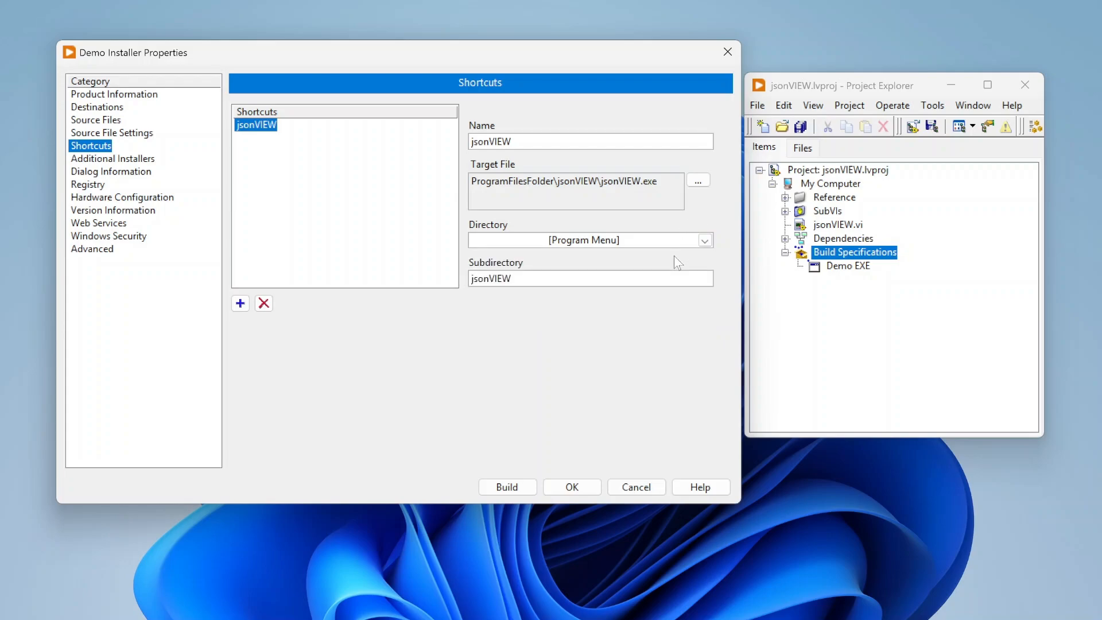
{"action": "left_click", "coordinate": [704, 240]}
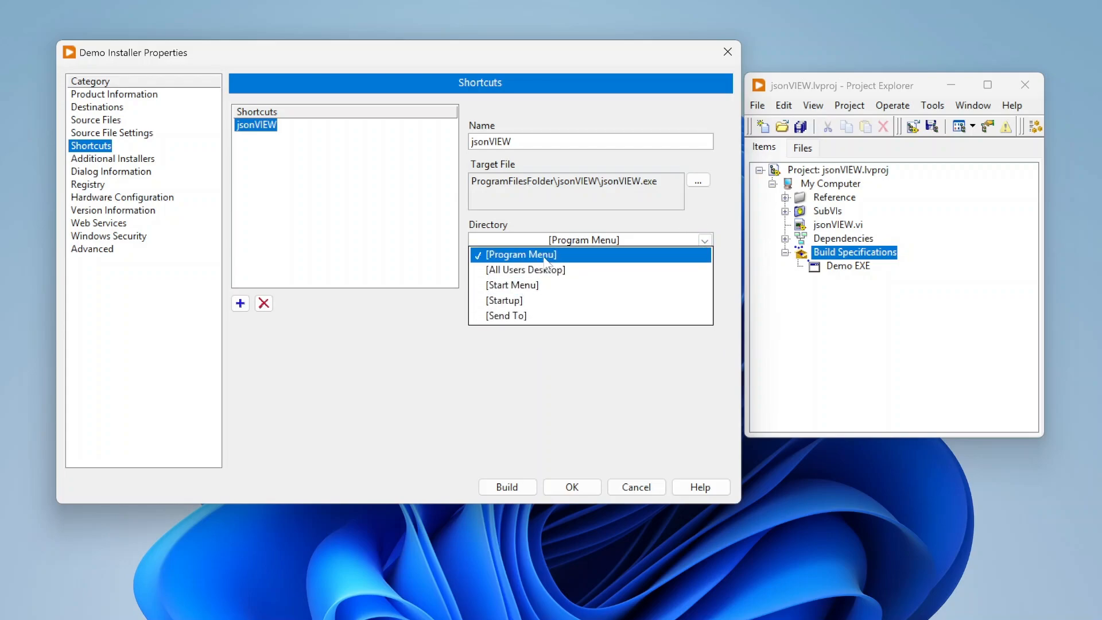
{"action": "mouse_move", "coordinate": [525, 269]}
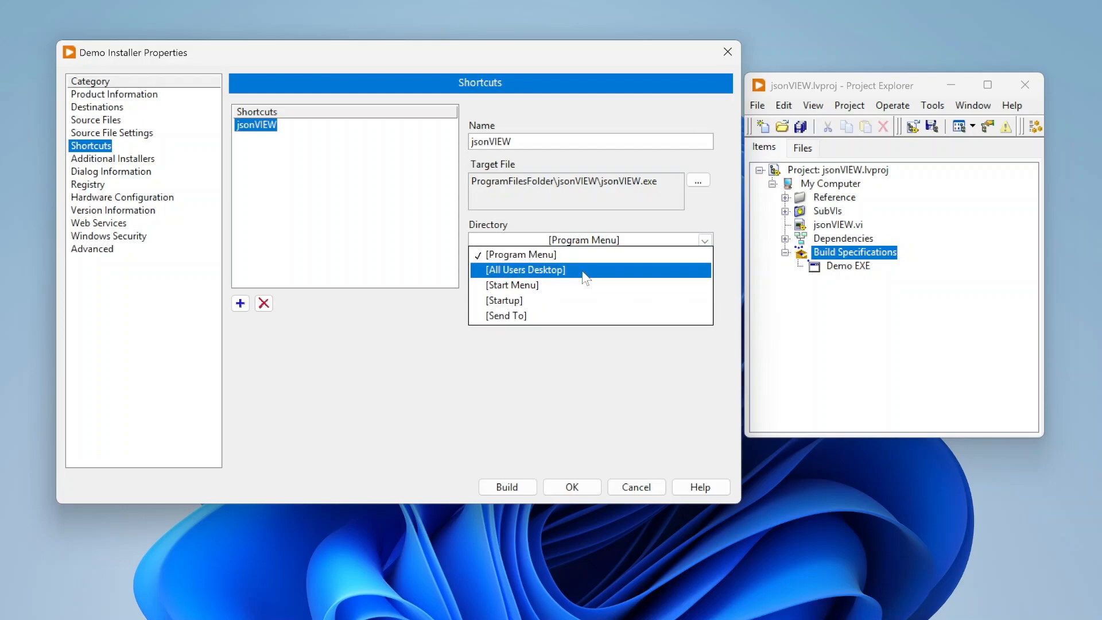
{"action": "mouse_move", "coordinate": [554, 300]}
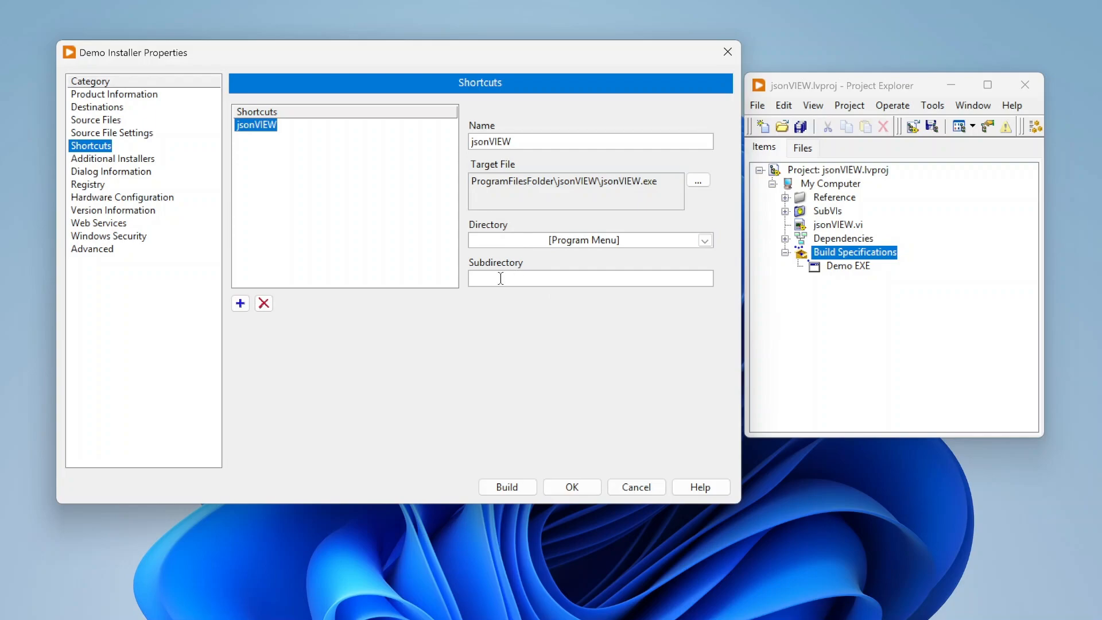
{"action": "mouse_move", "coordinate": [489, 309]}
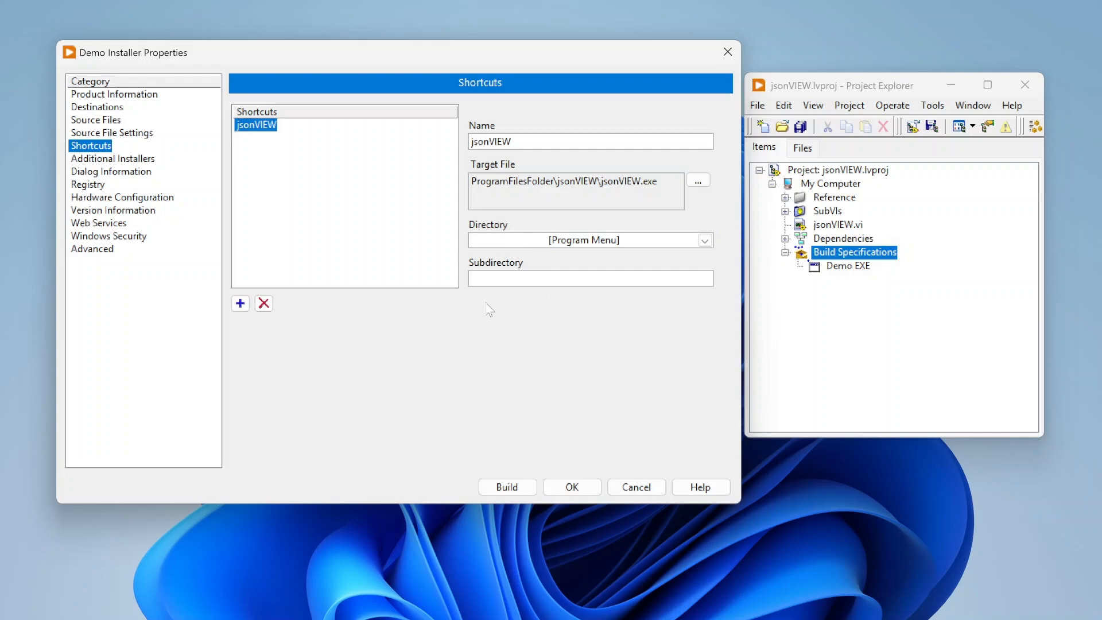
Add a second shortcut on All Users Desktop, no subdirectory, targeting jsonVIEW.ini
{"action": "left_click", "coordinate": [704, 240]}
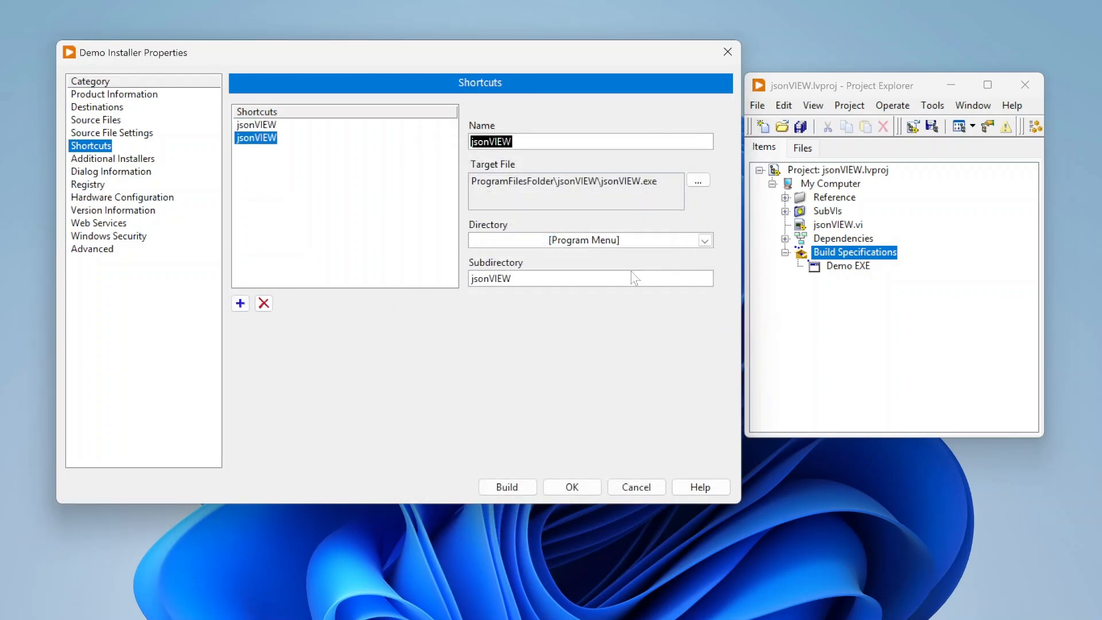
{"action": "left_click", "coordinate": [703, 240]}
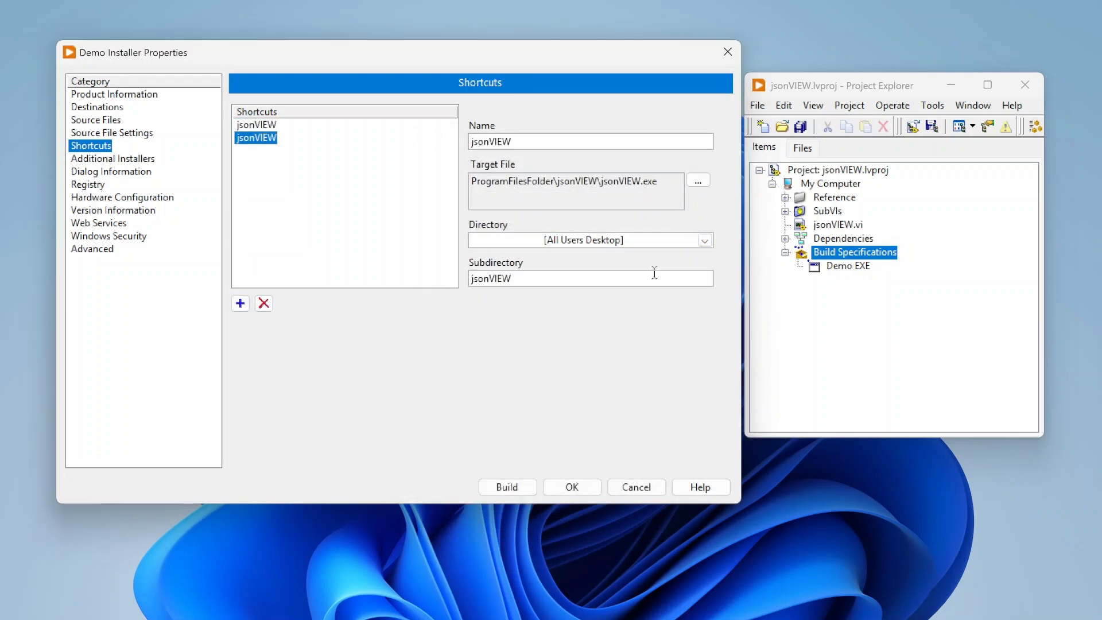
{"action": "left_click", "coordinate": [256, 124]}
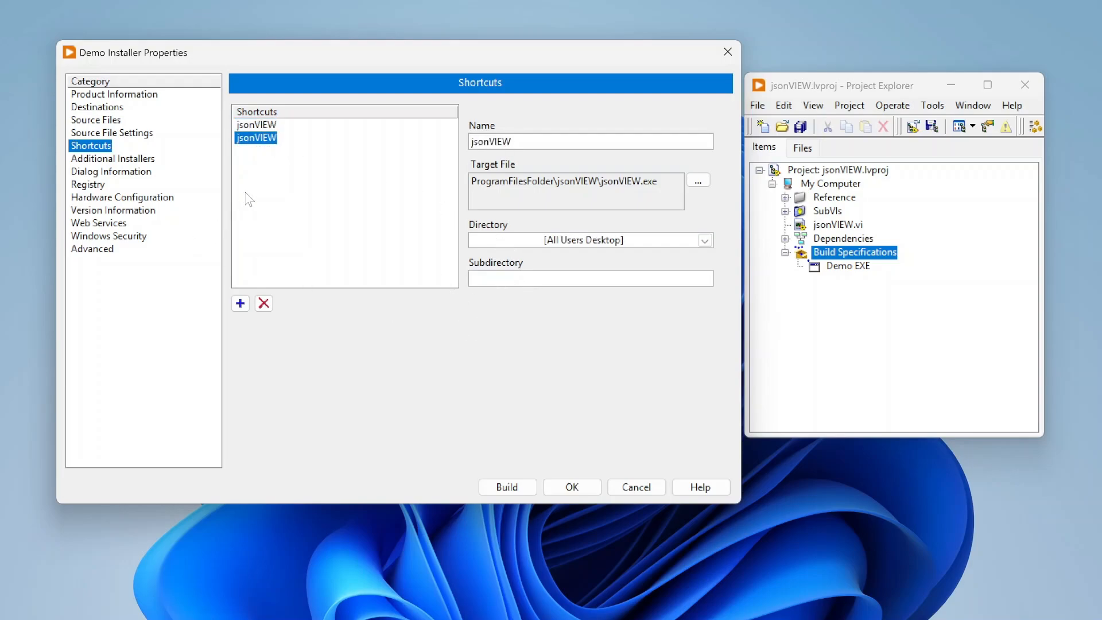
{"action": "left_click", "coordinate": [697, 181]}
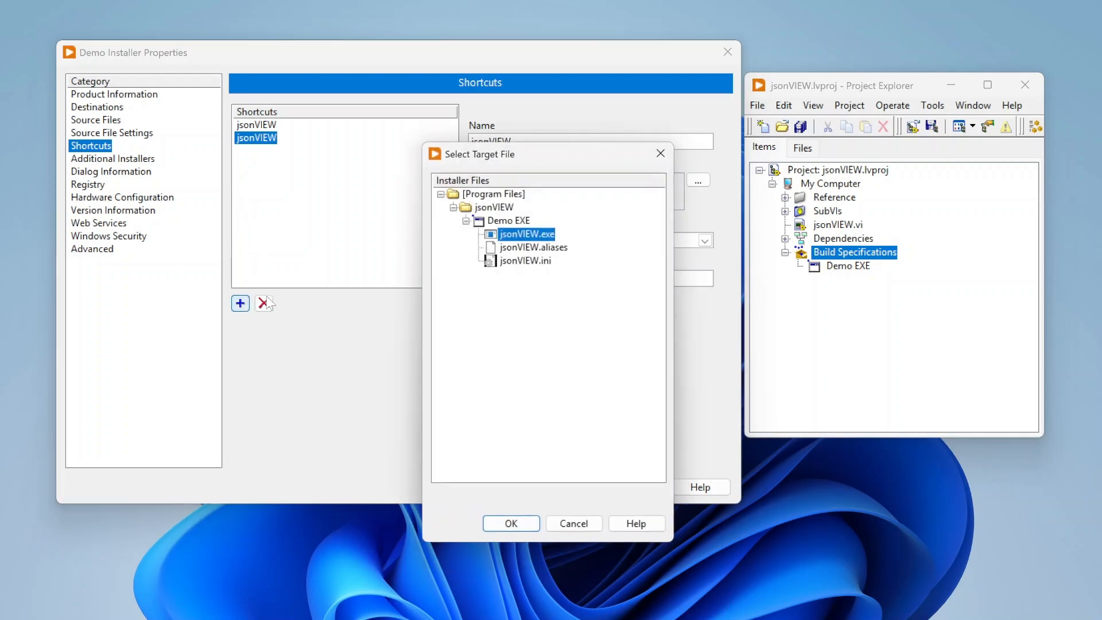
{"action": "left_click", "coordinate": [526, 261]}
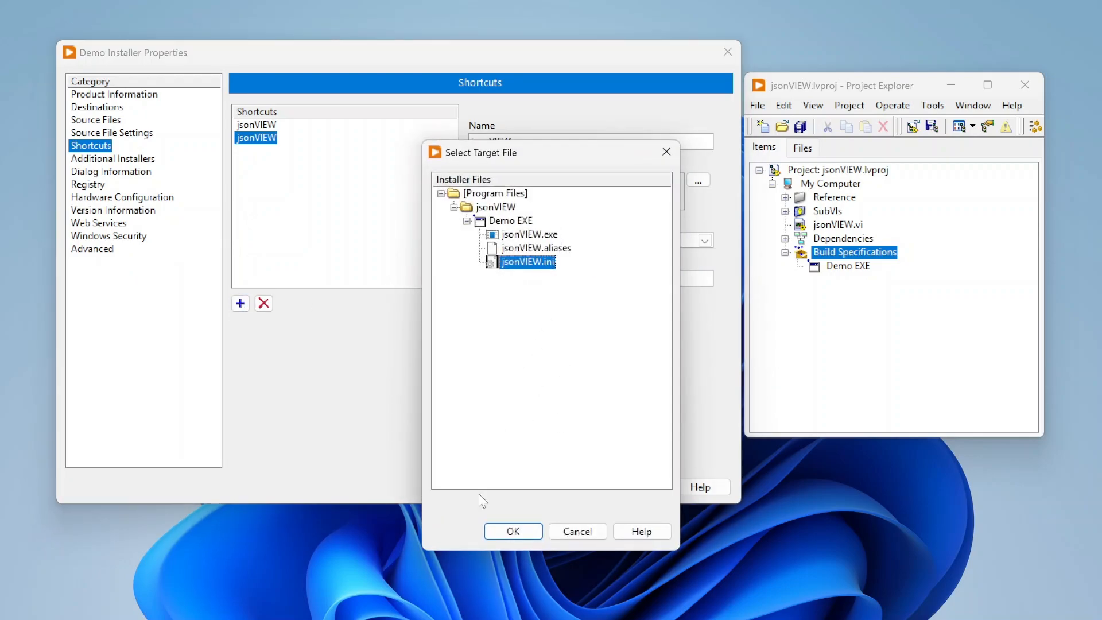
Delete both jsonVIEW shortcuts and view the Additional Installers category
{"action": "left_click", "coordinate": [513, 530]}
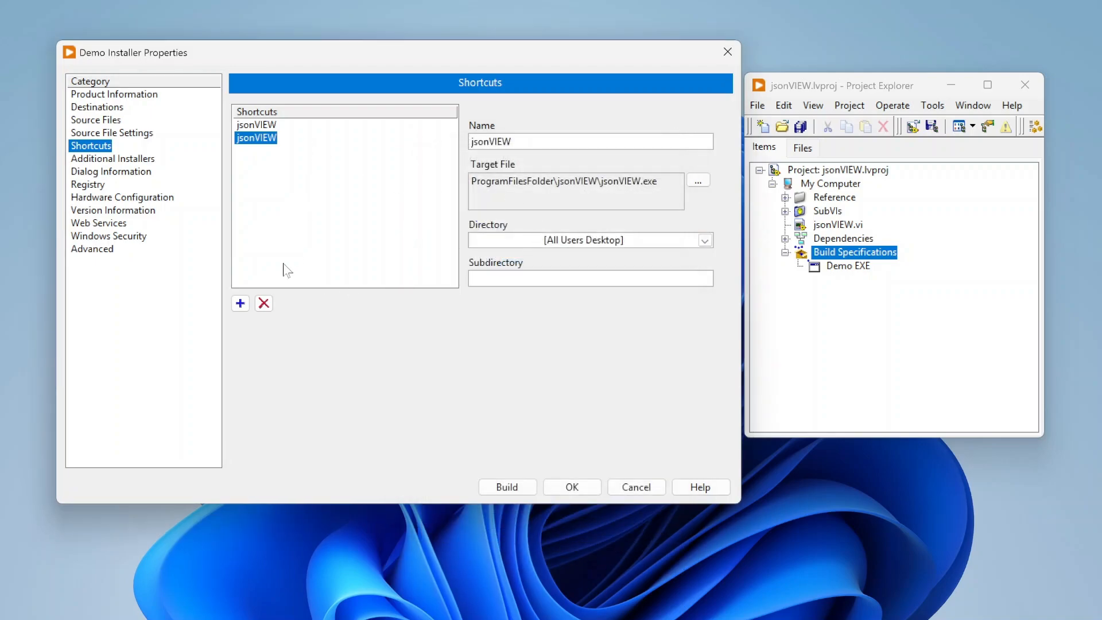
{"action": "left_click", "coordinate": [262, 303]}
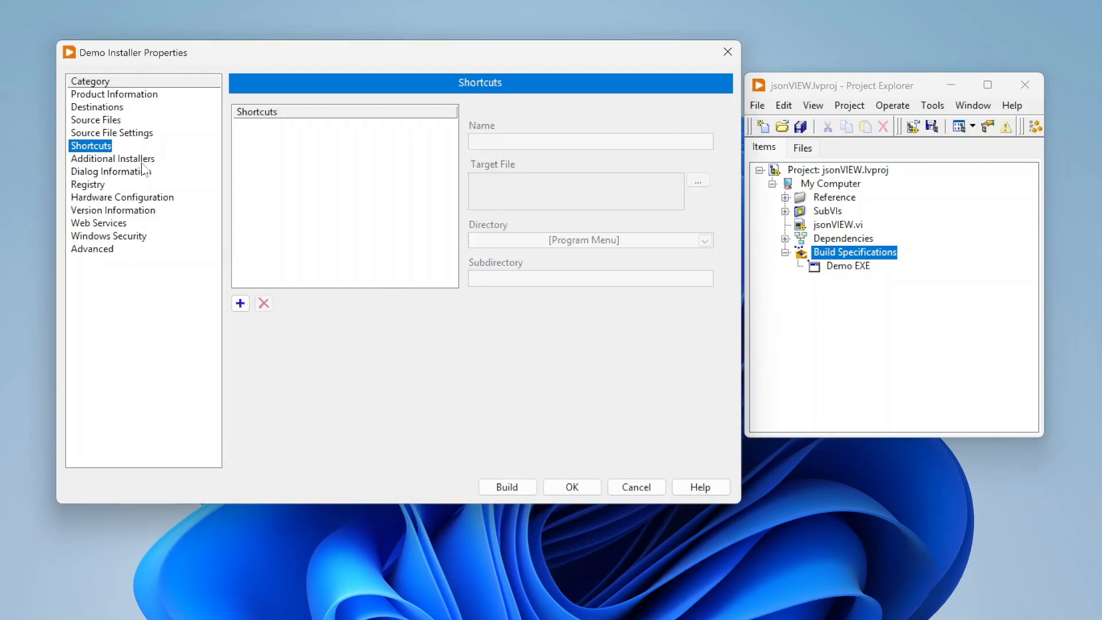
{"action": "left_click", "coordinate": [113, 158]}
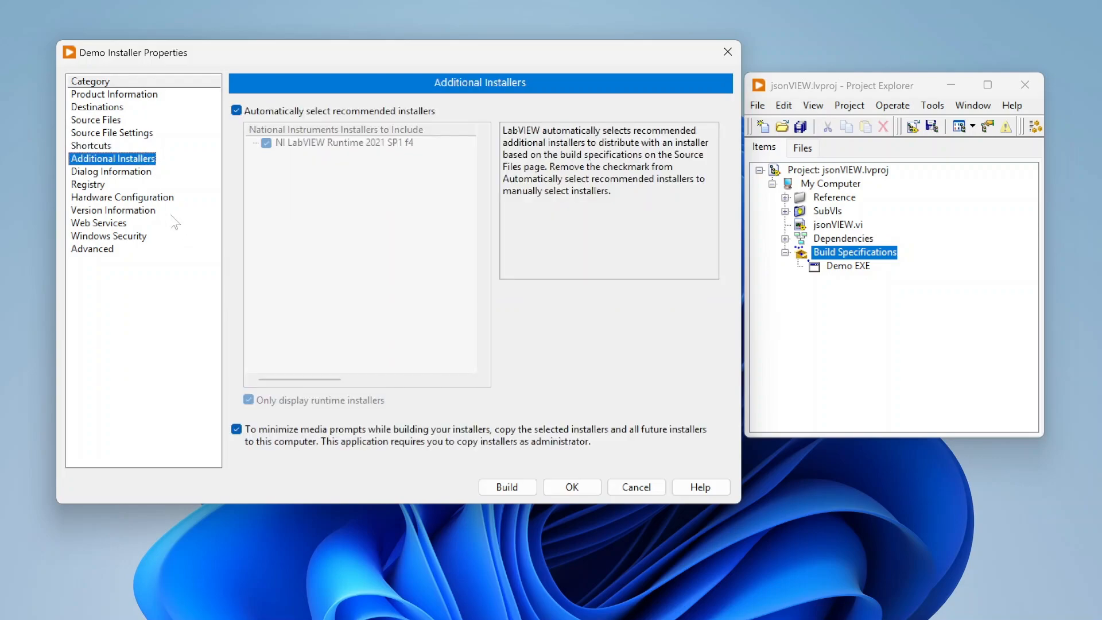
{"action": "mouse_move", "coordinate": [288, 162]}
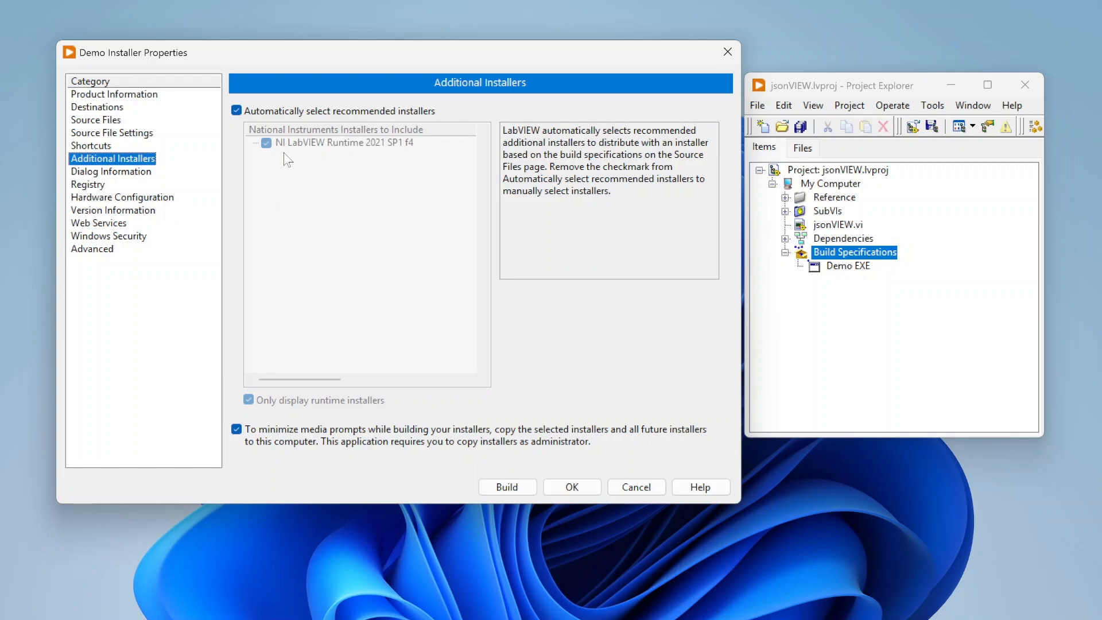
{"action": "mouse_move", "coordinate": [246, 98]}
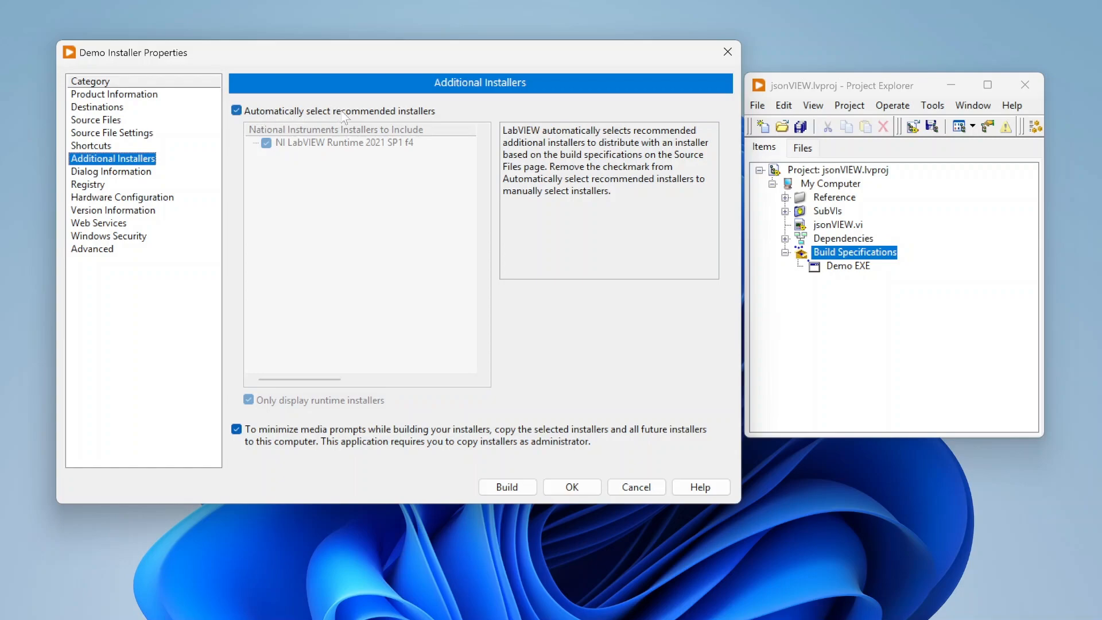
{"action": "mouse_move", "coordinate": [406, 116]}
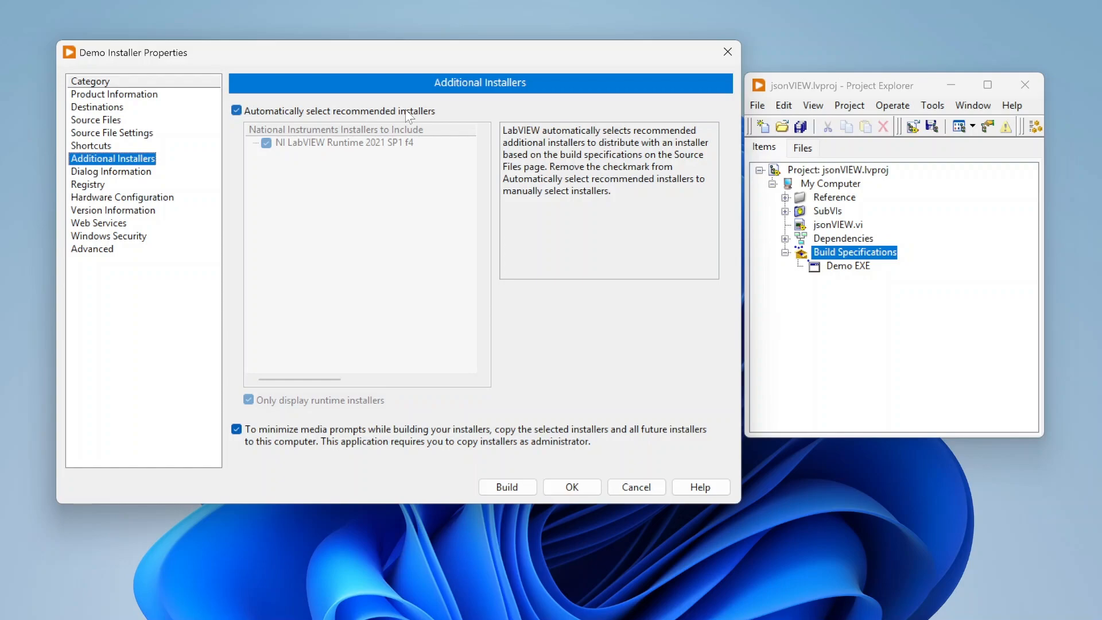
{"action": "mouse_move", "coordinate": [378, 164]}
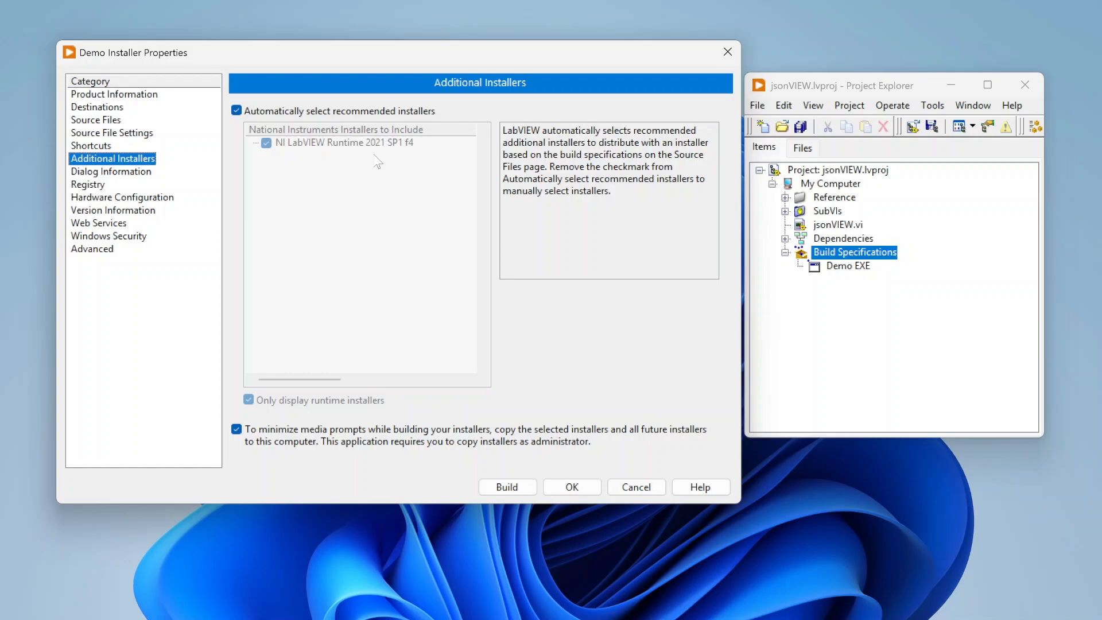
{"action": "mouse_move", "coordinate": [333, 143]}
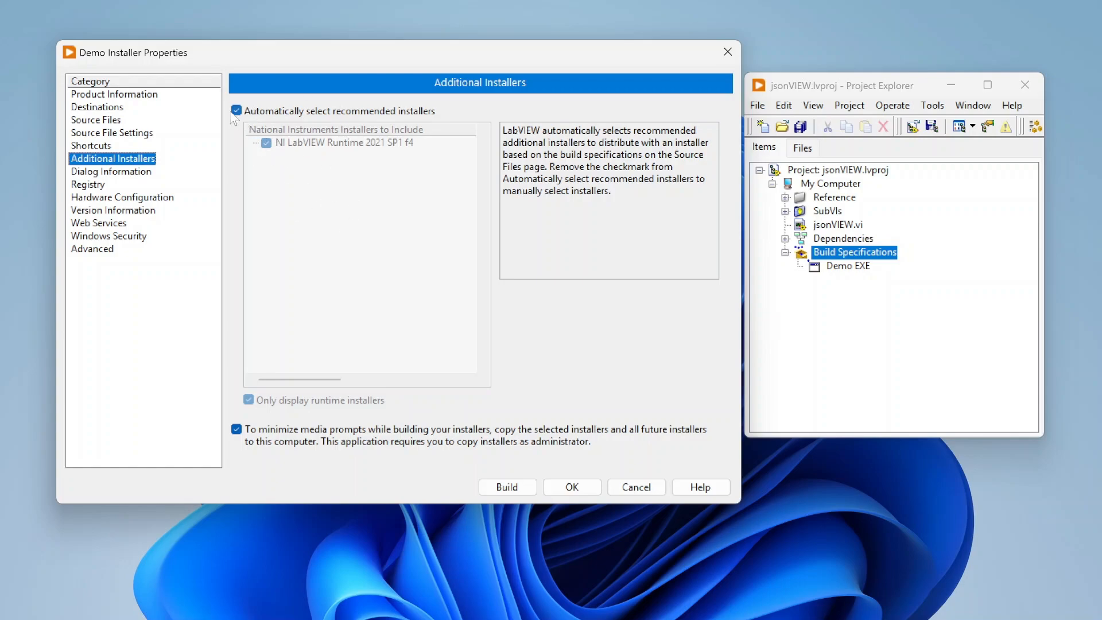
{"action": "left_click", "coordinate": [236, 111]}
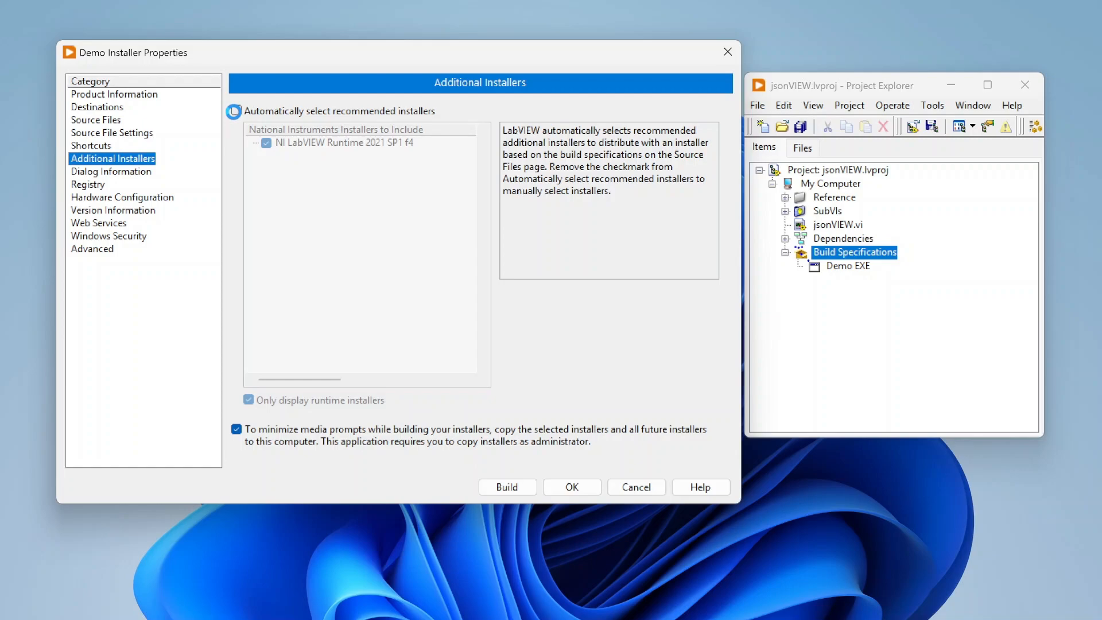
{"action": "left_click", "coordinate": [236, 111]}
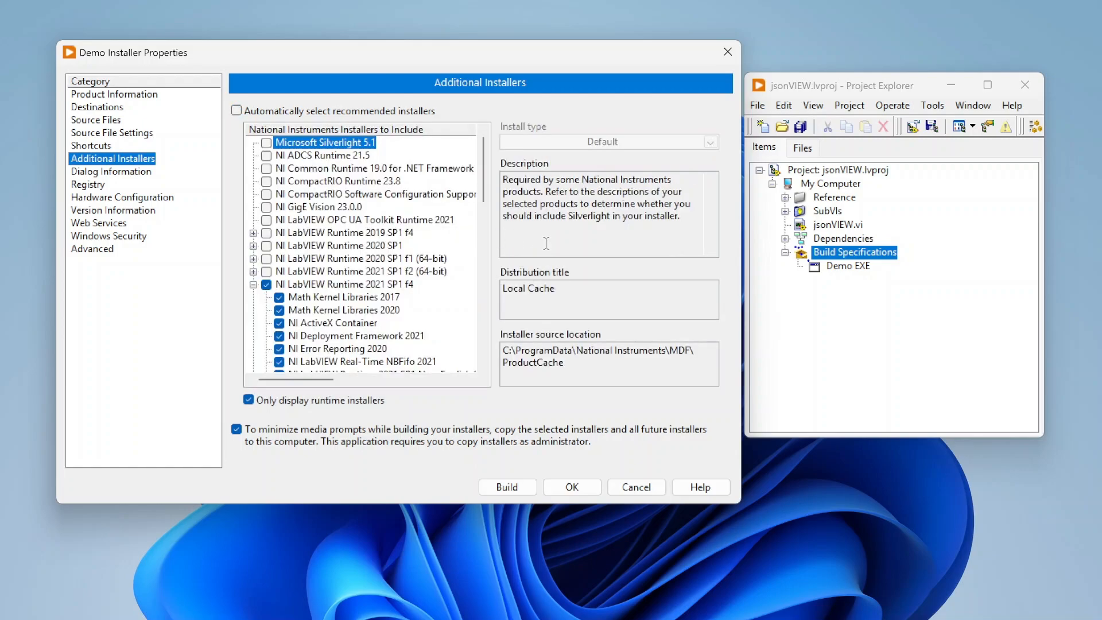
{"action": "scroll", "scroll_direction": "down", "scroll_amount": 3}
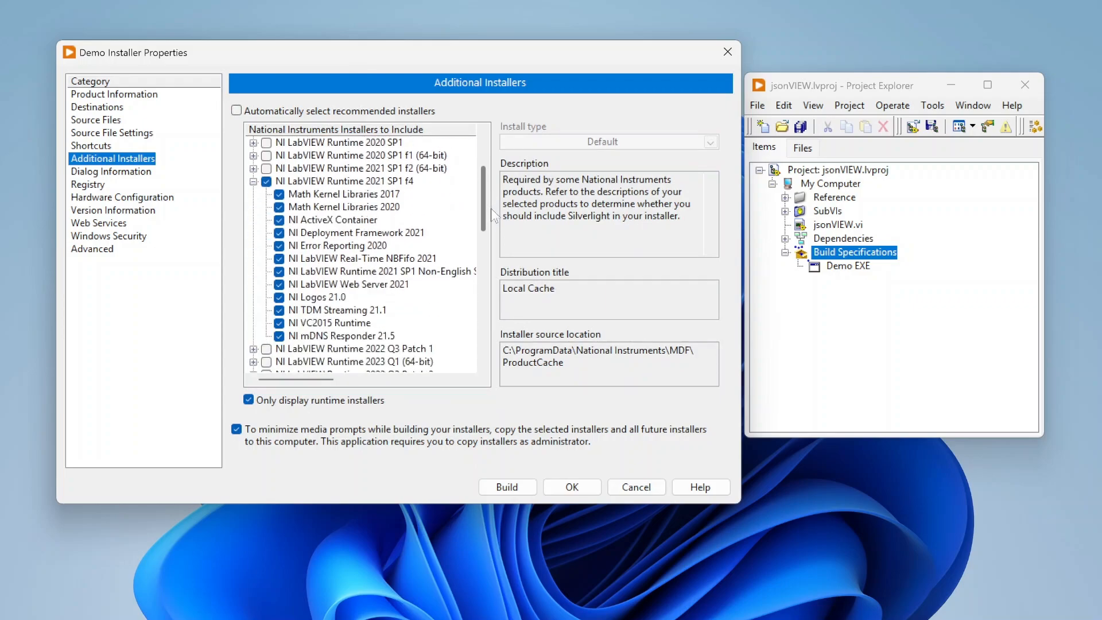
{"action": "scroll", "scroll_direction": "down", "scroll_amount": 3}
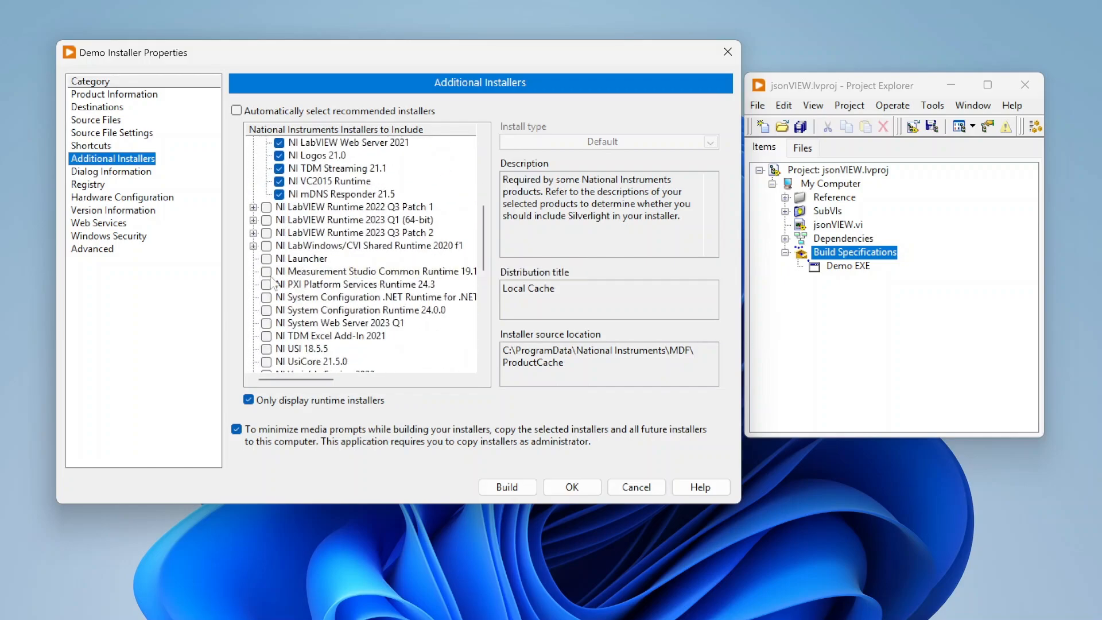
{"action": "mouse_move", "coordinate": [313, 354]}
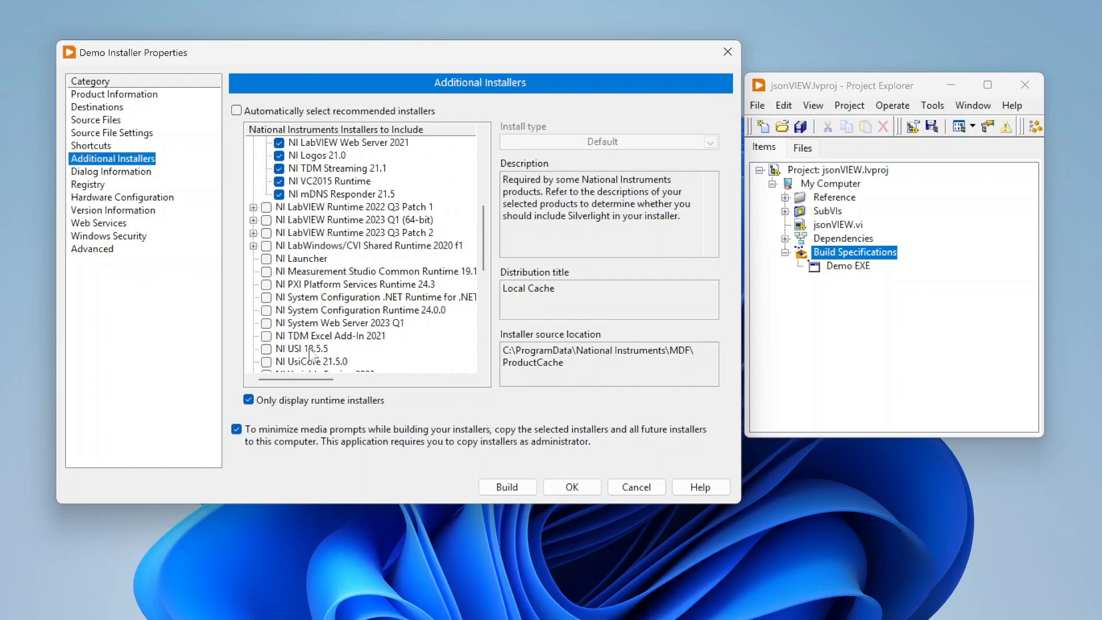
{"action": "scroll", "scroll_direction": "down", "scroll_amount": 3}
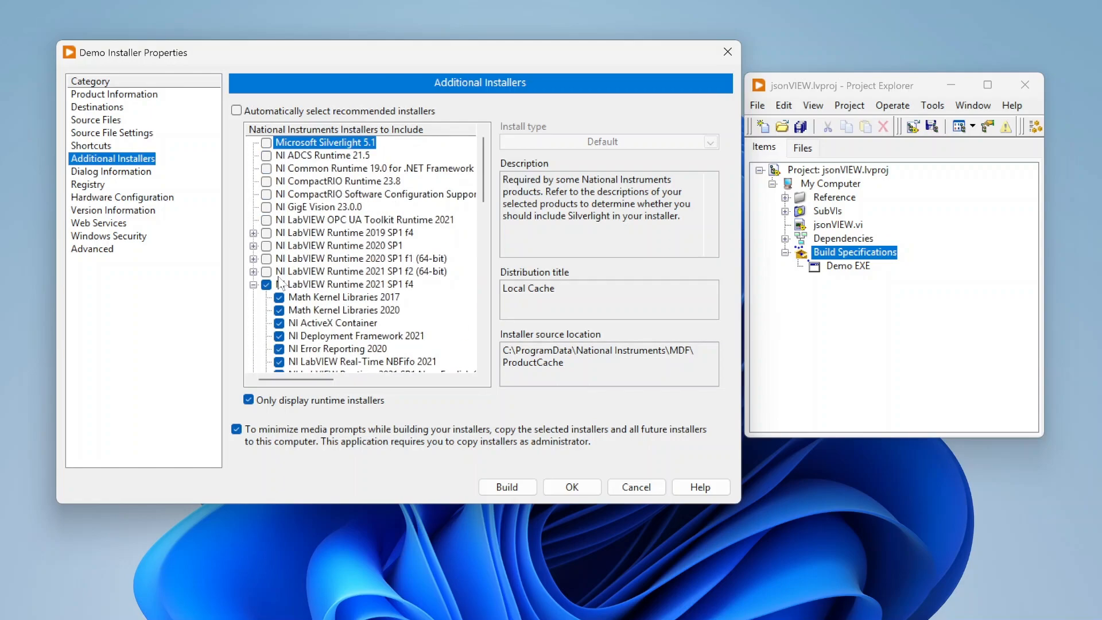
{"action": "left_click", "coordinate": [236, 111]}
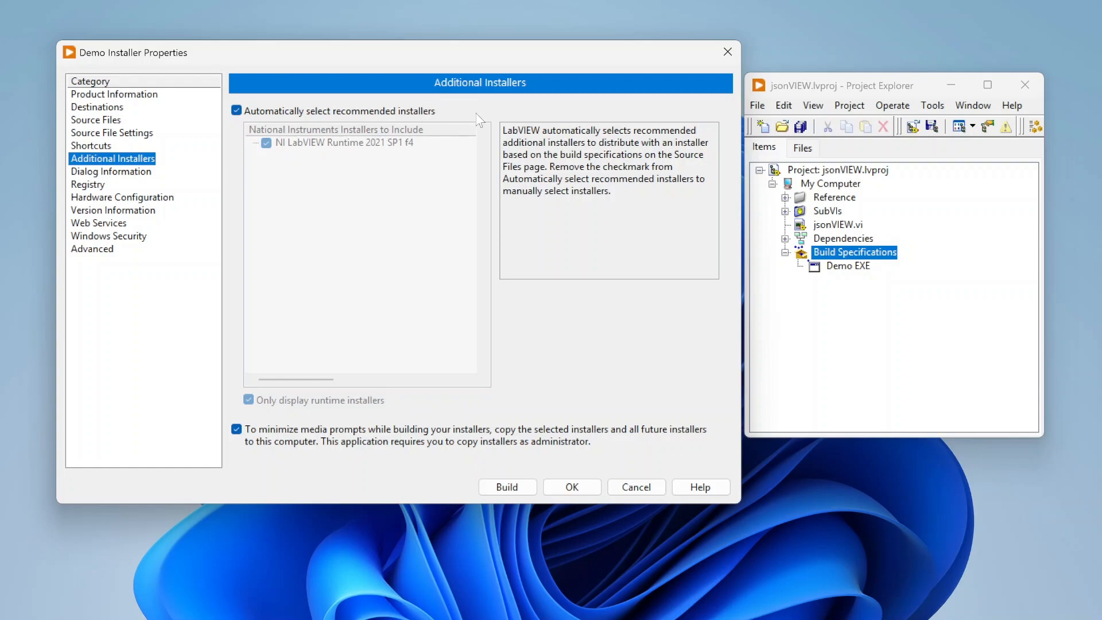
{"action": "mouse_move", "coordinate": [253, 102]}
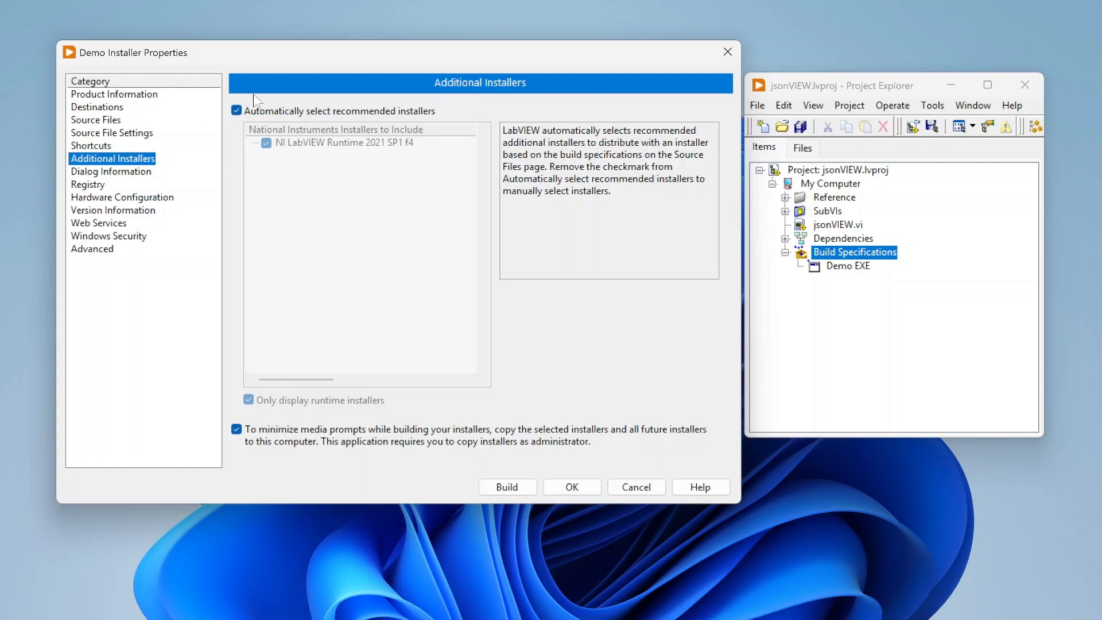
Show Dialog Information: English language, blank welcome title and message, no custom files
{"action": "left_click", "coordinate": [110, 171]}
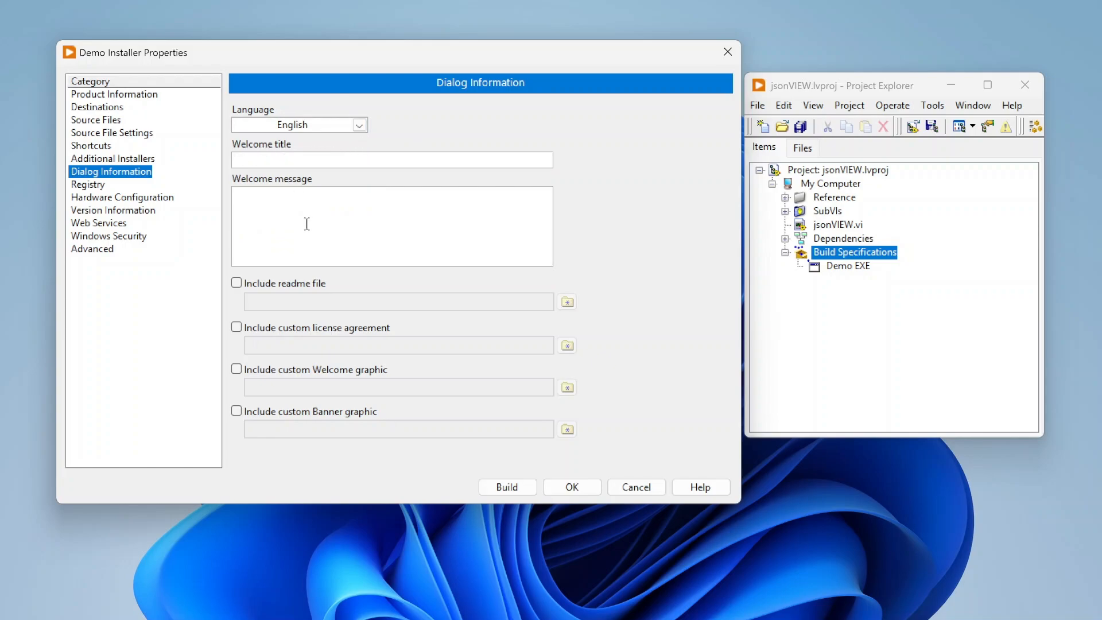
{"action": "mouse_move", "coordinate": [249, 288]}
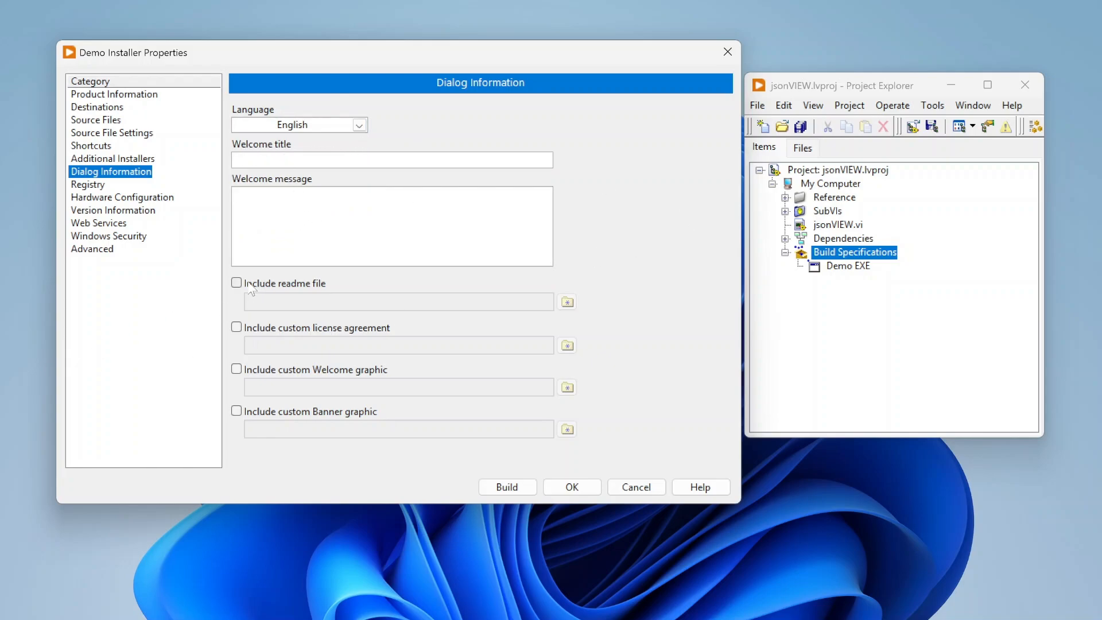
{"action": "mouse_move", "coordinate": [520, 359]}
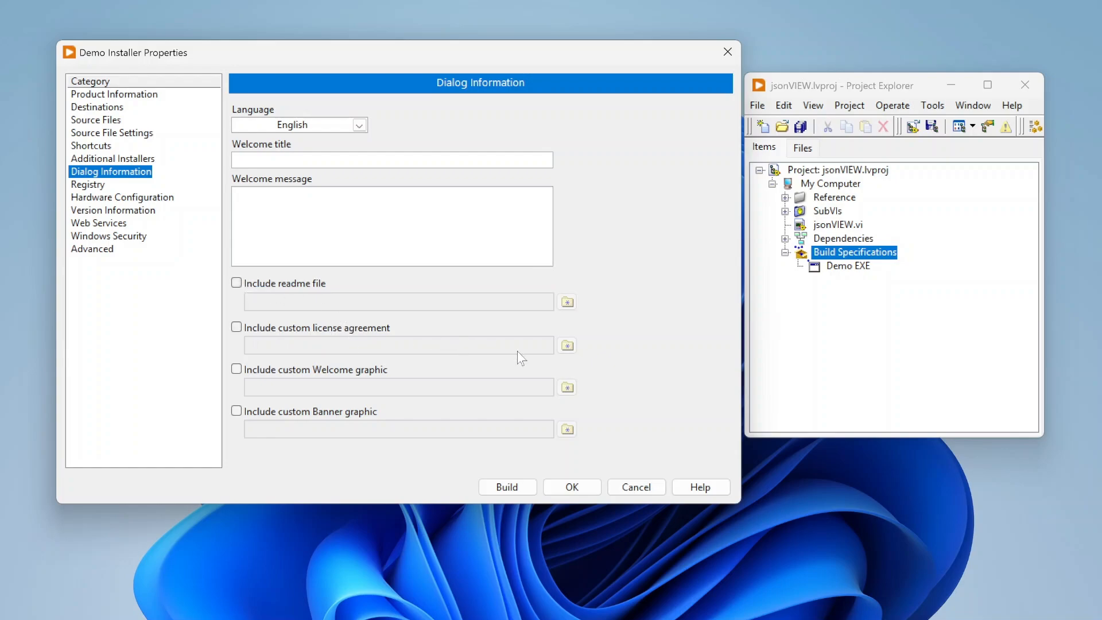
{"action": "mouse_move", "coordinate": [251, 386]}
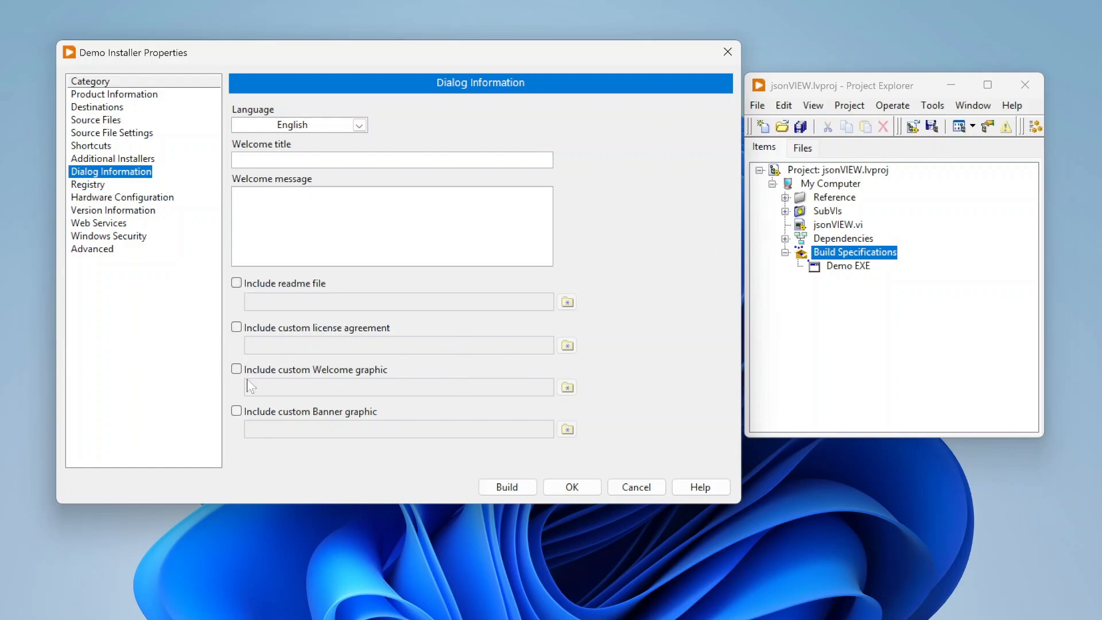
{"action": "mouse_move", "coordinate": [623, 399]}
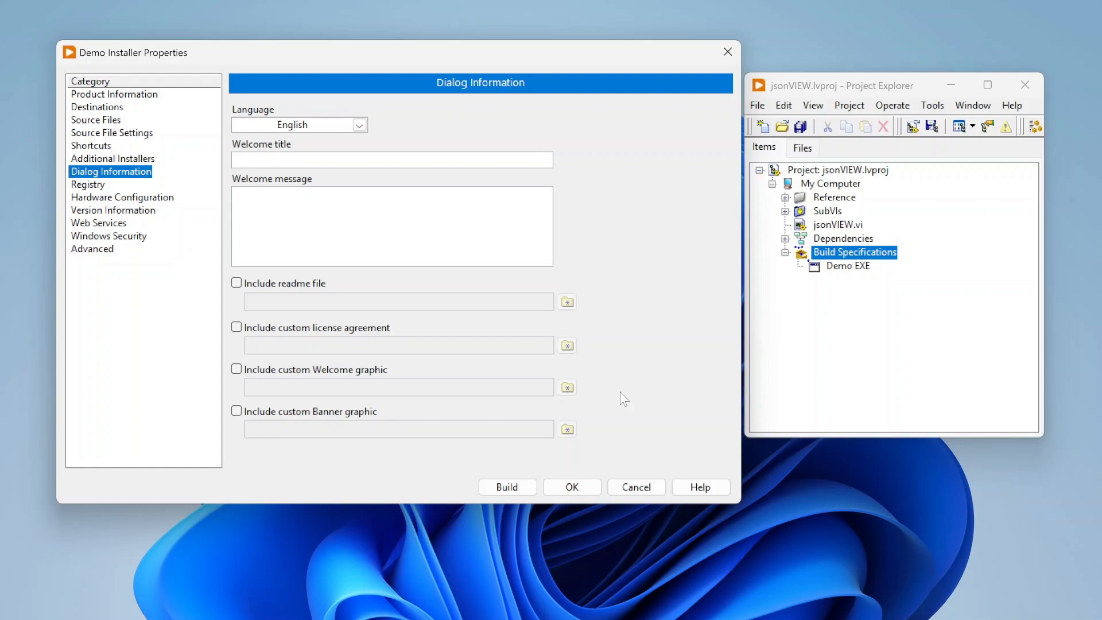
{"action": "mouse_move", "coordinate": [320, 213]}
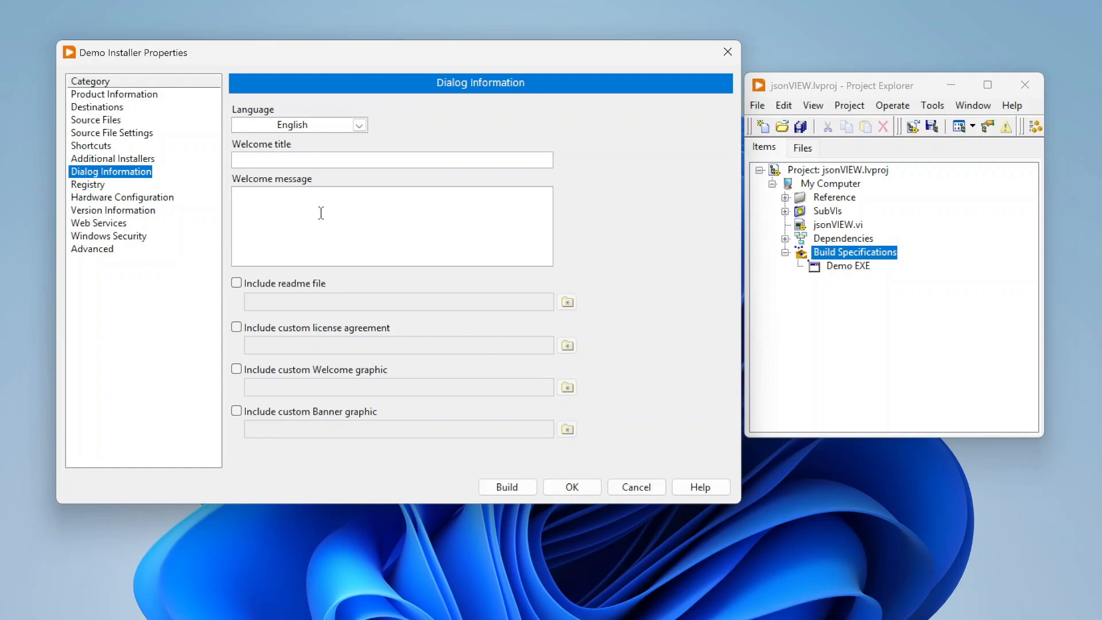
Show the Registry category and select the Software key under HKEY_LOCAL_MACHINE
{"action": "left_click", "coordinate": [88, 184]}
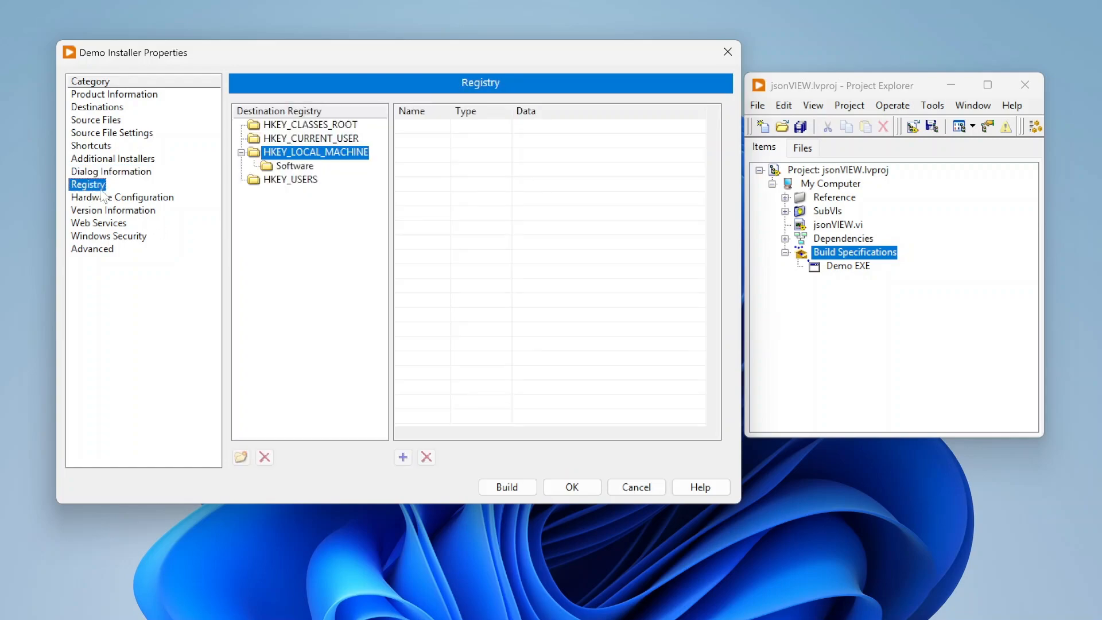
{"action": "mouse_move", "coordinate": [219, 135]}
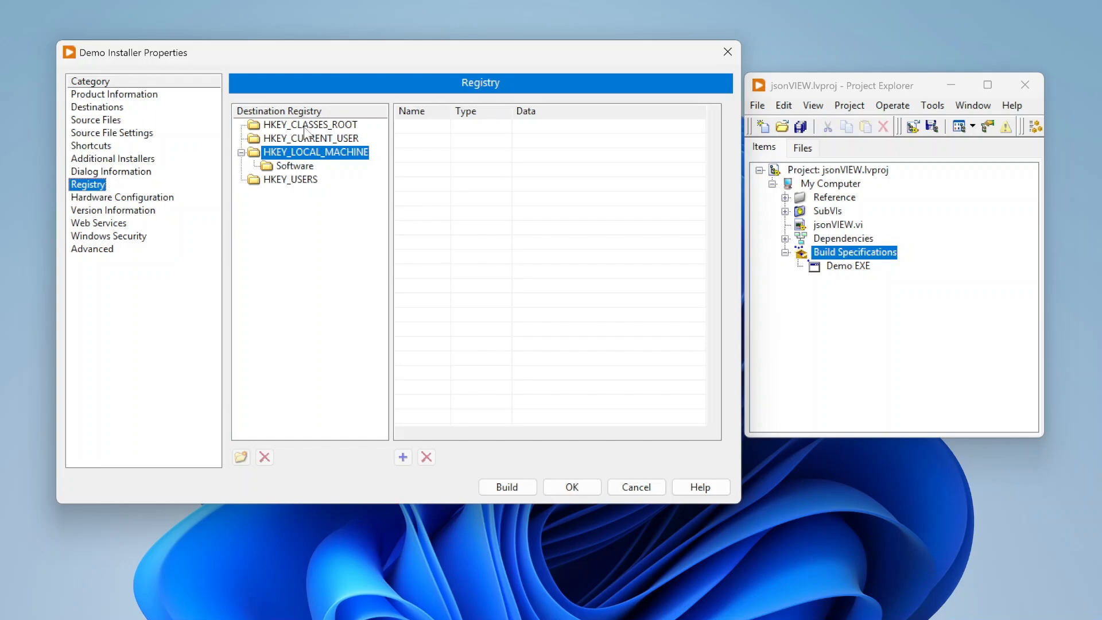
{"action": "mouse_move", "coordinate": [301, 175]}
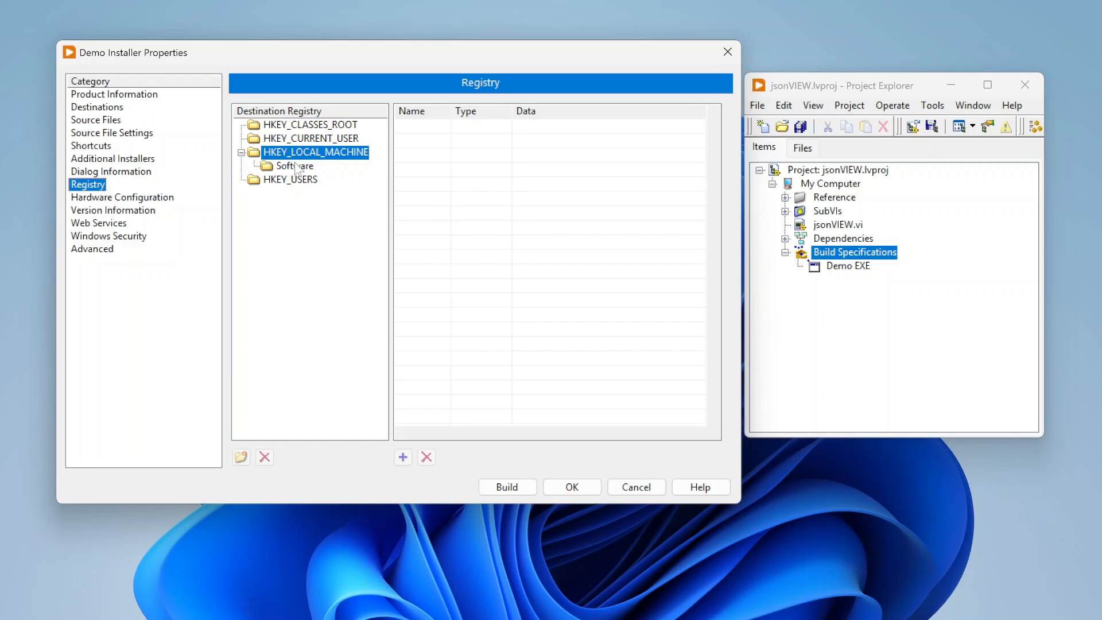
{"action": "left_click", "coordinate": [294, 166]}
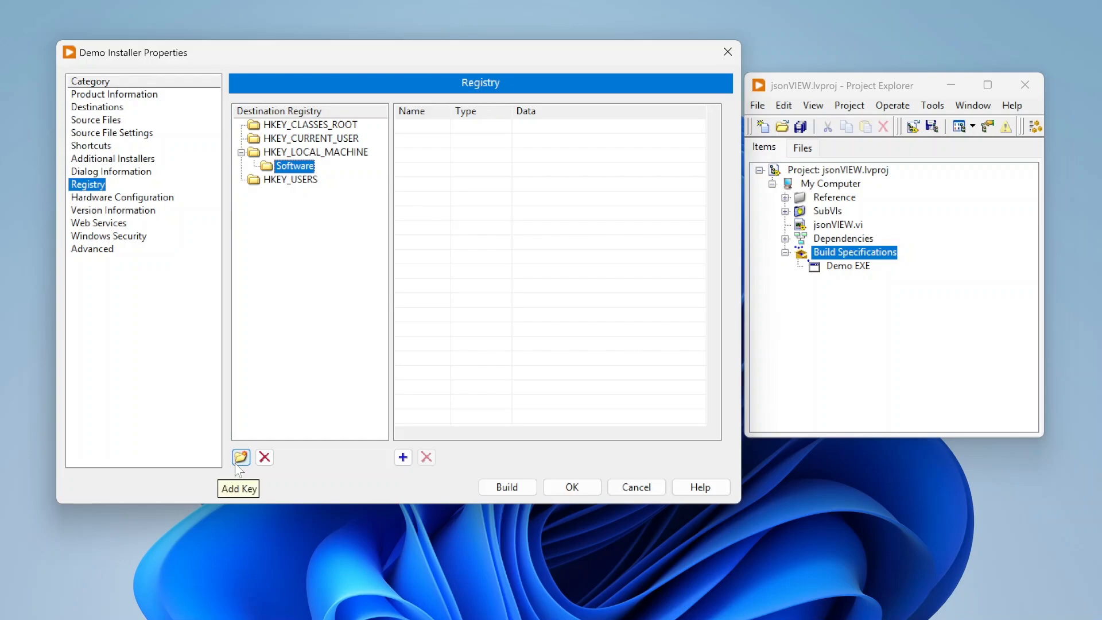
{"action": "mouse_move", "coordinate": [354, 254]}
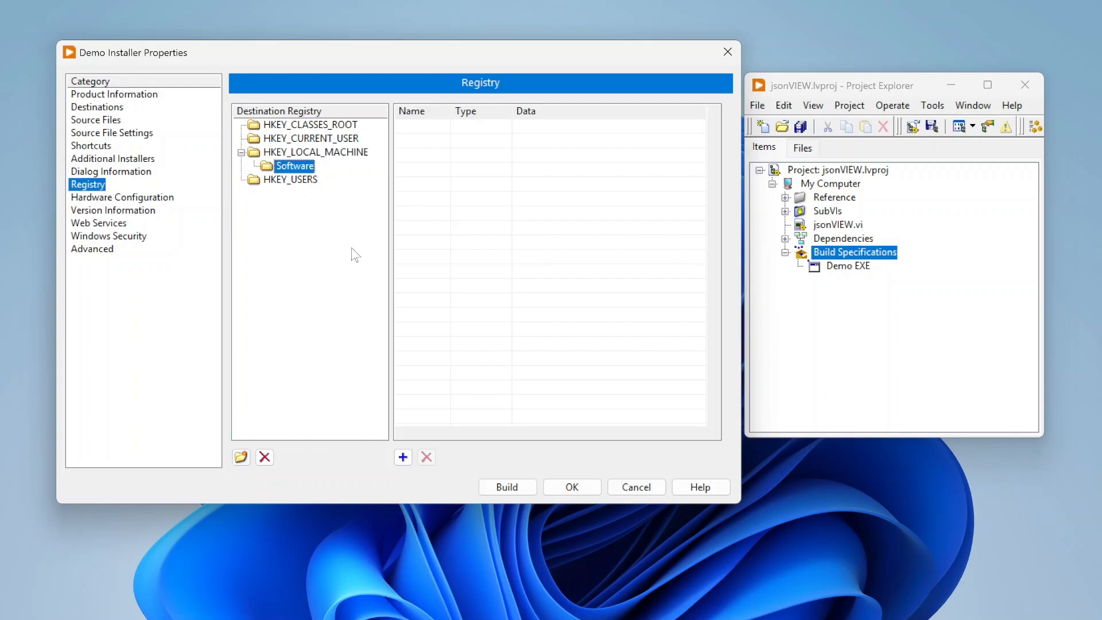
{"action": "mouse_move", "coordinate": [400, 170]}
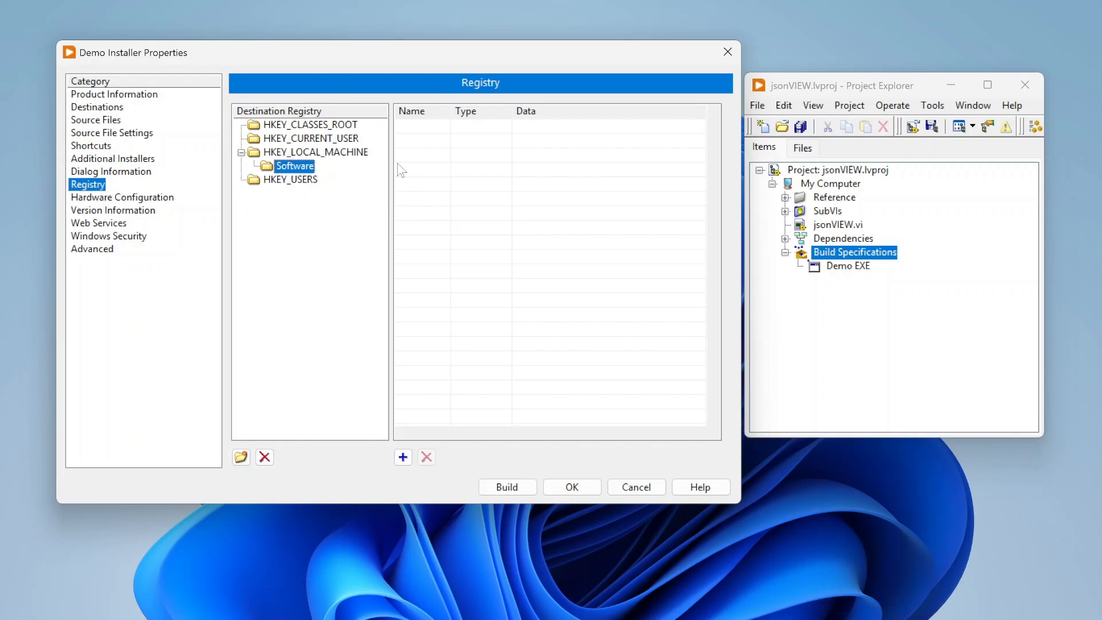
{"action": "mouse_move", "coordinate": [366, 183]}
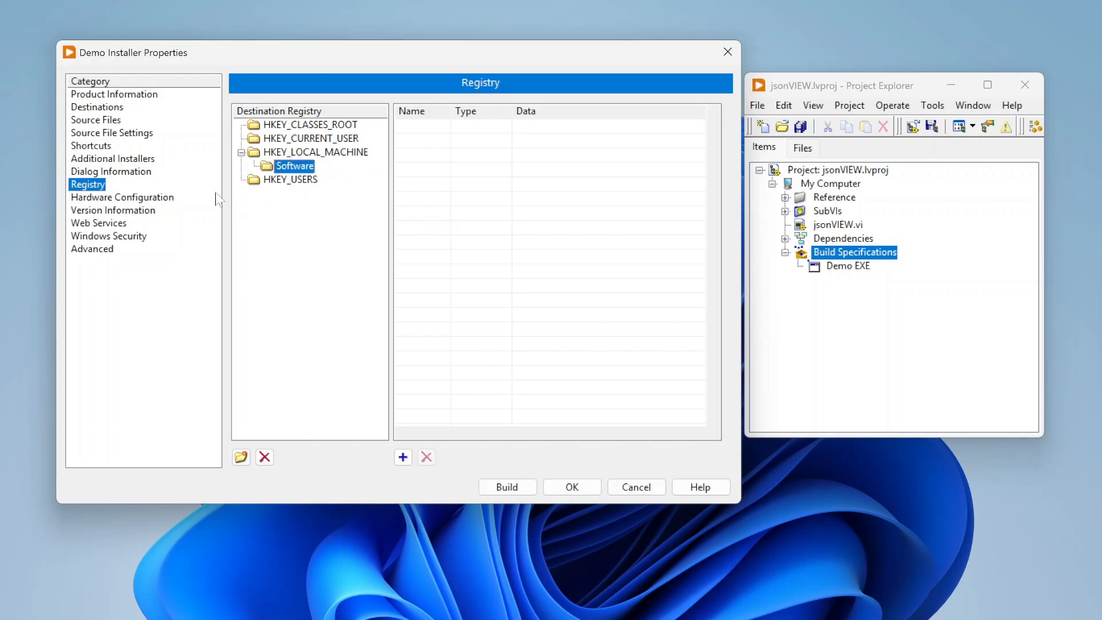
Show Hardware Configuration, leaving 'Include hardware configuration from MAX' unchecked
{"action": "left_click", "coordinate": [122, 196]}
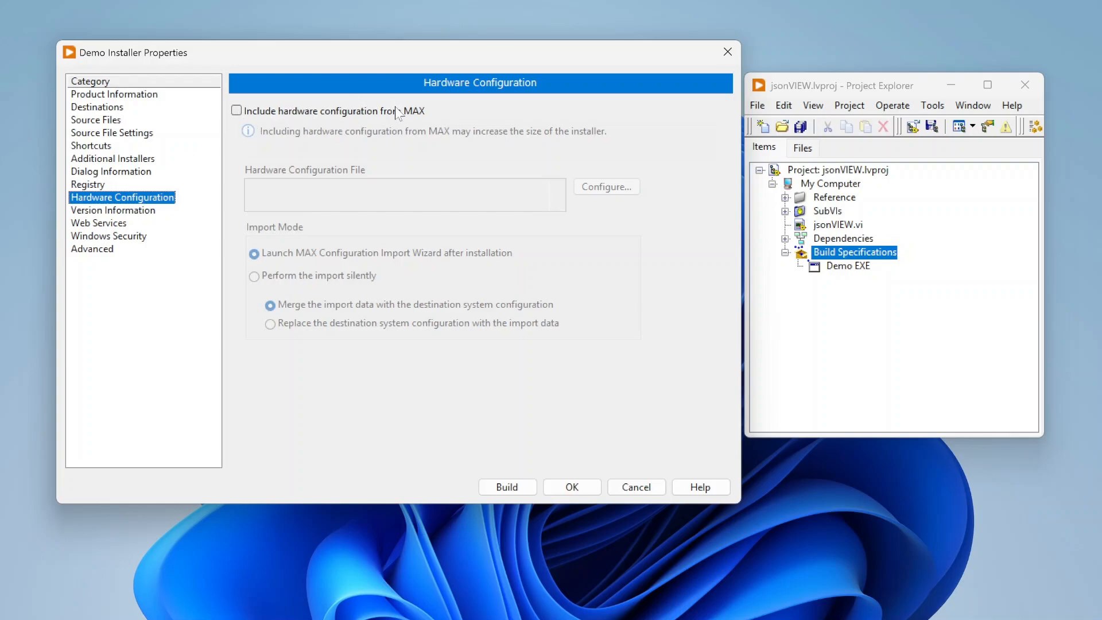
{"action": "mouse_move", "coordinate": [488, 111]}
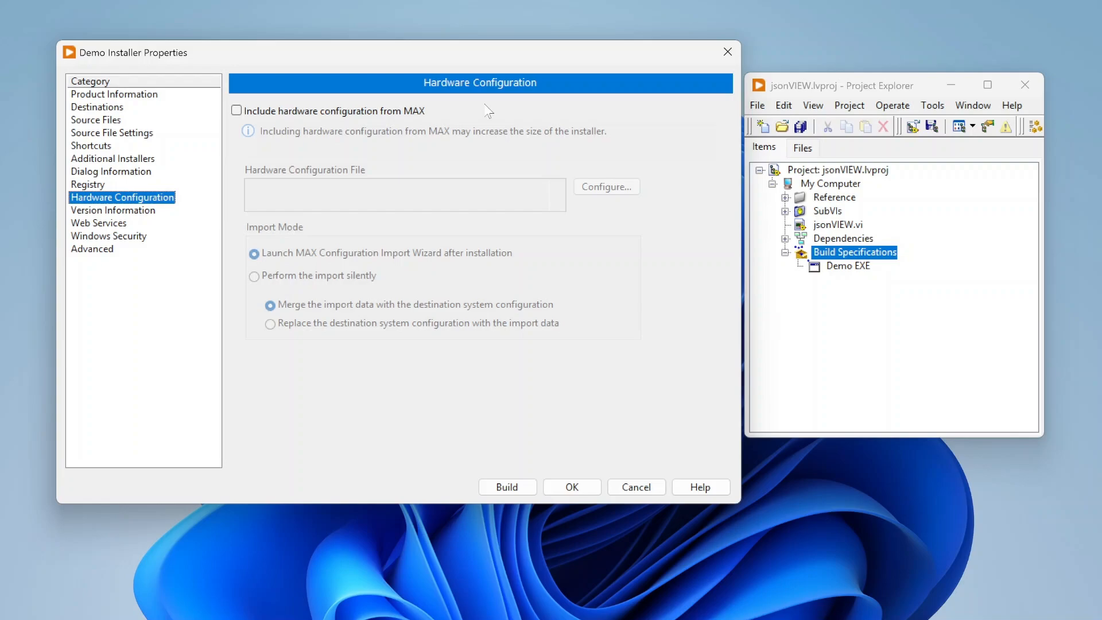
{"action": "mouse_move", "coordinate": [494, 214]}
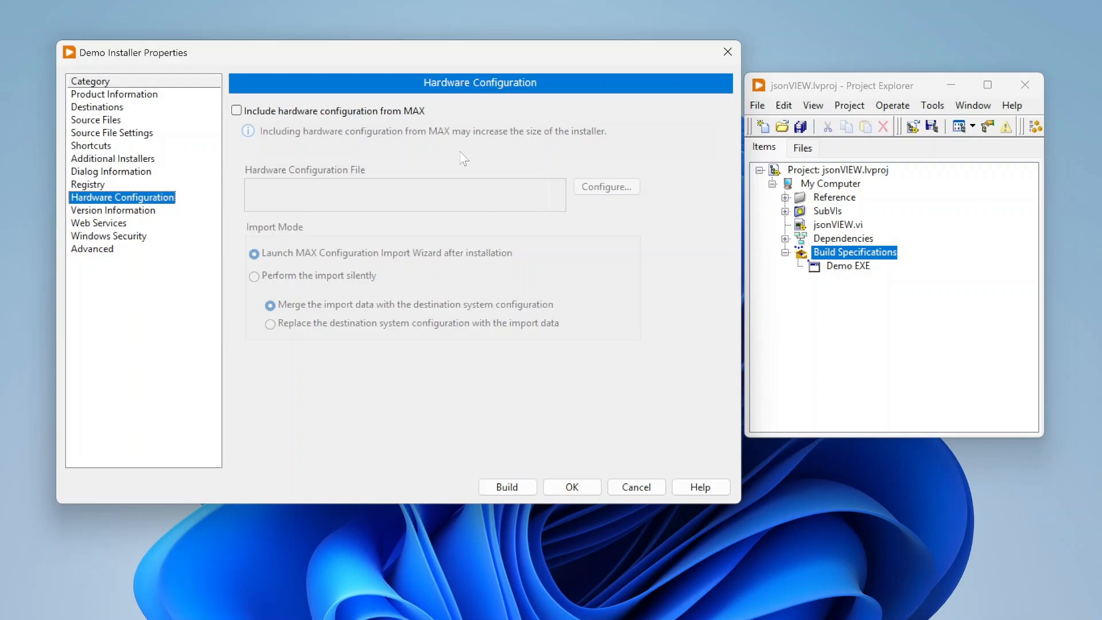
{"action": "mouse_move", "coordinate": [377, 150]}
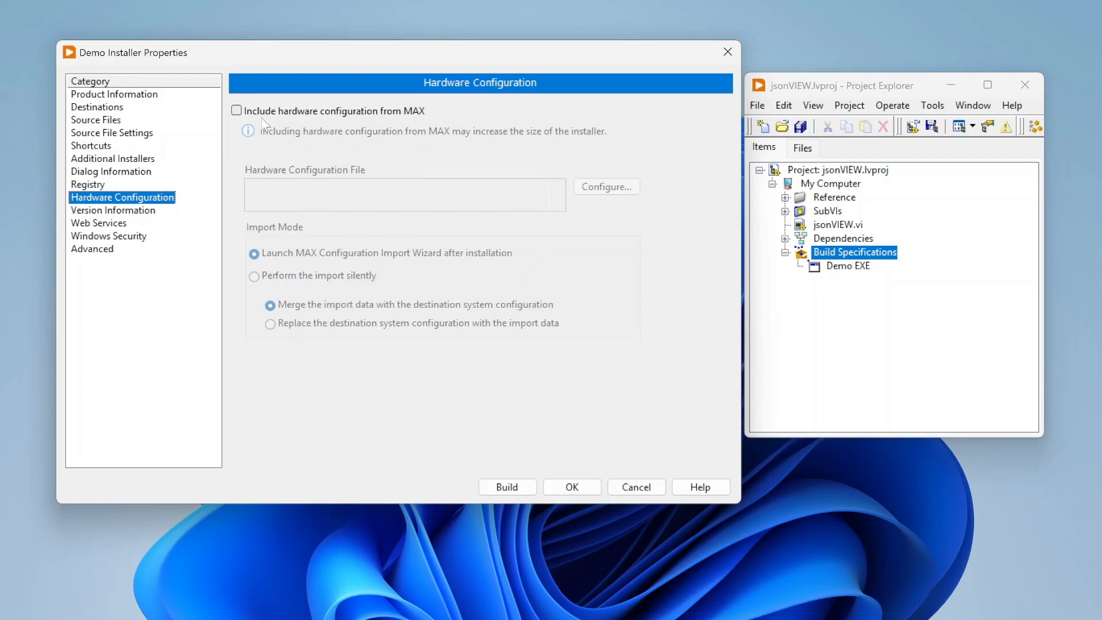
Review Version Information: company EZ TechStop, version 1.0.0 auto-incremented, upgrade code
{"action": "left_click", "coordinate": [113, 210]}
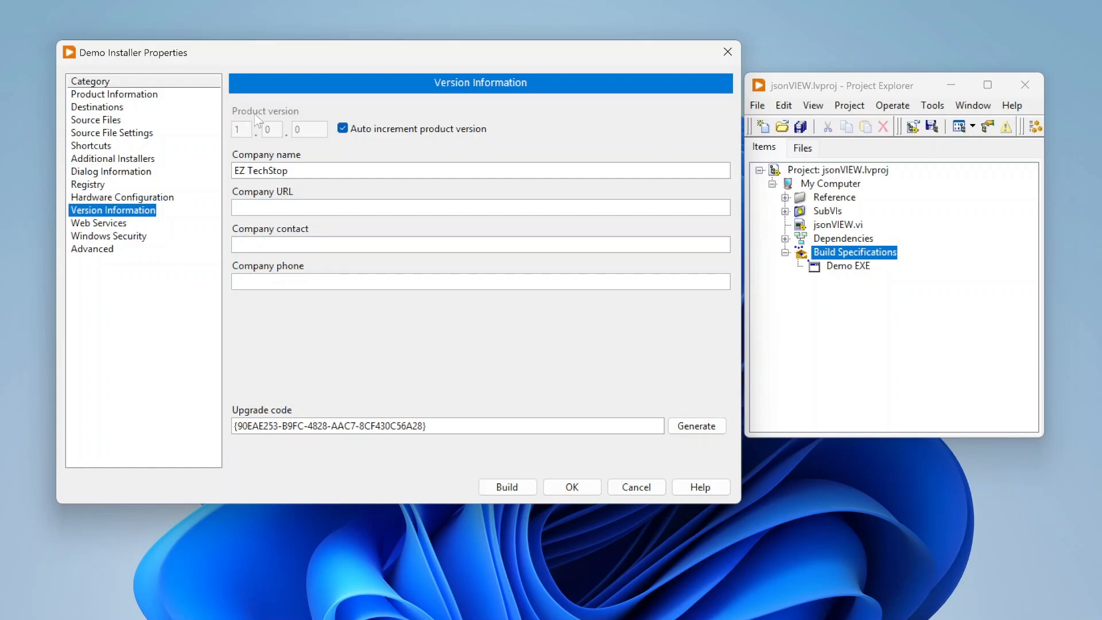
{"action": "mouse_move", "coordinate": [253, 123]}
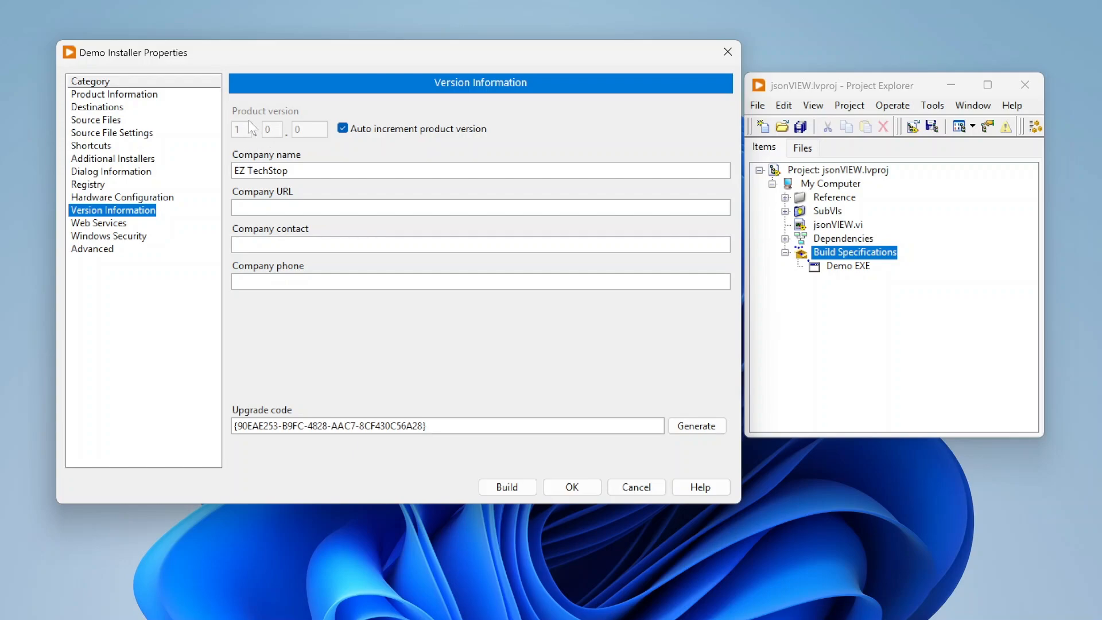
{"action": "mouse_move", "coordinate": [272, 137]}
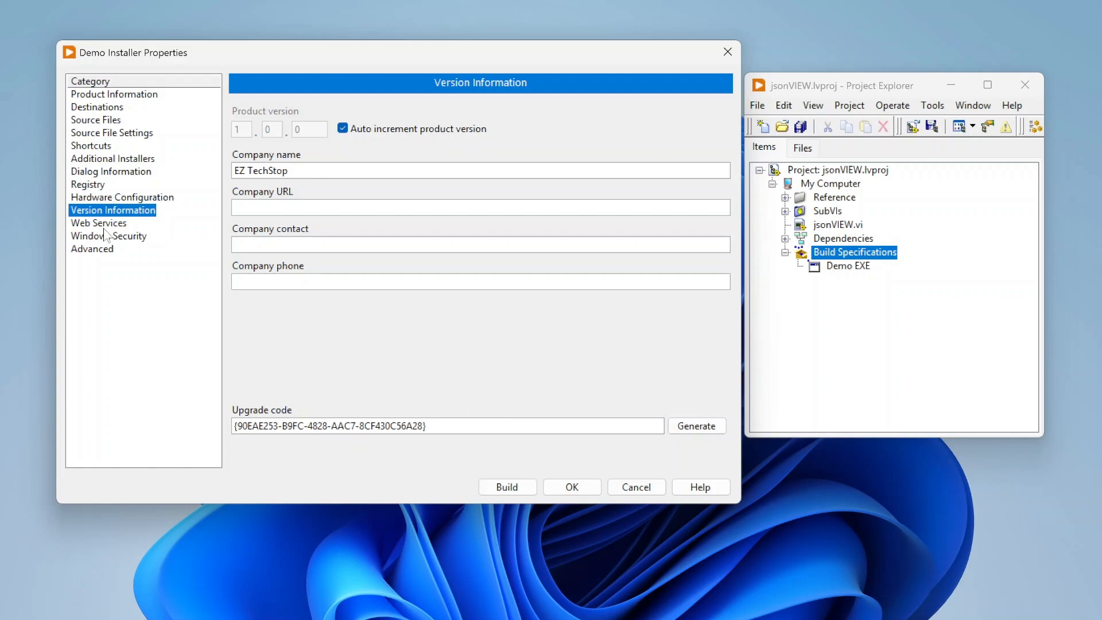
Show the Web Services category, which reports no web services found
{"action": "left_click", "coordinate": [99, 222]}
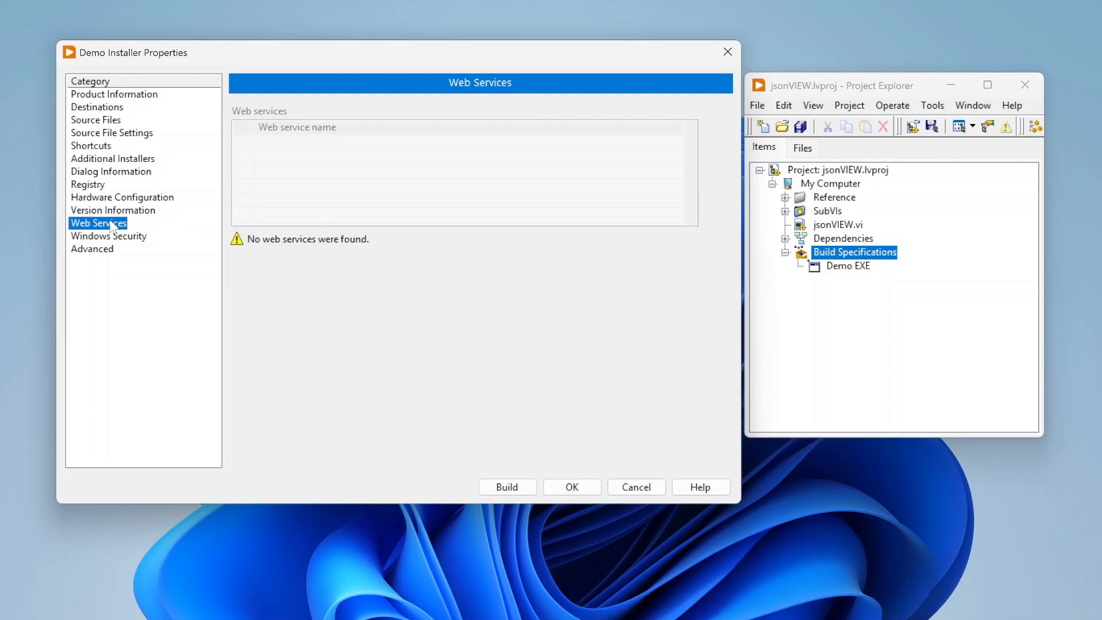
{"action": "mouse_move", "coordinate": [370, 203]}
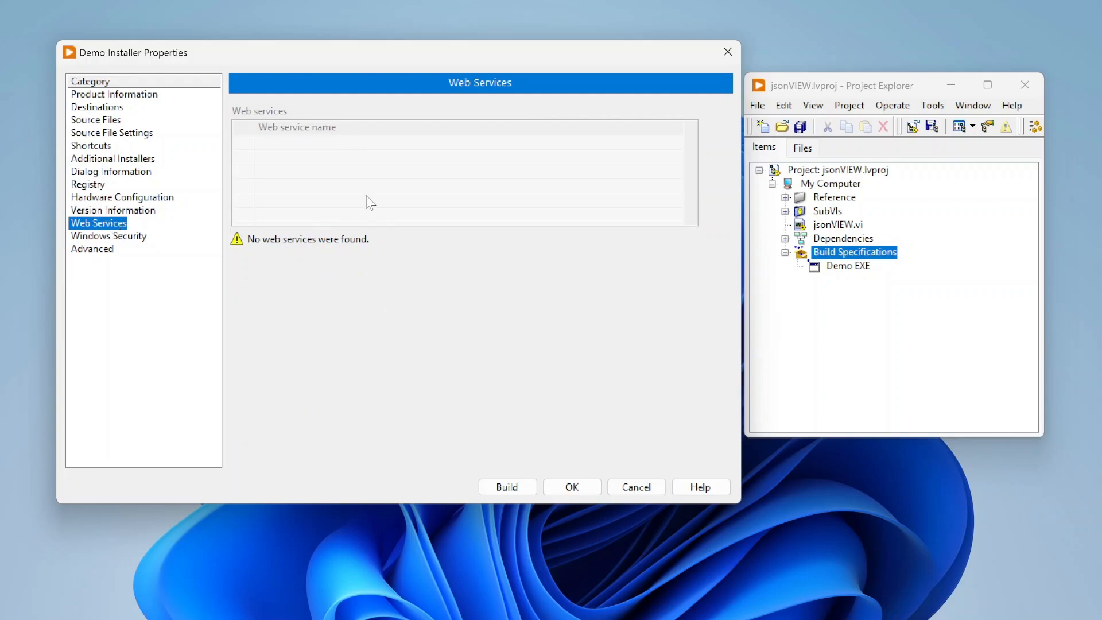
{"action": "mouse_move", "coordinate": [499, 341]}
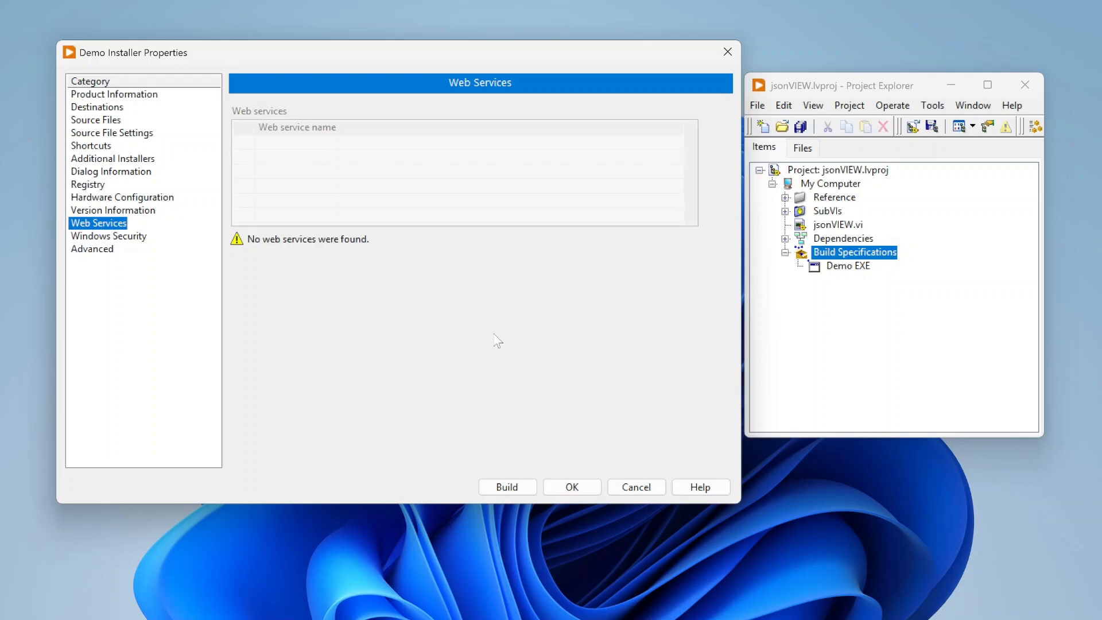
Show Windows Security, leaving 'Apply digital signature' unchecked
{"action": "left_click", "coordinate": [109, 236]}
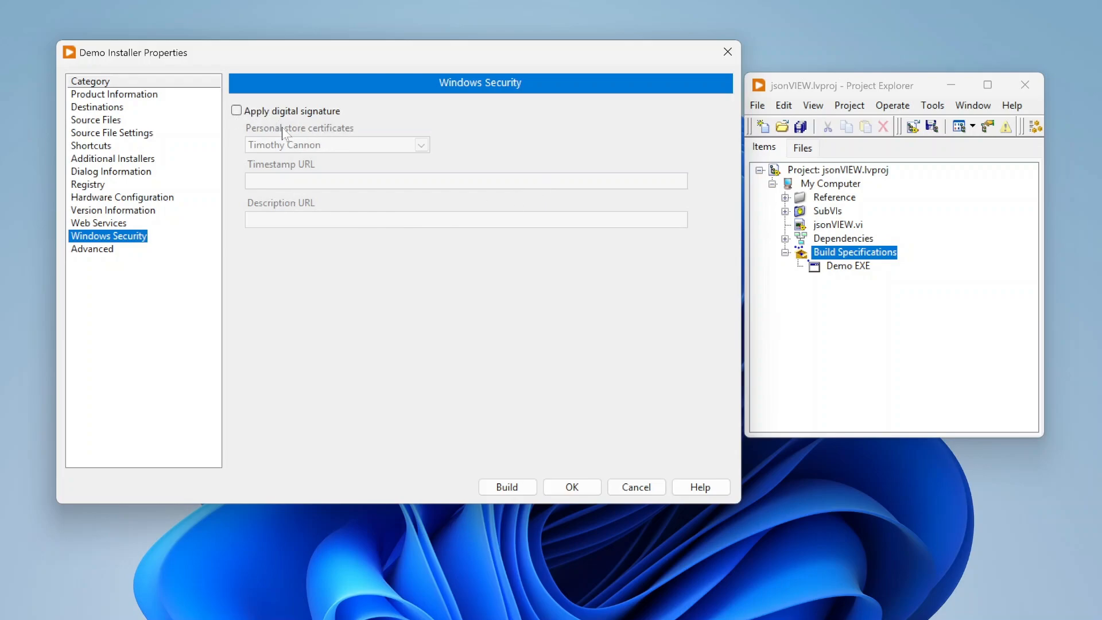
{"action": "mouse_move", "coordinate": [336, 117]}
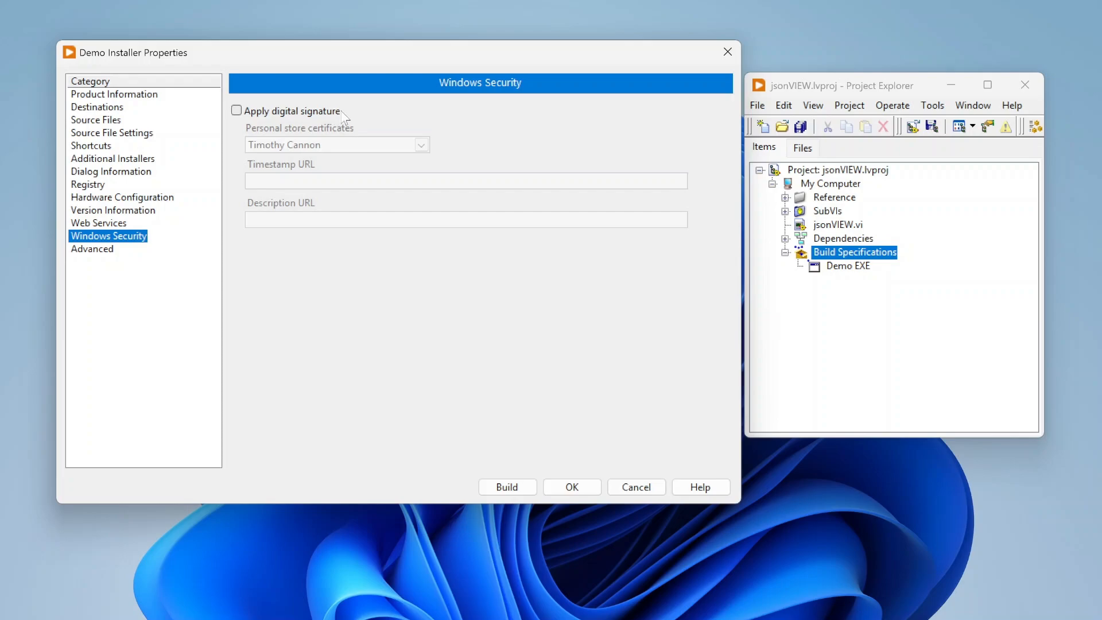
{"action": "mouse_move", "coordinate": [358, 114]}
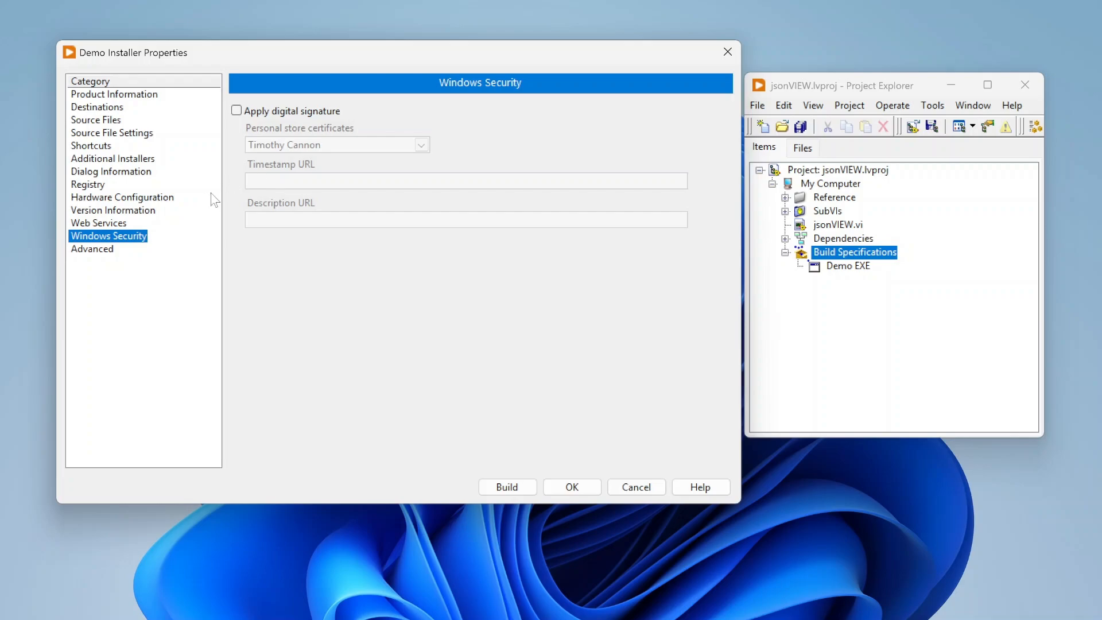
{"action": "mouse_move", "coordinate": [102, 257]}
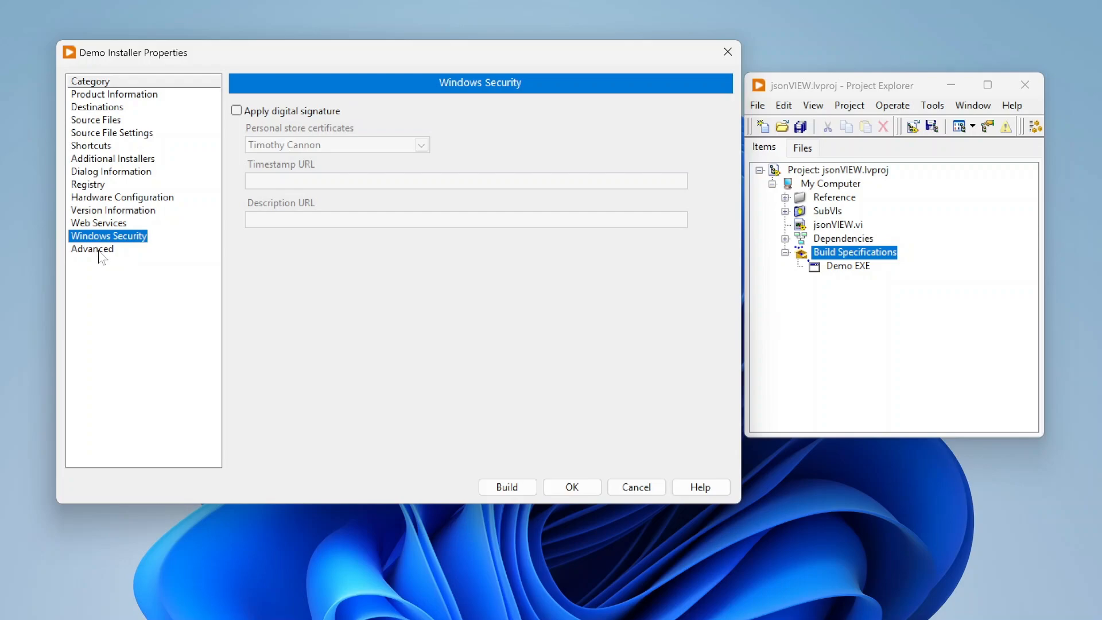
Review Advanced options: custom error code files installed, Windows 7 SP1 or later required
{"action": "left_click", "coordinate": [92, 248]}
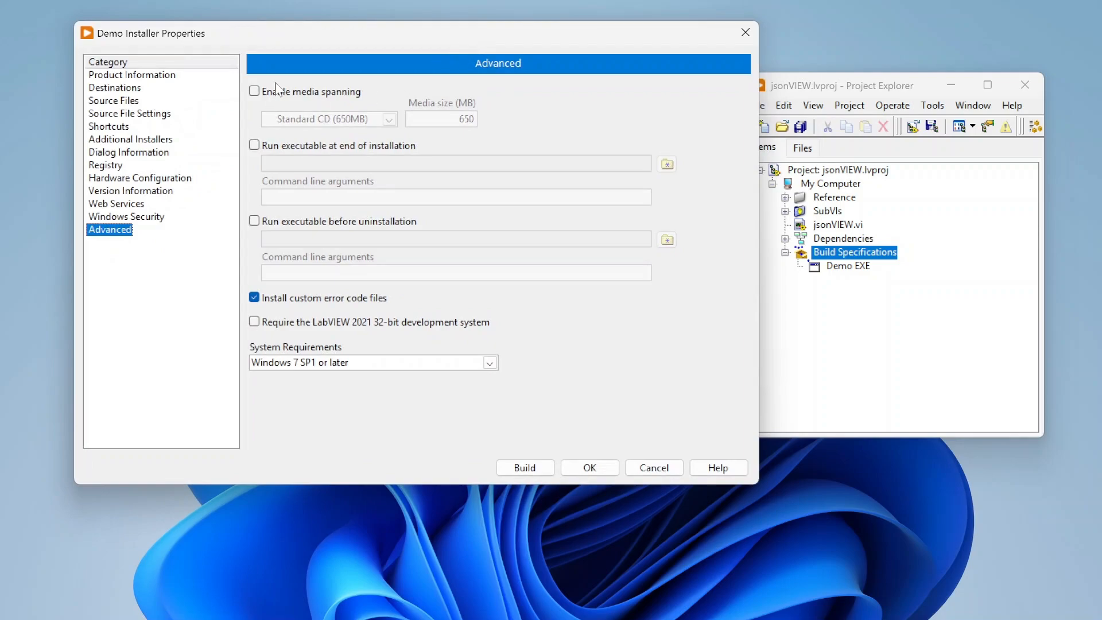
{"action": "mouse_move", "coordinate": [385, 135]}
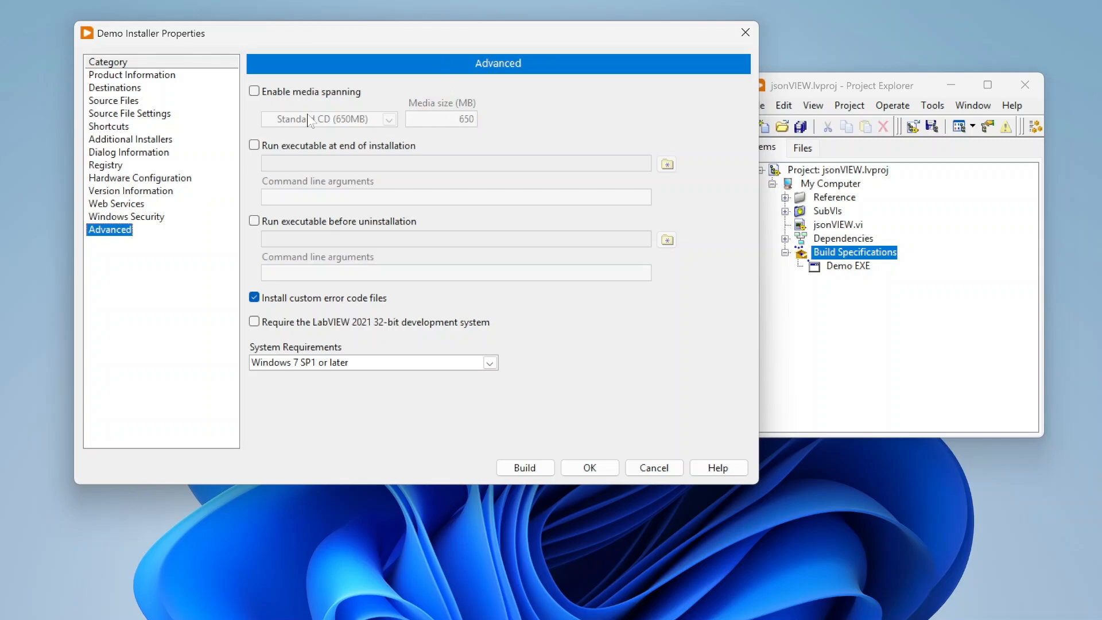
{"action": "mouse_move", "coordinate": [492, 119]}
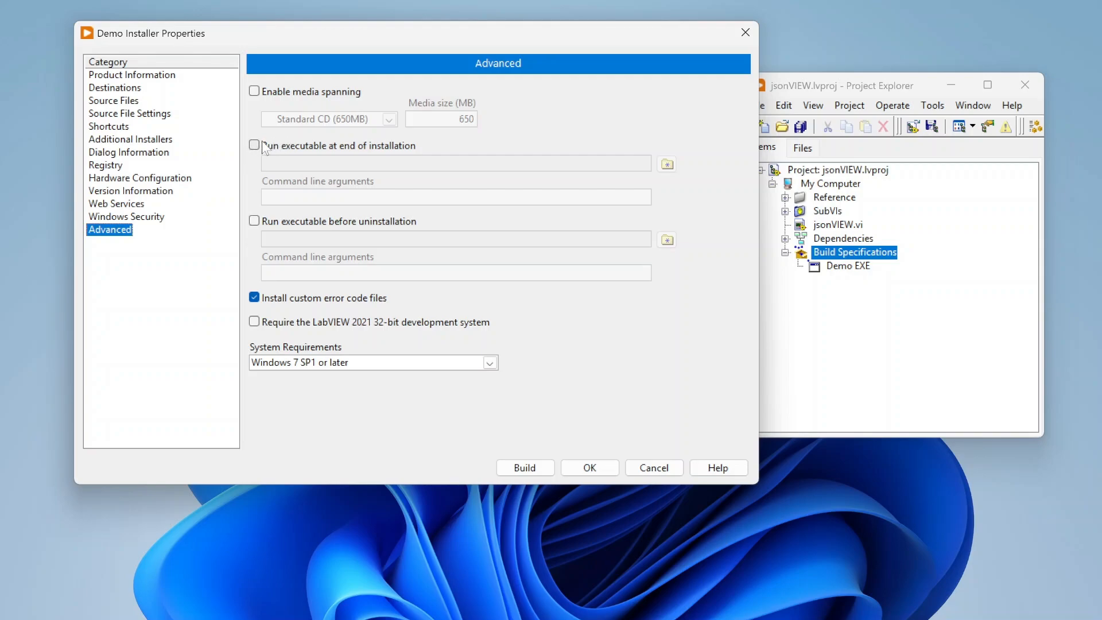
{"action": "mouse_move", "coordinate": [409, 160]}
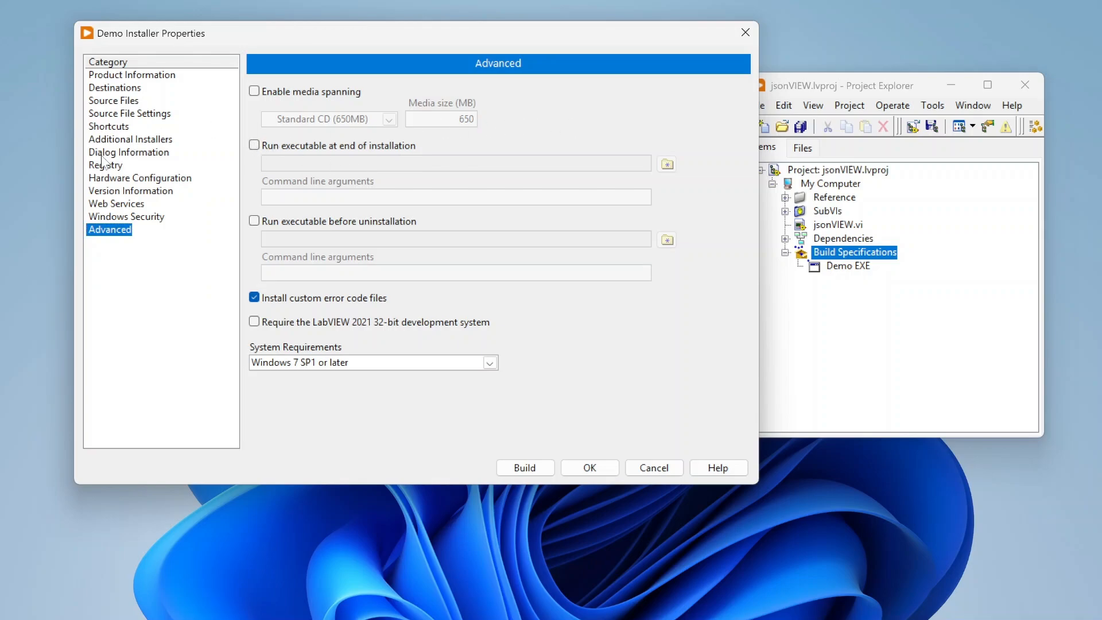
Return to Additional Installers, keeping NI LabVIEW Runtime 2021 SP1 f4 auto-selected
{"action": "left_click", "coordinate": [131, 138]}
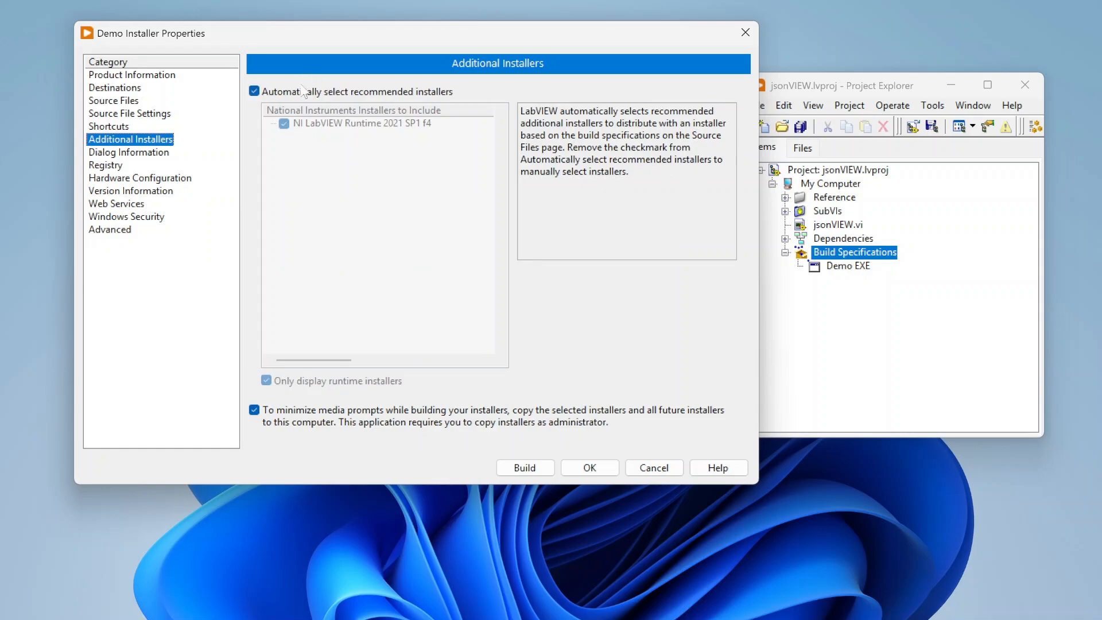
{"action": "mouse_move", "coordinate": [338, 218]}
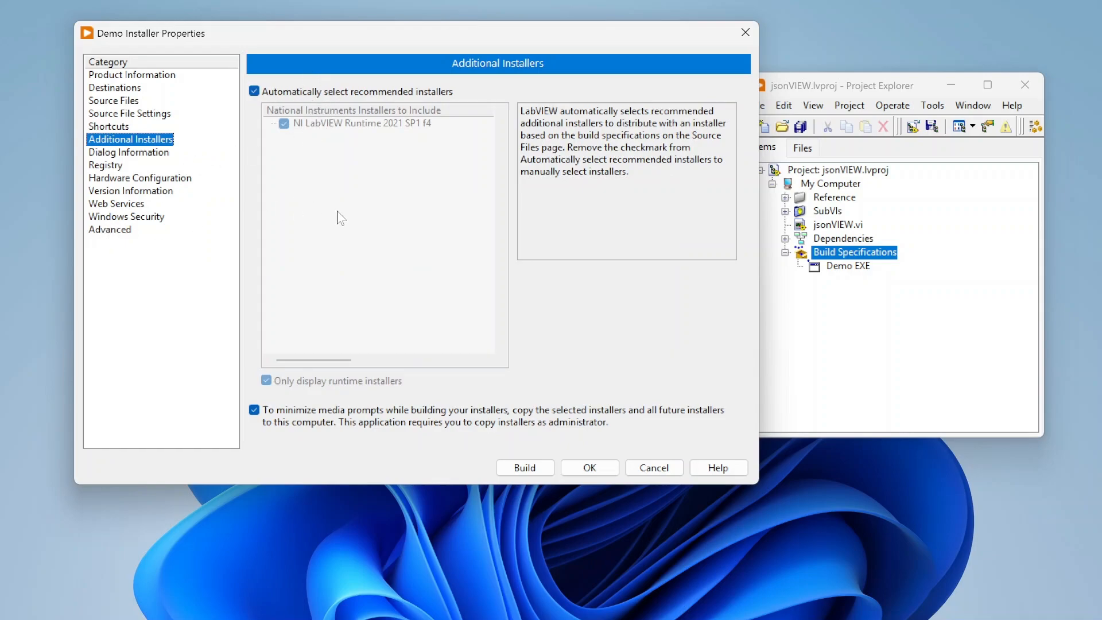
{"action": "mouse_move", "coordinate": [127, 238]}
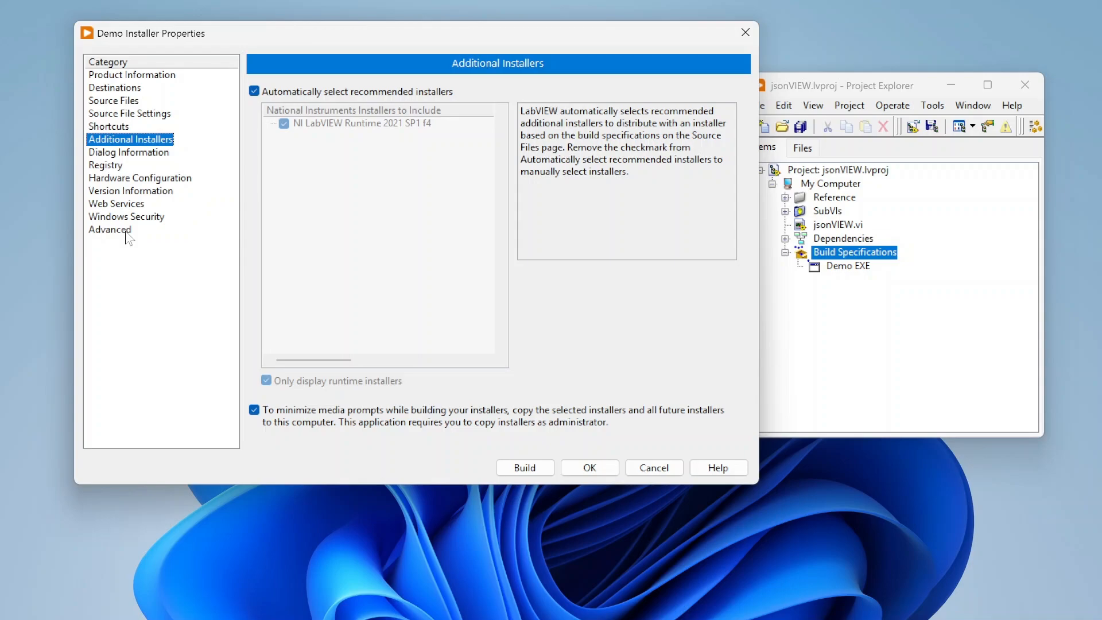
{"action": "mouse_move", "coordinate": [129, 235]}
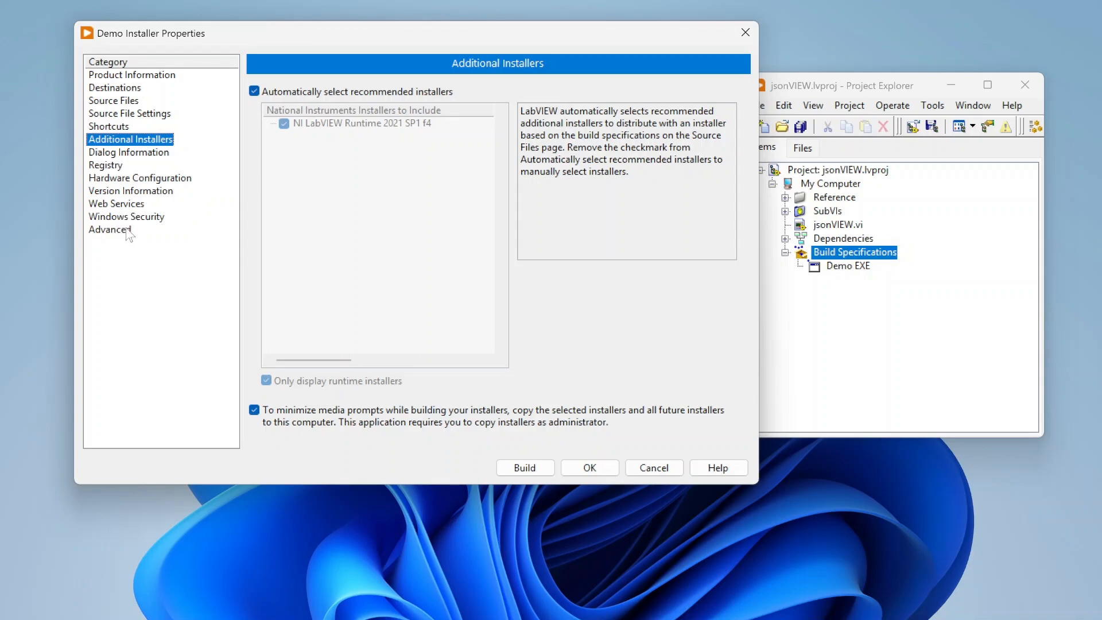
{"action": "left_click", "coordinate": [109, 229]}
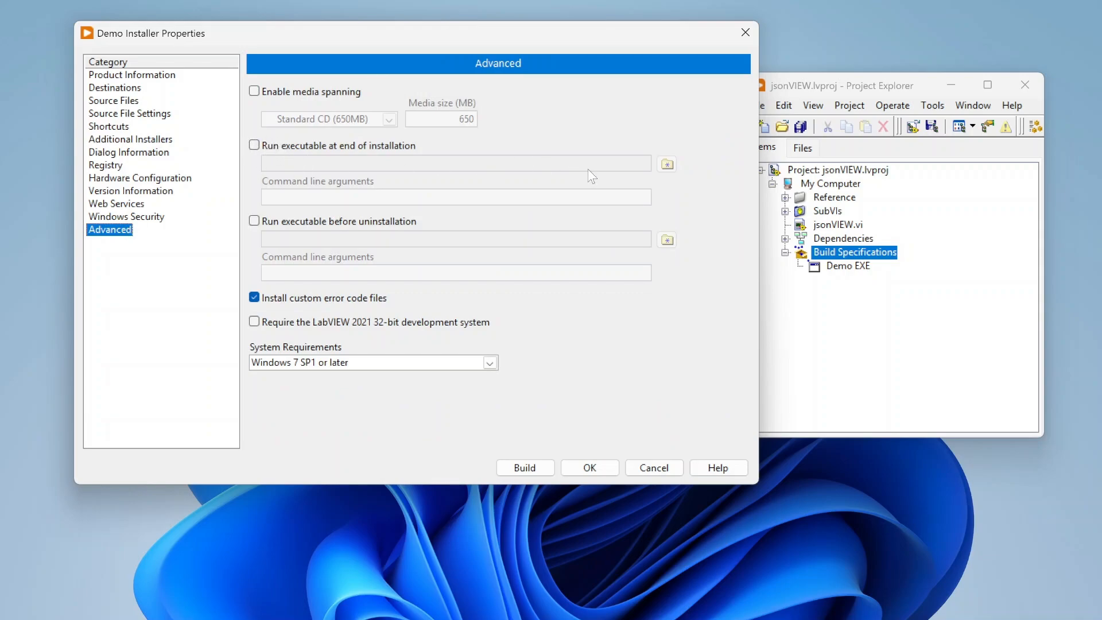
{"action": "mouse_move", "coordinate": [285, 204]}
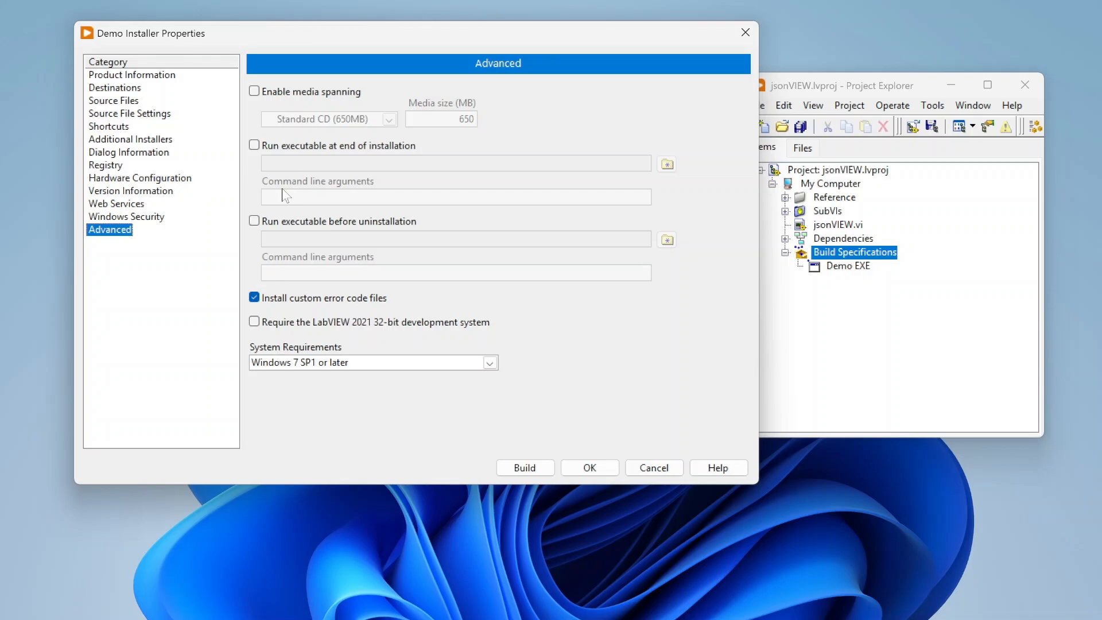
{"action": "mouse_move", "coordinate": [476, 109]}
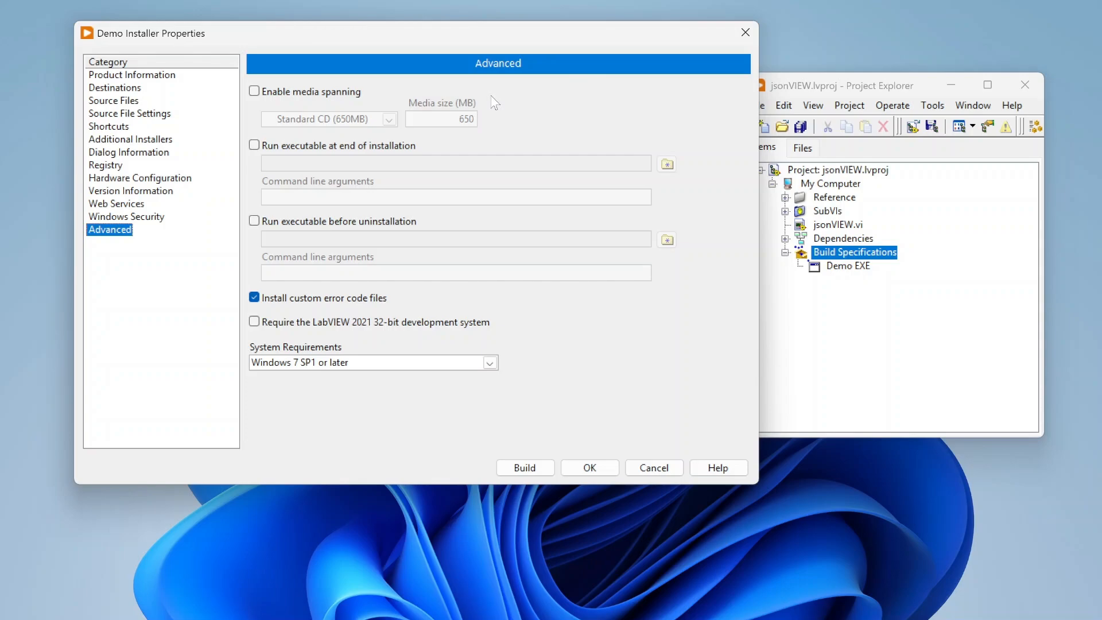
{"action": "mouse_move", "coordinate": [495, 112]}
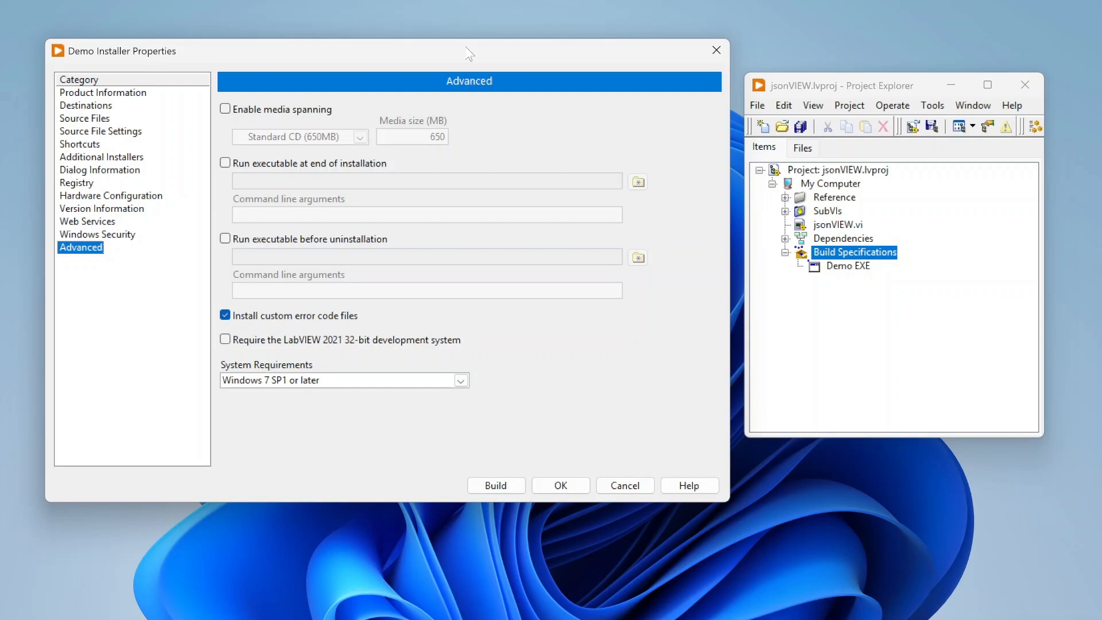
{"action": "mouse_move", "coordinate": [323, 167]}
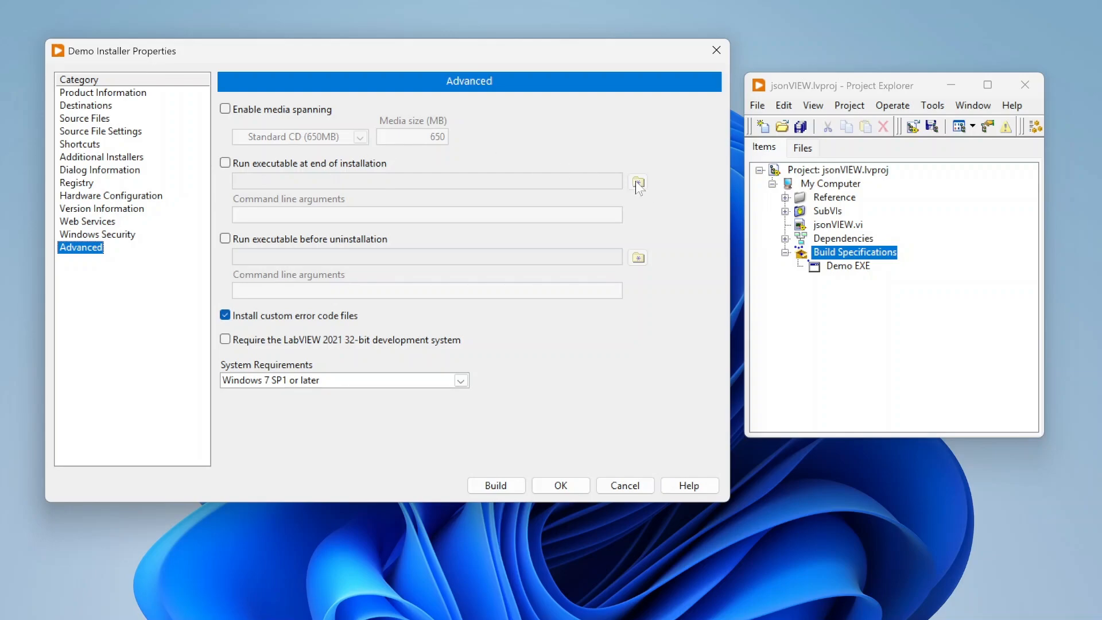
{"action": "mouse_move", "coordinate": [636, 183]}
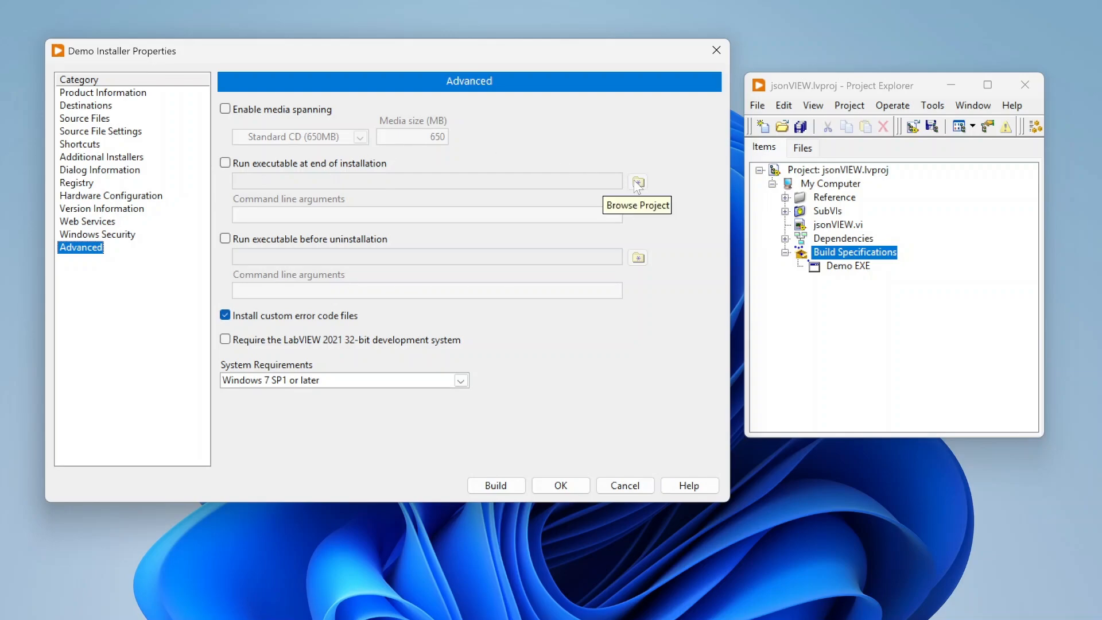
{"action": "mouse_move", "coordinate": [279, 180]}
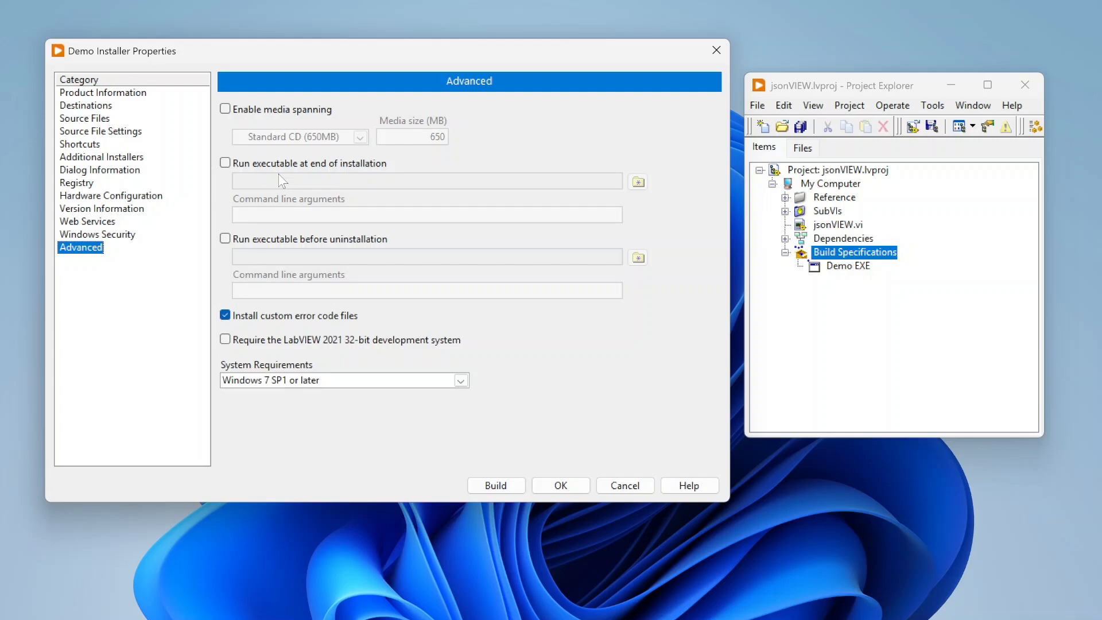
{"action": "mouse_move", "coordinate": [361, 248]}
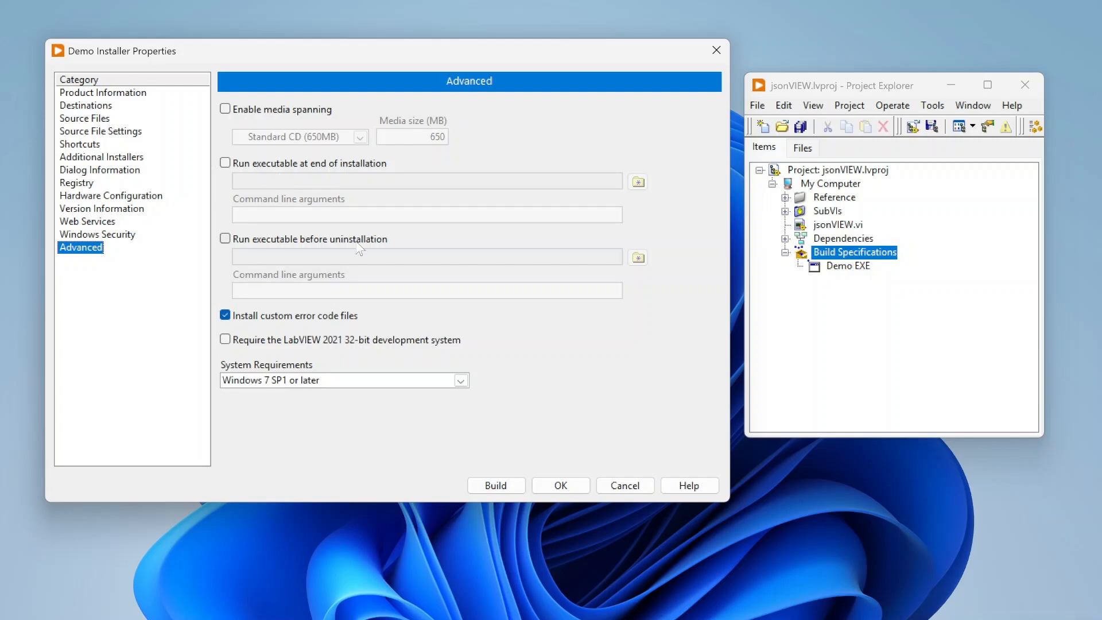
{"action": "mouse_move", "coordinate": [560, 203]}
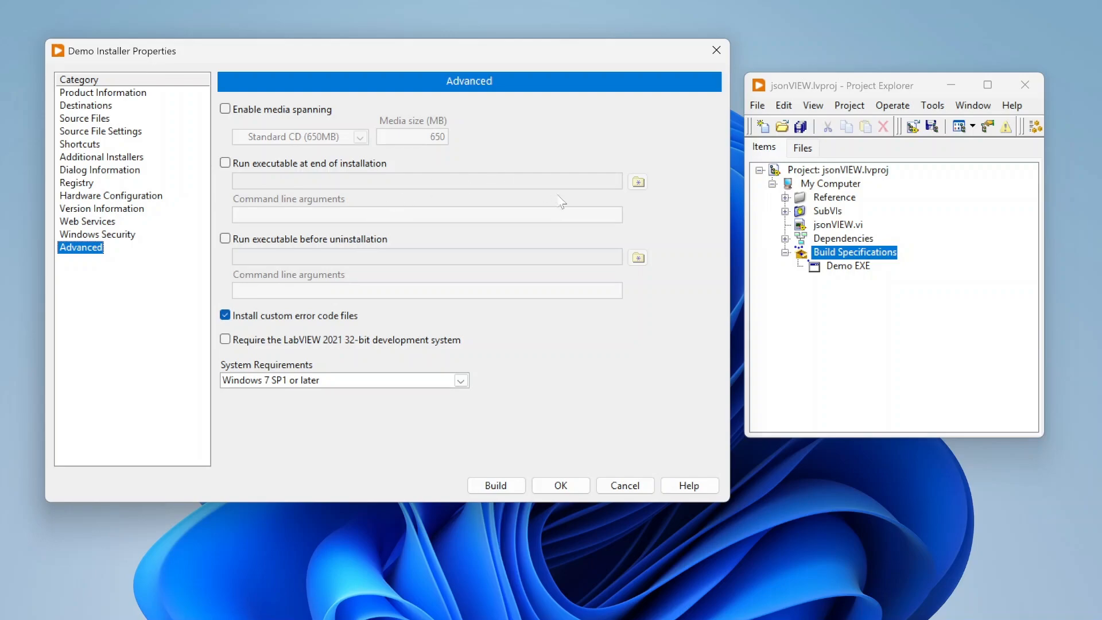
{"action": "mouse_move", "coordinate": [313, 265]}
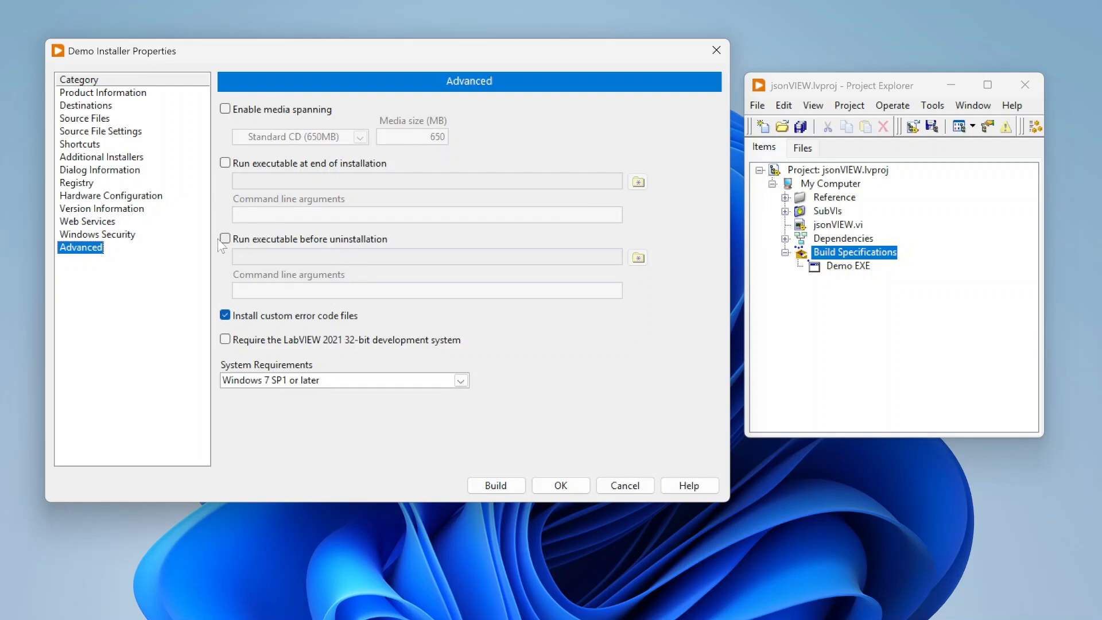
{"action": "mouse_move", "coordinate": [526, 262]}
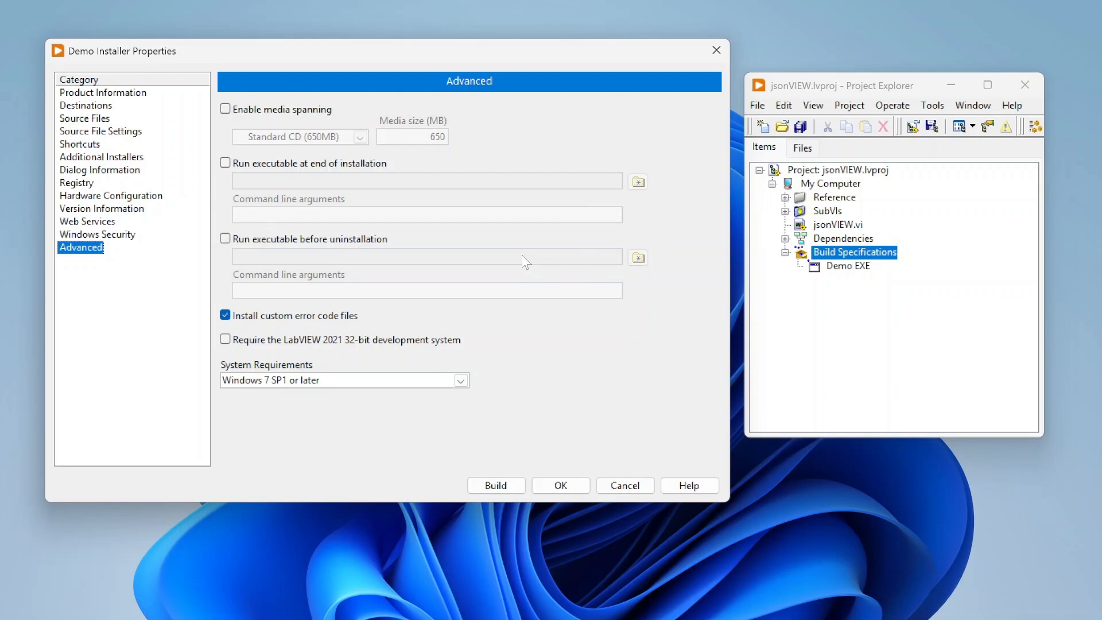
{"action": "mouse_move", "coordinate": [463, 262]}
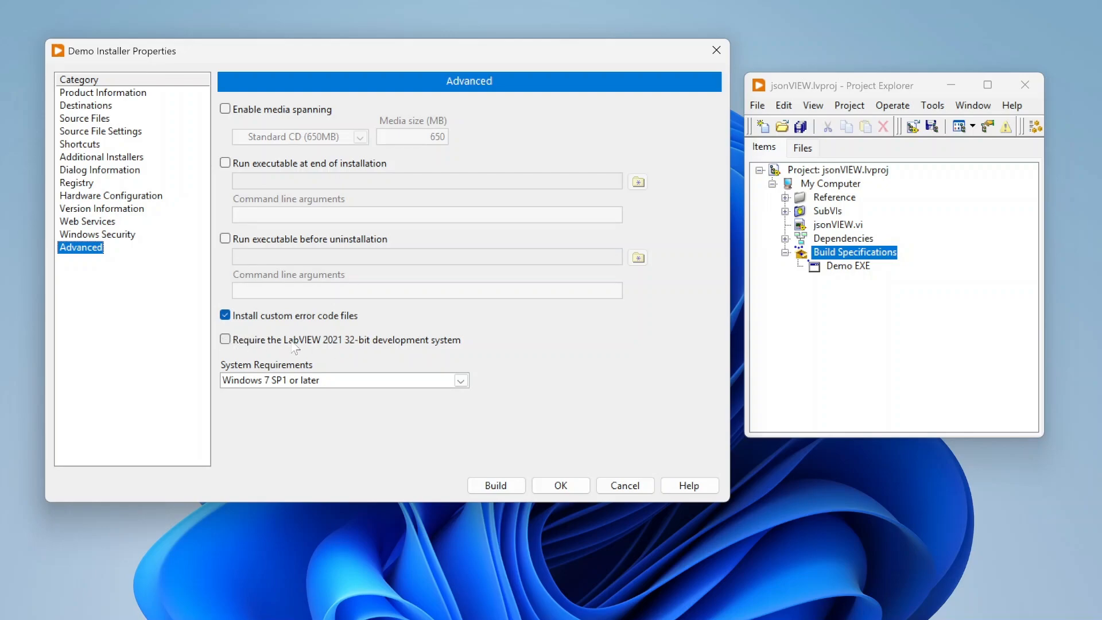
{"action": "mouse_move", "coordinate": [357, 350]}
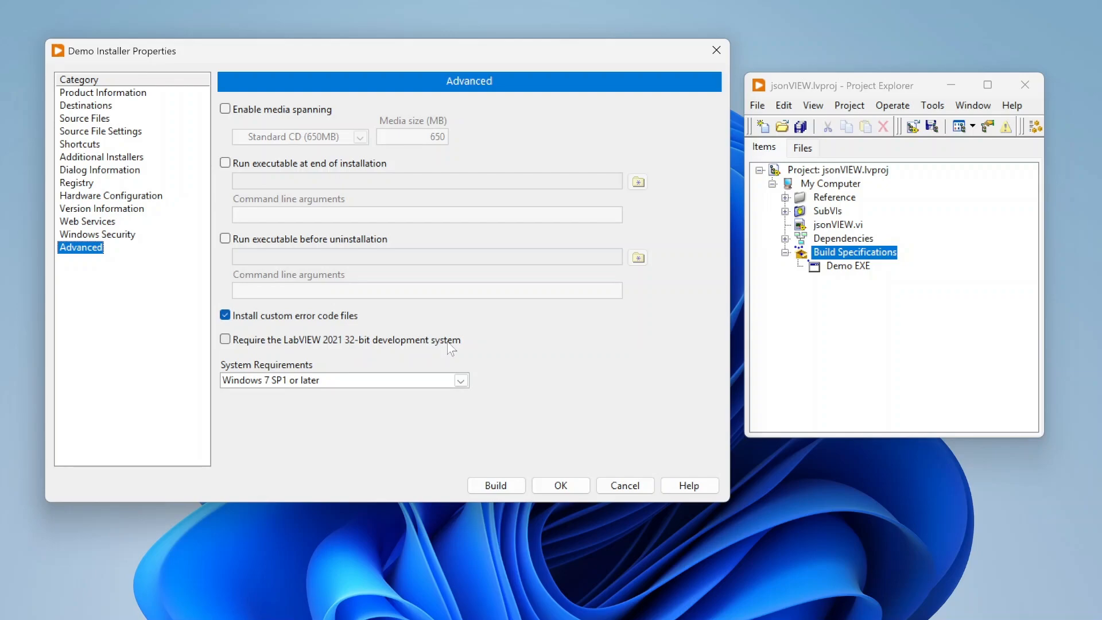
{"action": "mouse_move", "coordinate": [482, 386]}
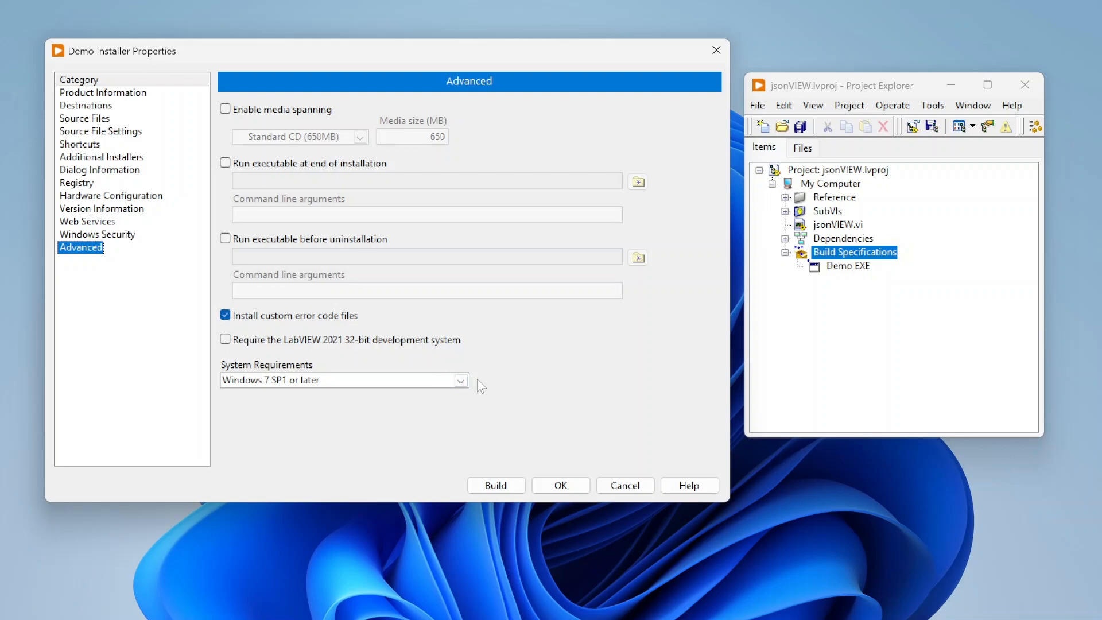
{"action": "left_click", "coordinate": [460, 379]}
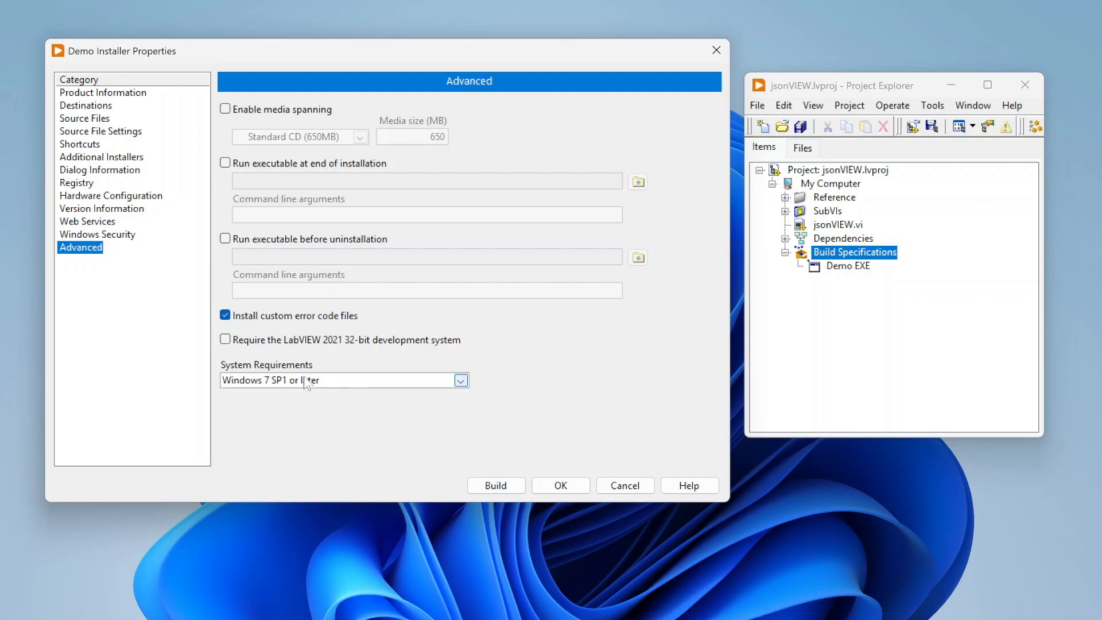
{"action": "left_click", "coordinate": [460, 379]}
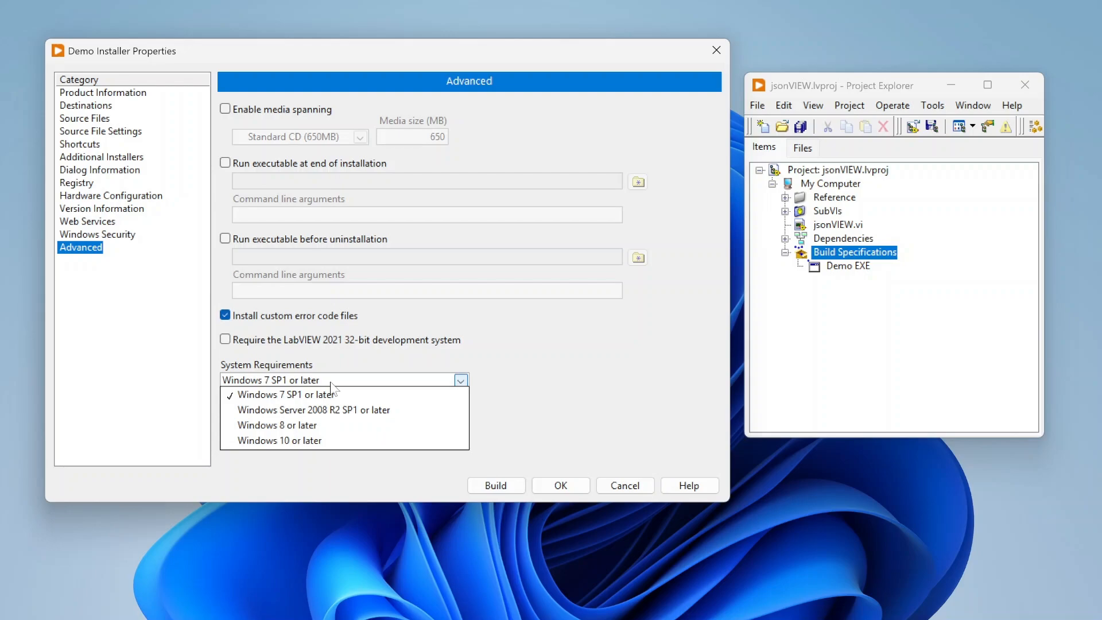
{"action": "mouse_move", "coordinate": [295, 394]}
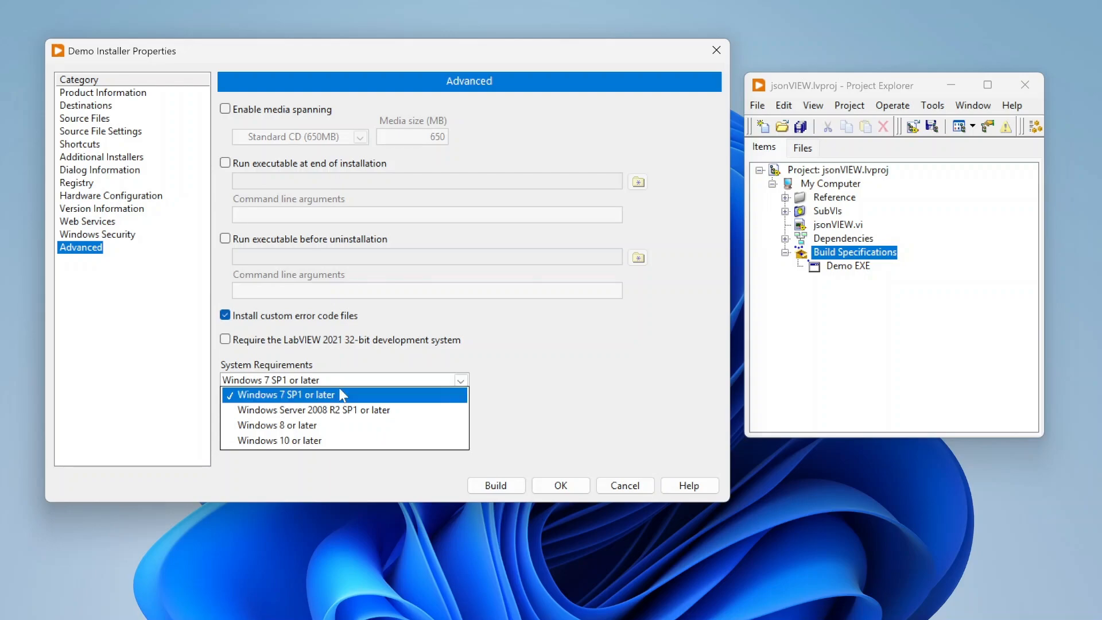
{"action": "mouse_move", "coordinate": [344, 441]}
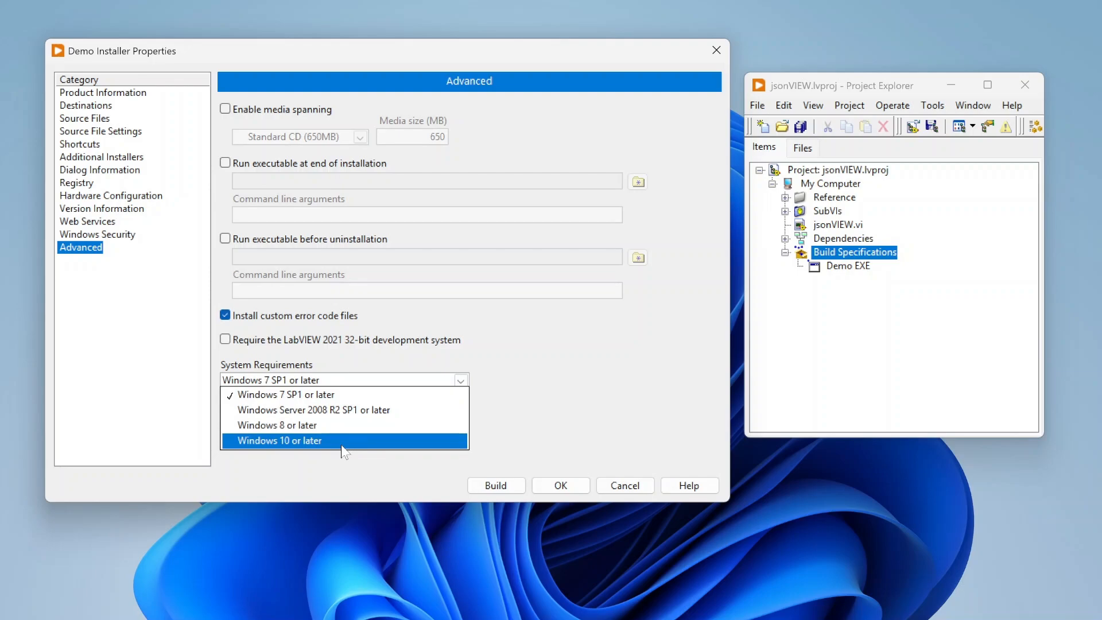
{"action": "left_click", "coordinate": [278, 440]}
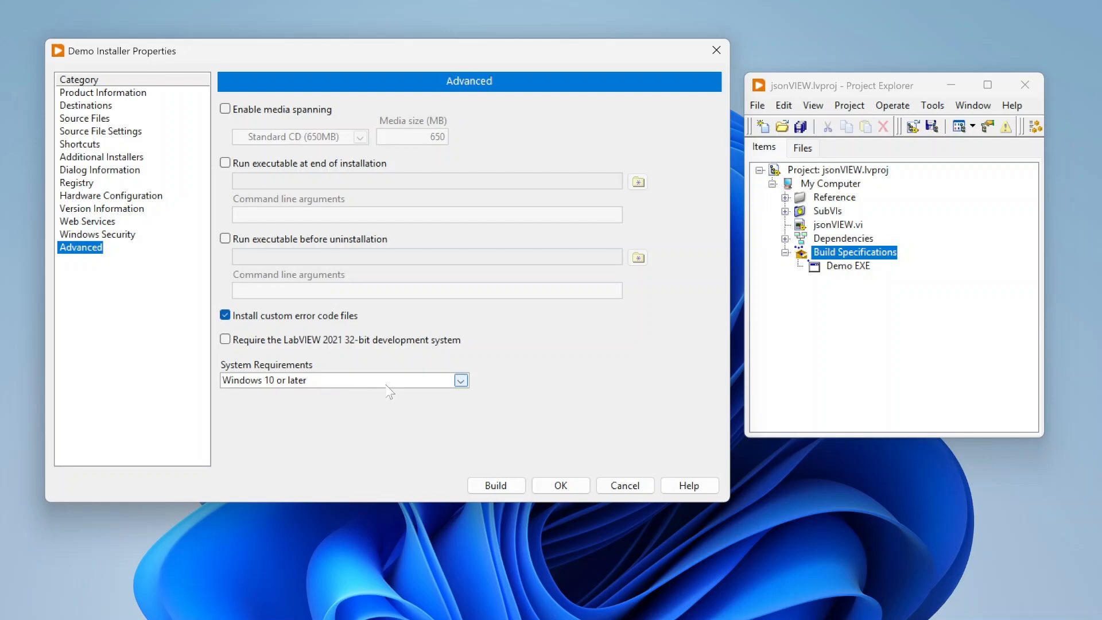
{"action": "left_click", "coordinate": [460, 379]}
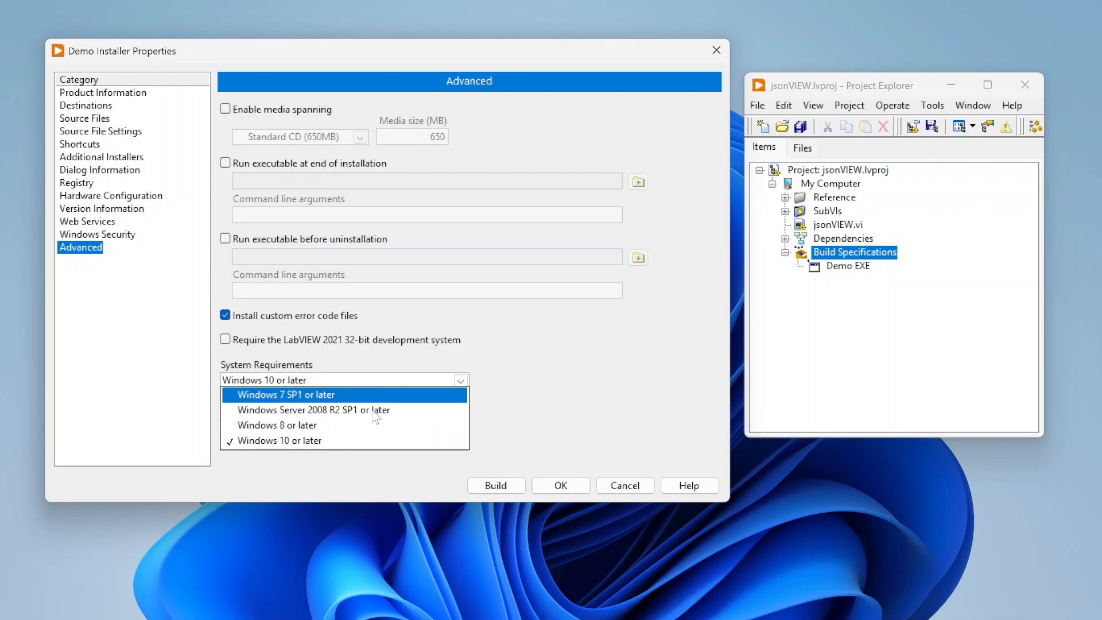
{"action": "mouse_move", "coordinate": [294, 440]}
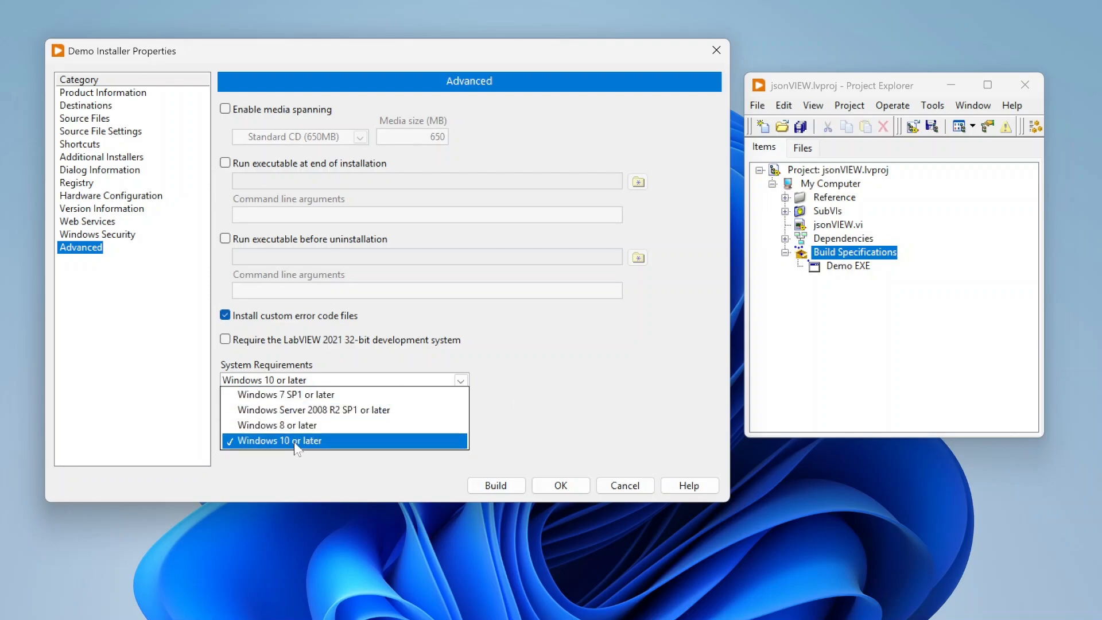
{"action": "left_click", "coordinate": [279, 440]}
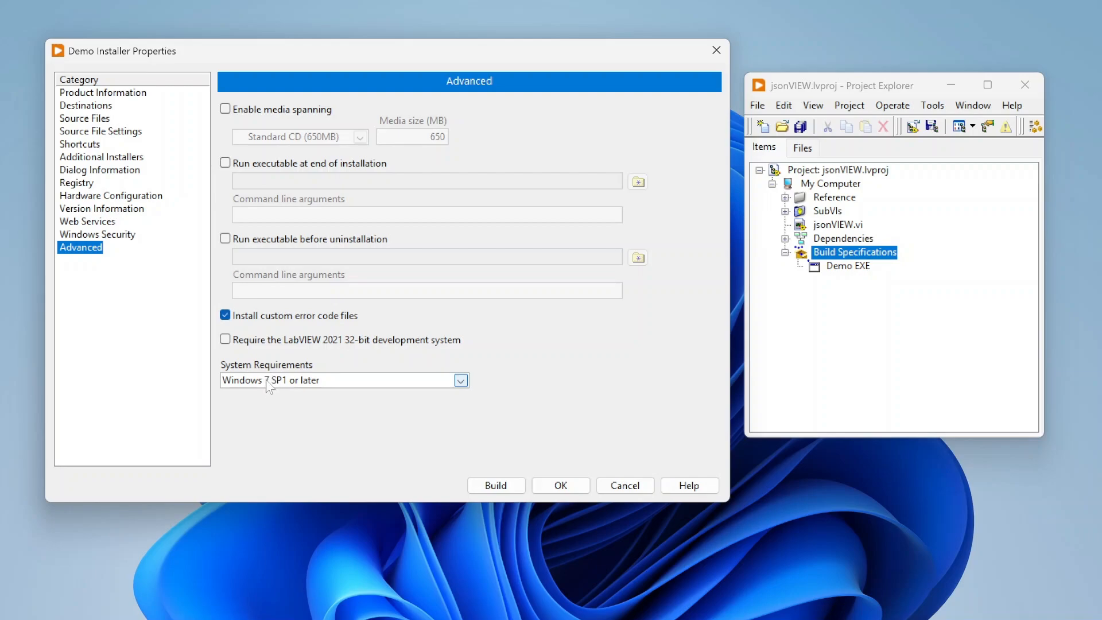
{"action": "left_click", "coordinate": [460, 379]}
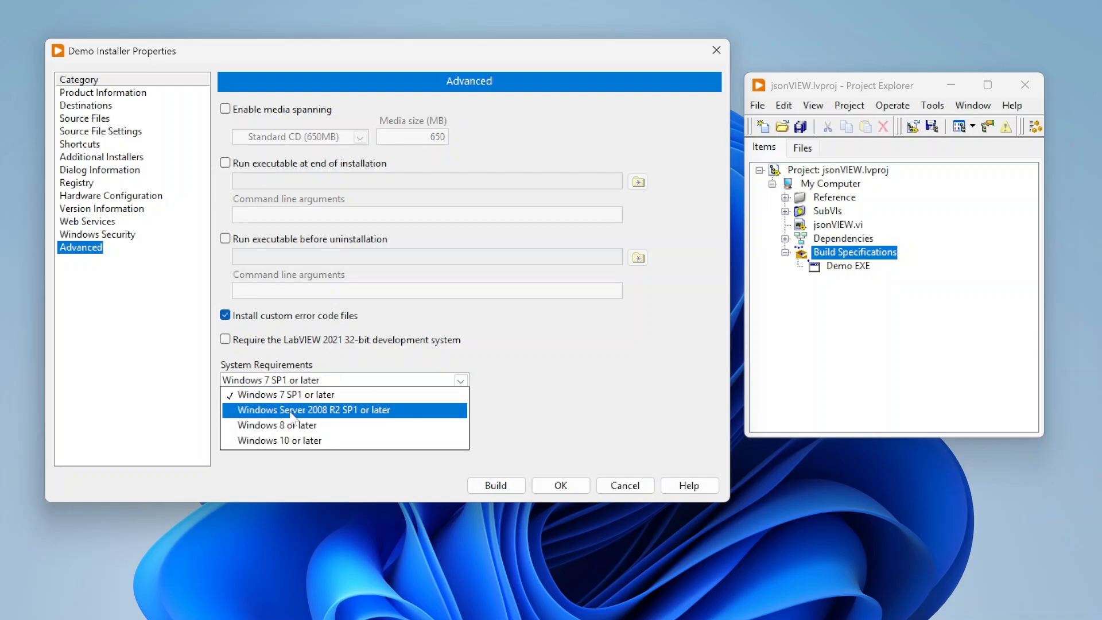
{"action": "mouse_move", "coordinate": [312, 440]}
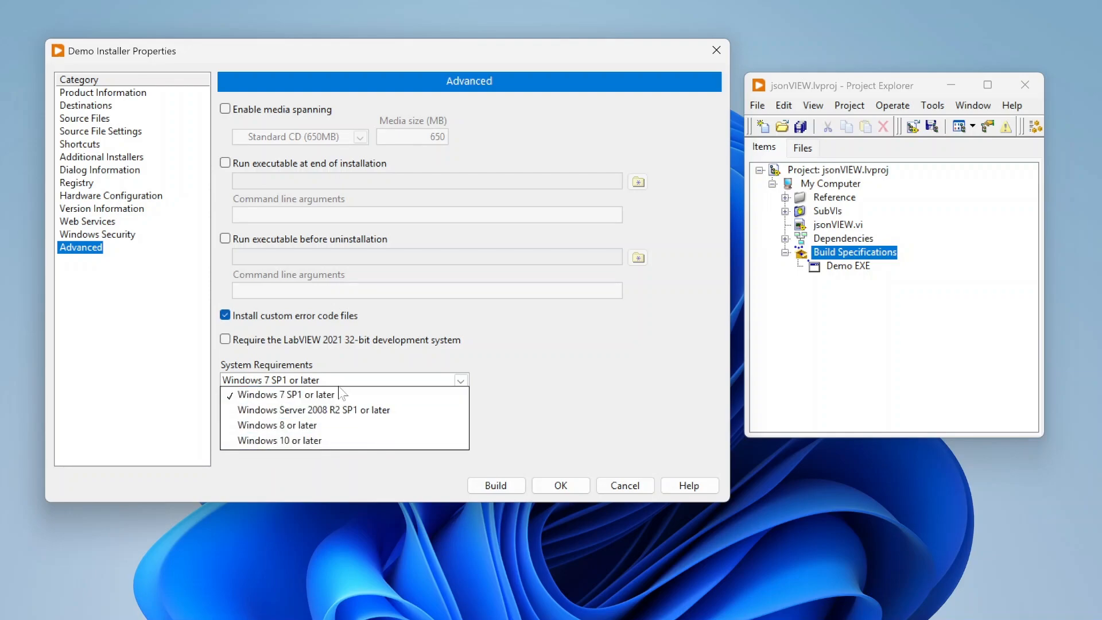
{"action": "mouse_move", "coordinate": [519, 376]}
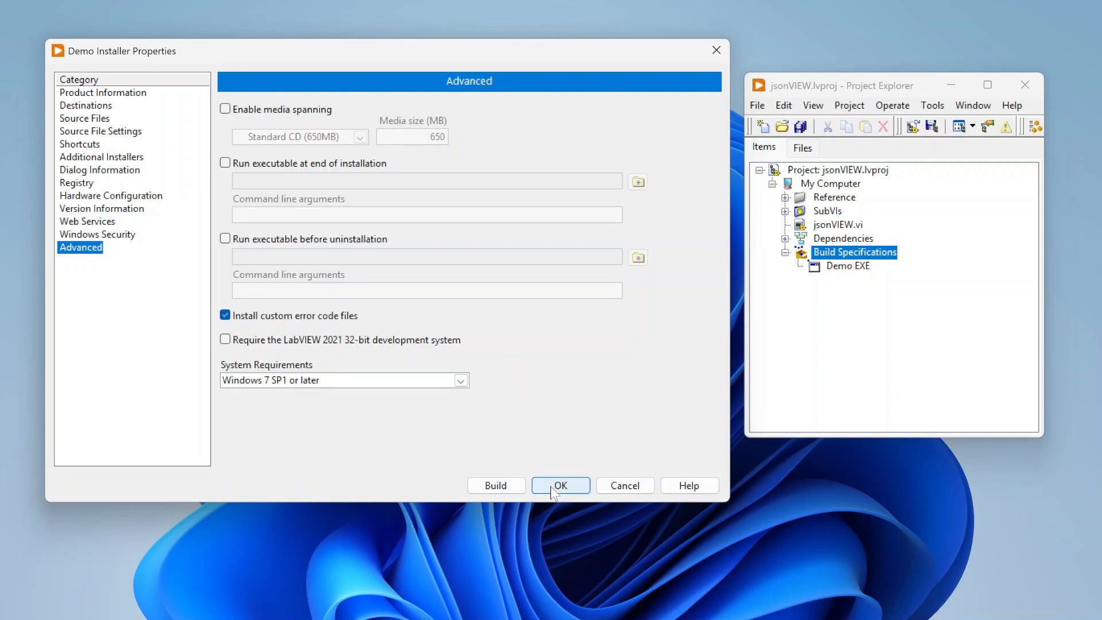
Accept the installer properties and select Demo Installer below Demo EXE in Build Specifications
{"action": "left_click", "coordinate": [559, 485]}
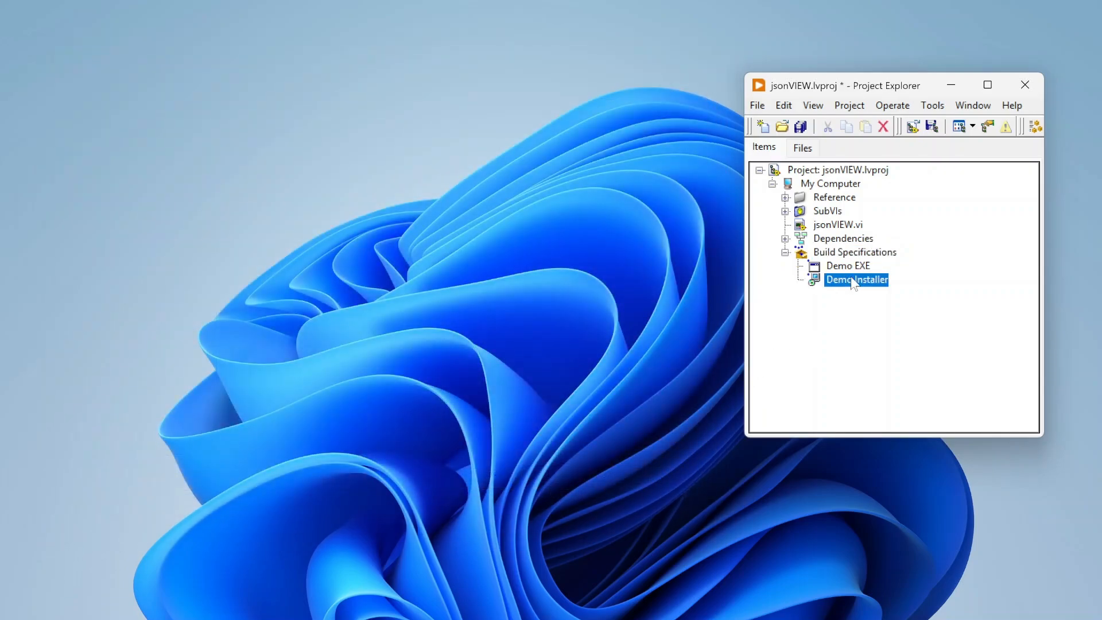
{"action": "right_click", "coordinate": [855, 279]}
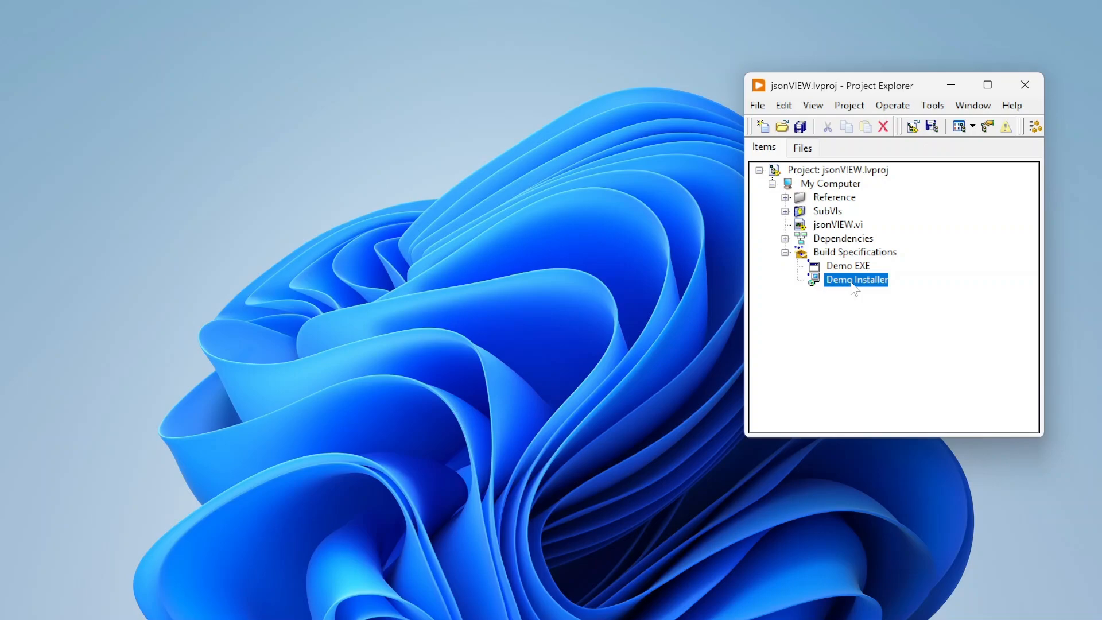
{"action": "left_click", "coordinate": [848, 265]}
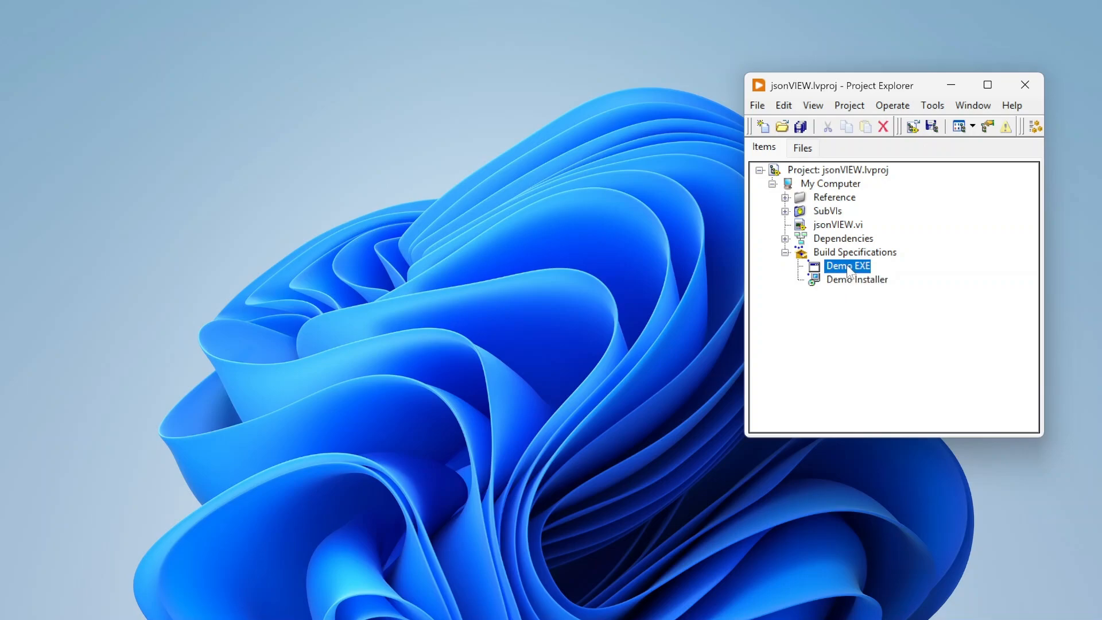
{"action": "left_click", "coordinate": [855, 279]}
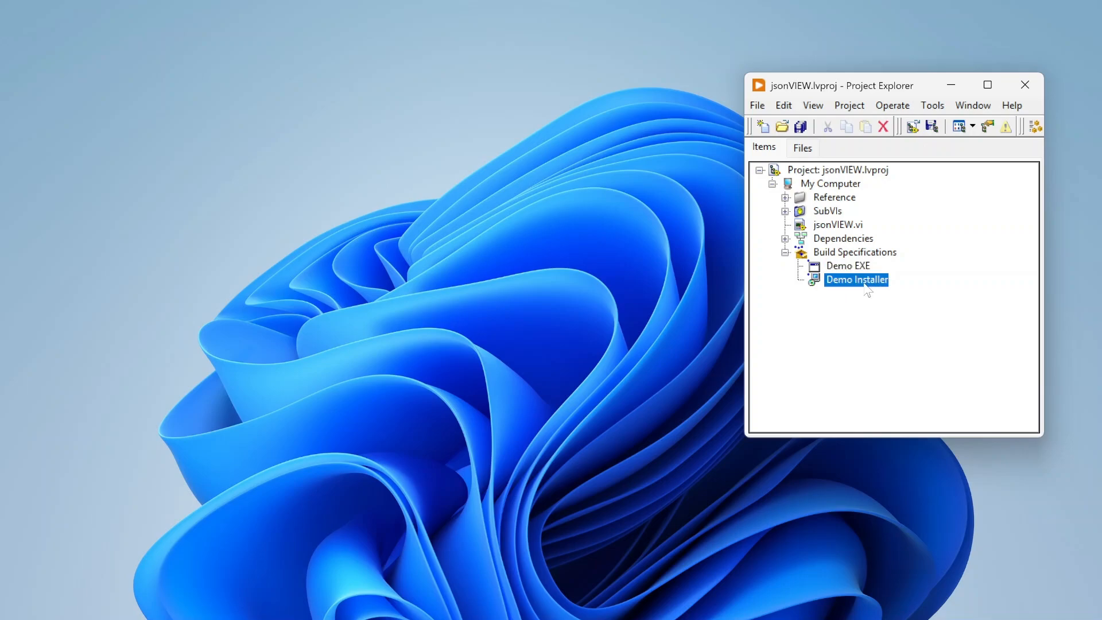
{"action": "left_click", "coordinate": [847, 266]}
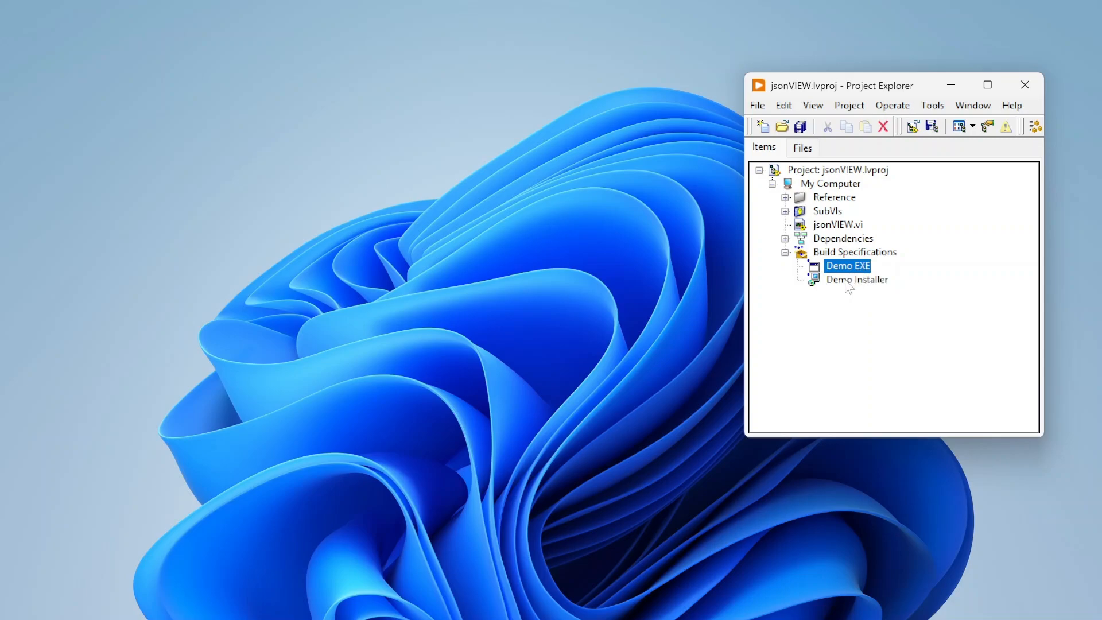
{"action": "left_click", "coordinate": [855, 279]}
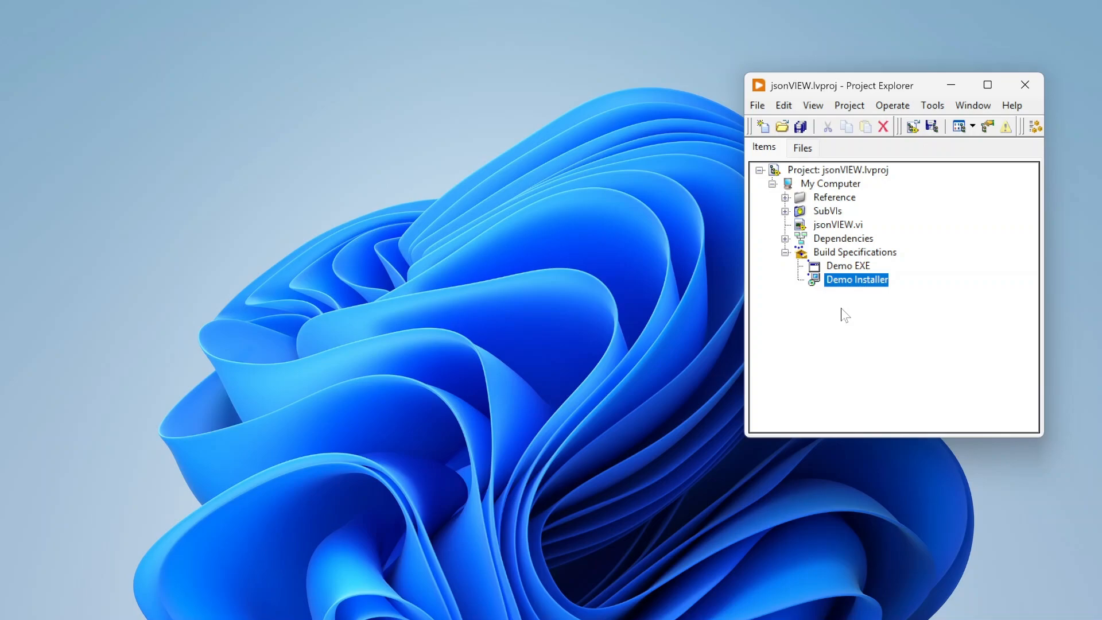
{"action": "mouse_move", "coordinate": [821, 355]}
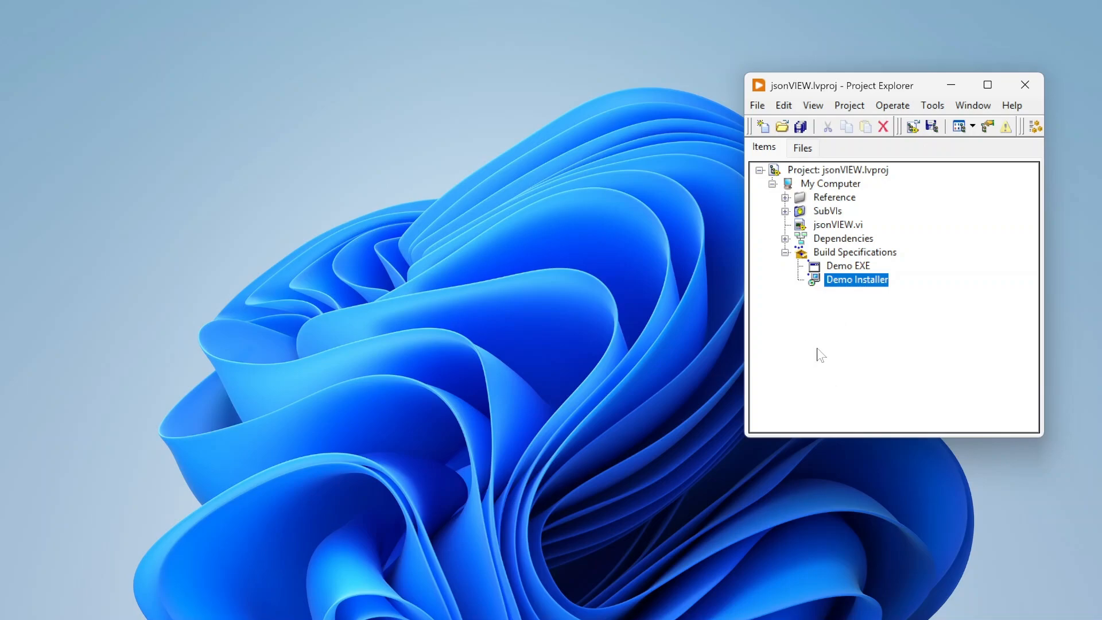